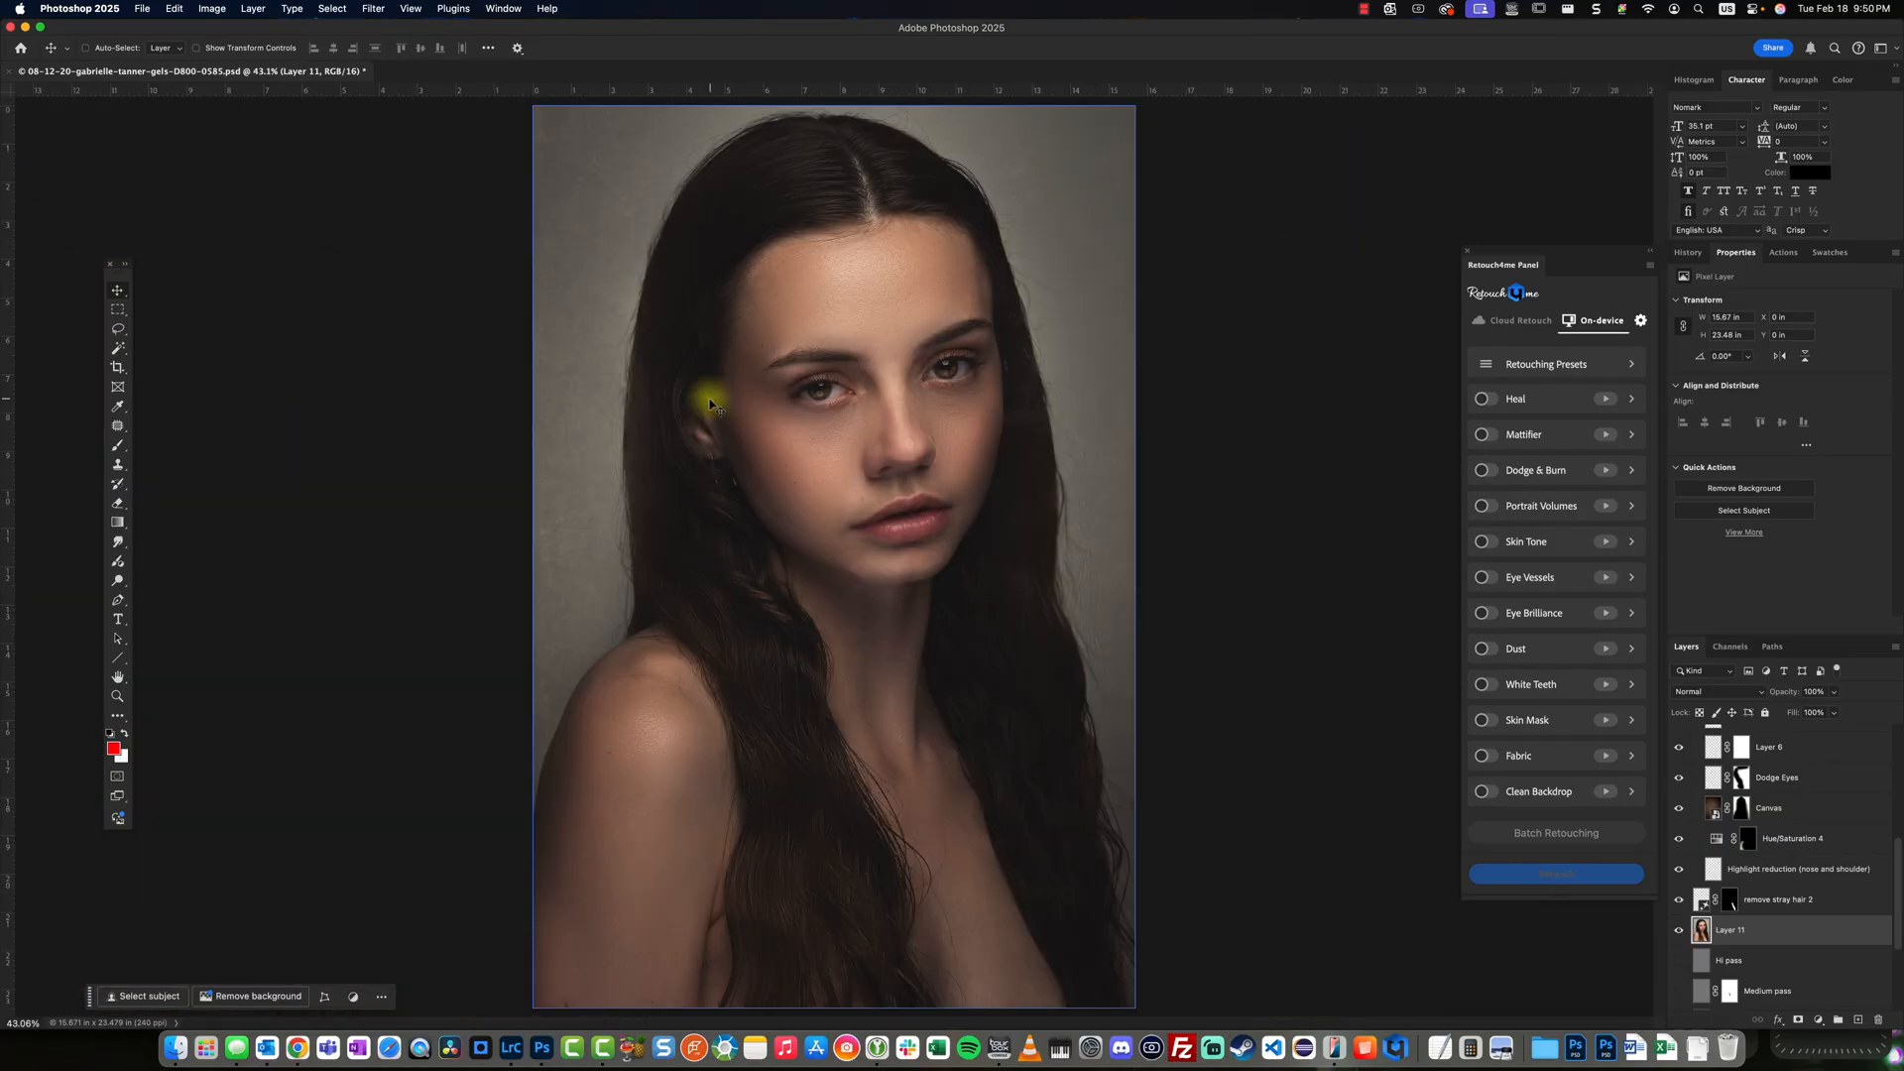
{"action": "mouse_move", "coordinate": [708, 421]}
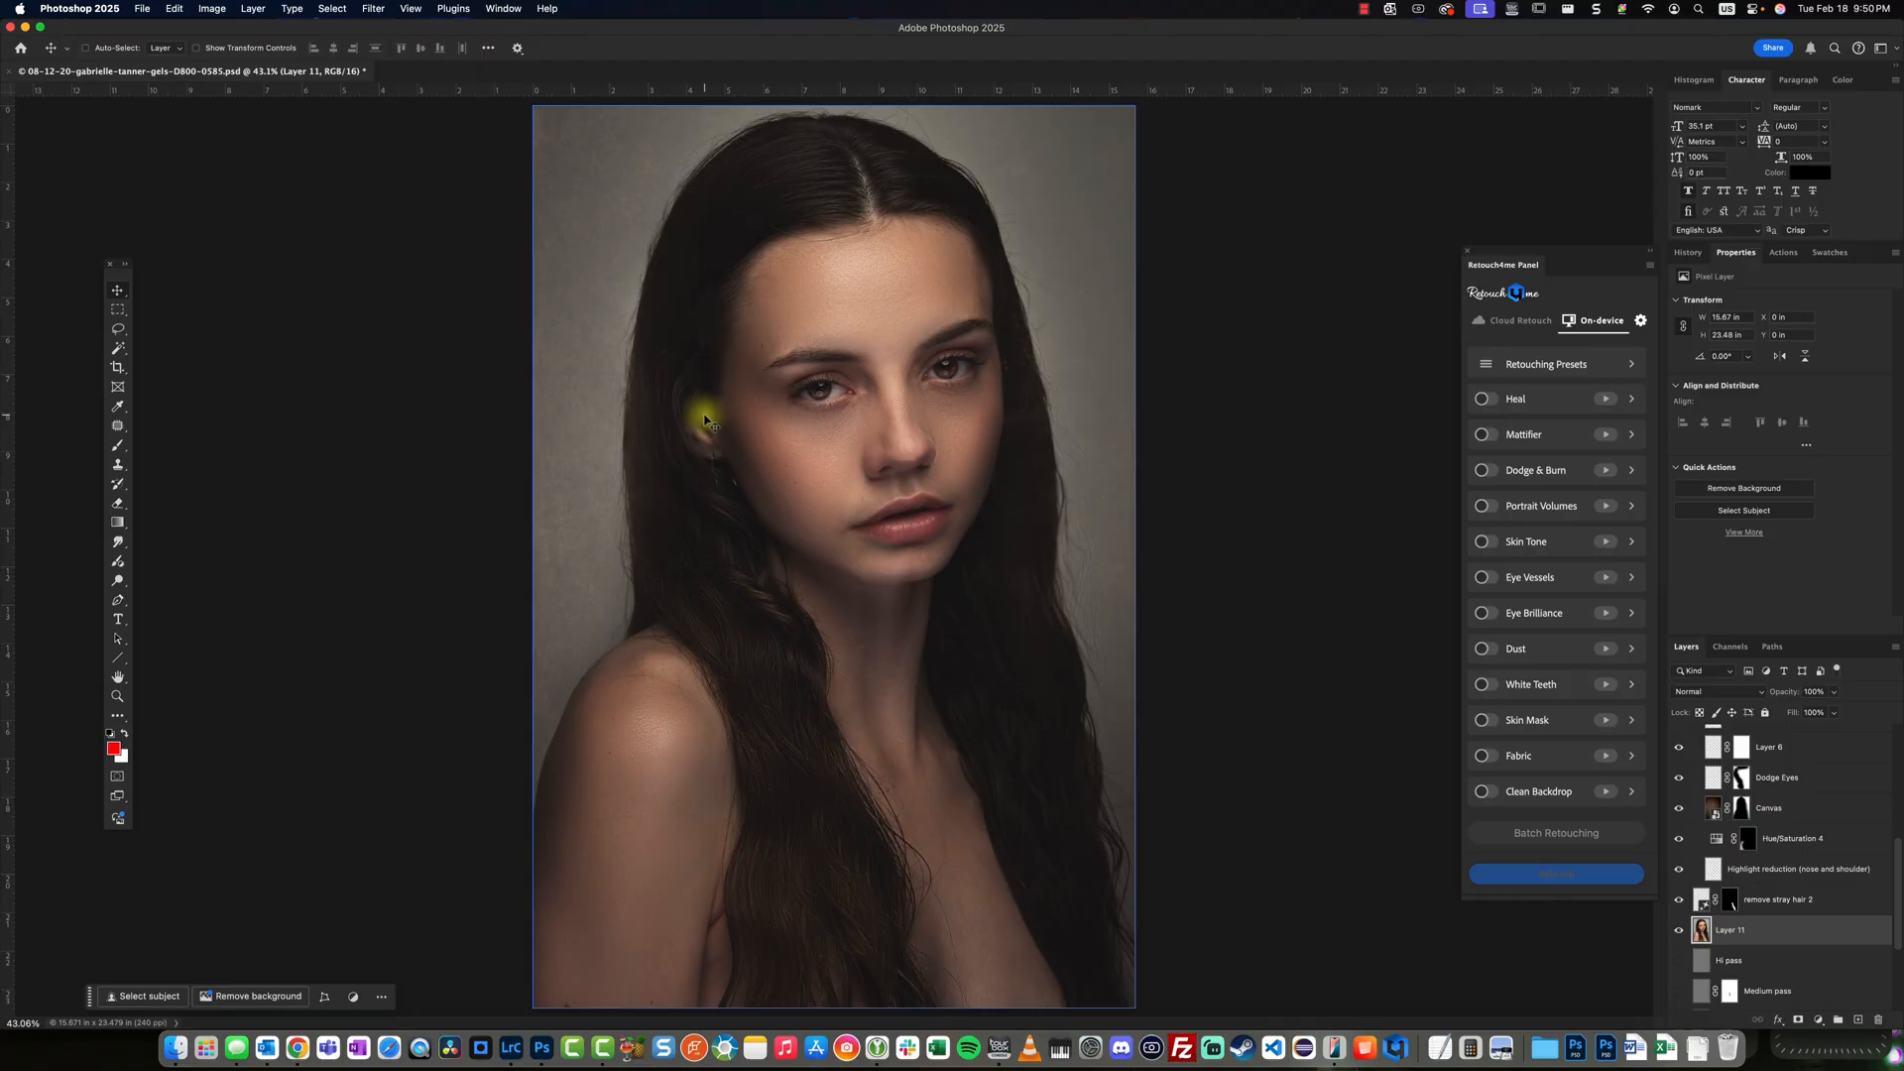
{"action": "mouse_move", "coordinate": [668, 441]}
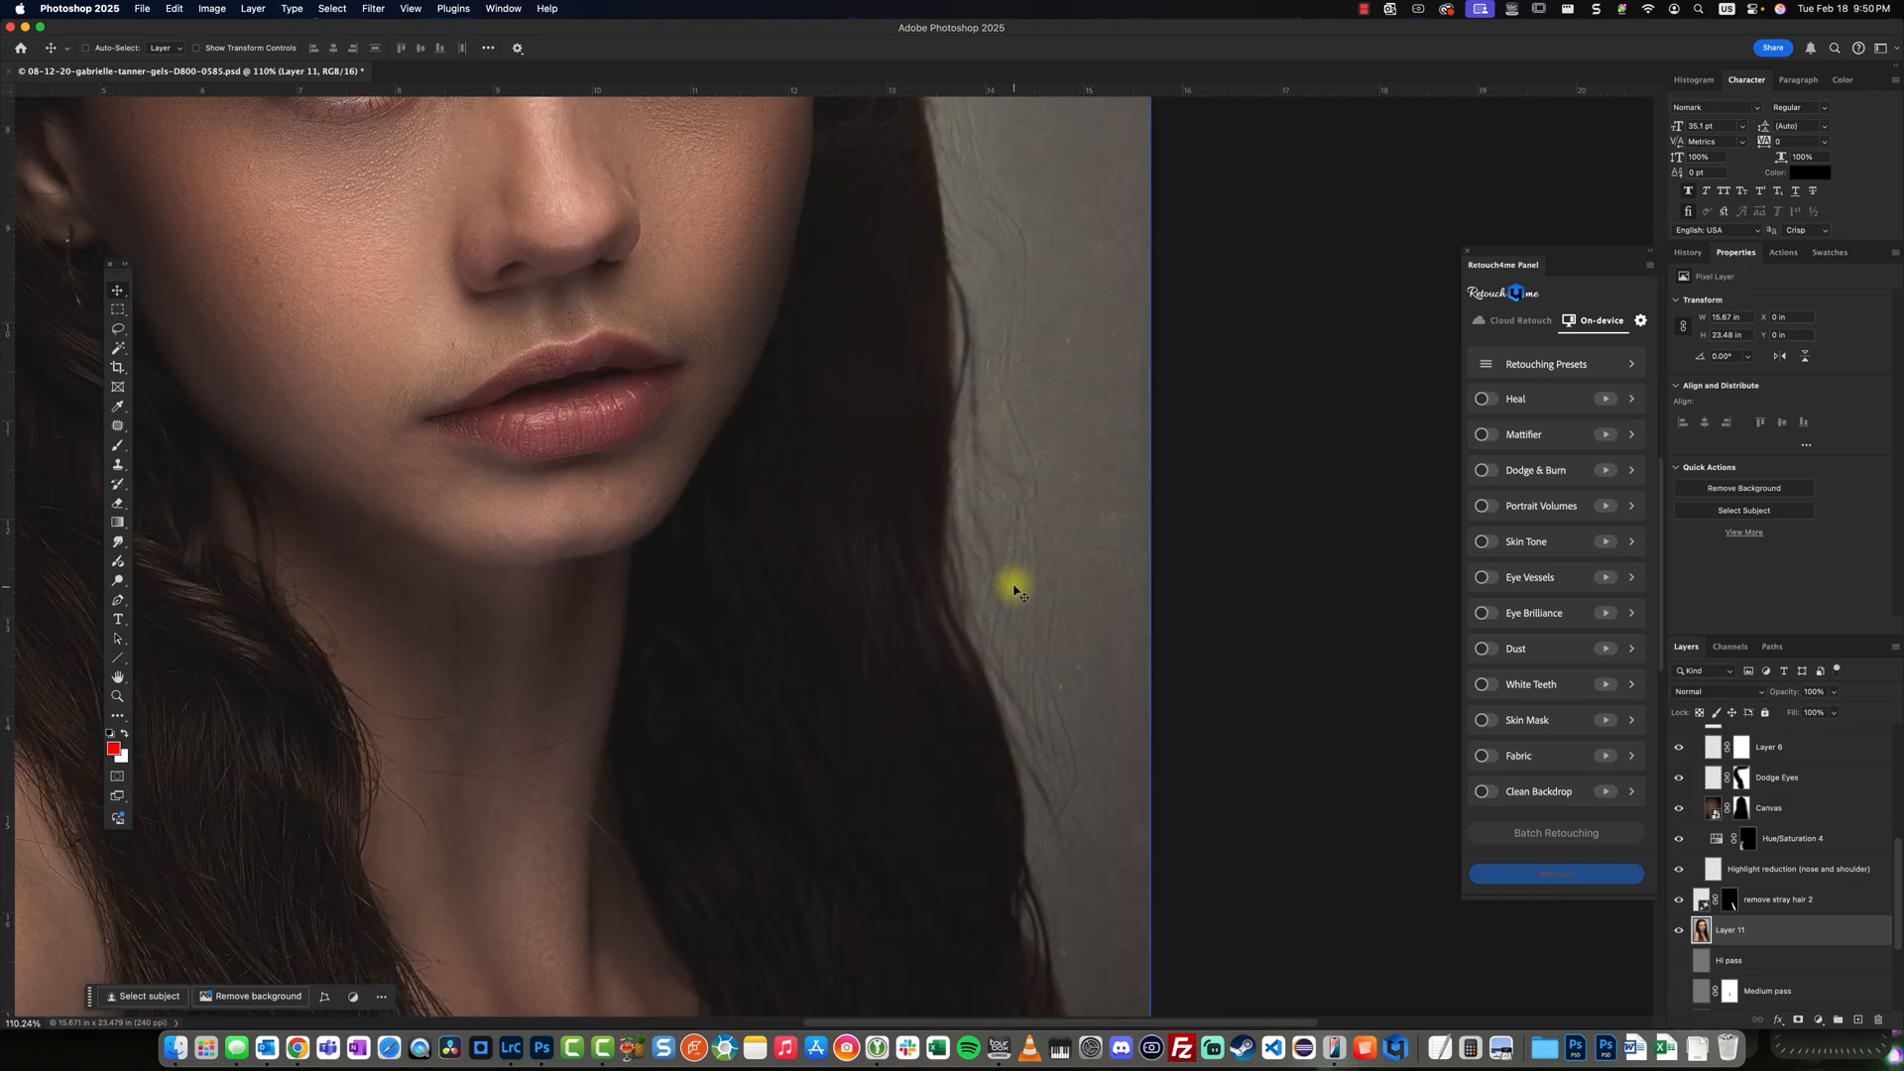
{"action": "mouse_move", "coordinate": [1002, 575]}
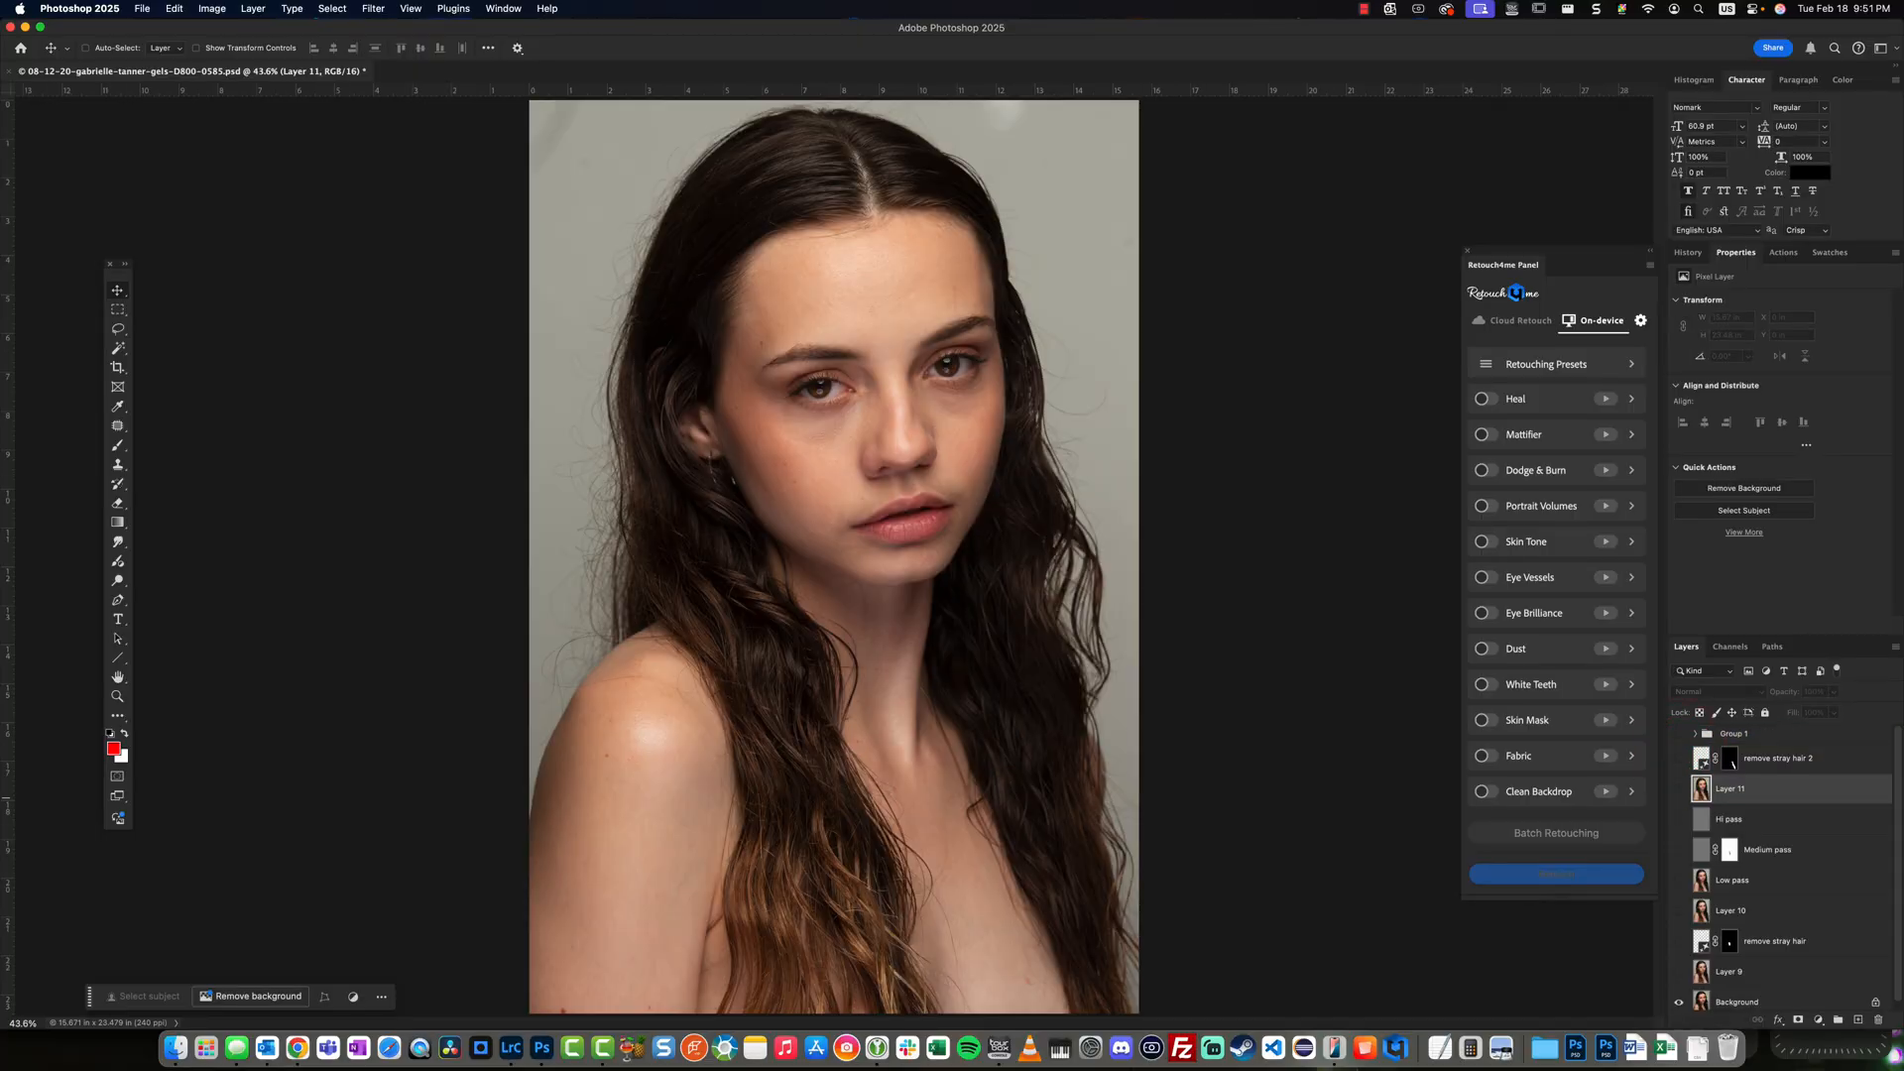
Compare the base portrait by toggling visibility on the stray-hair and Layer 11 layers.
{"action": "left_click", "coordinate": [1680, 787]}
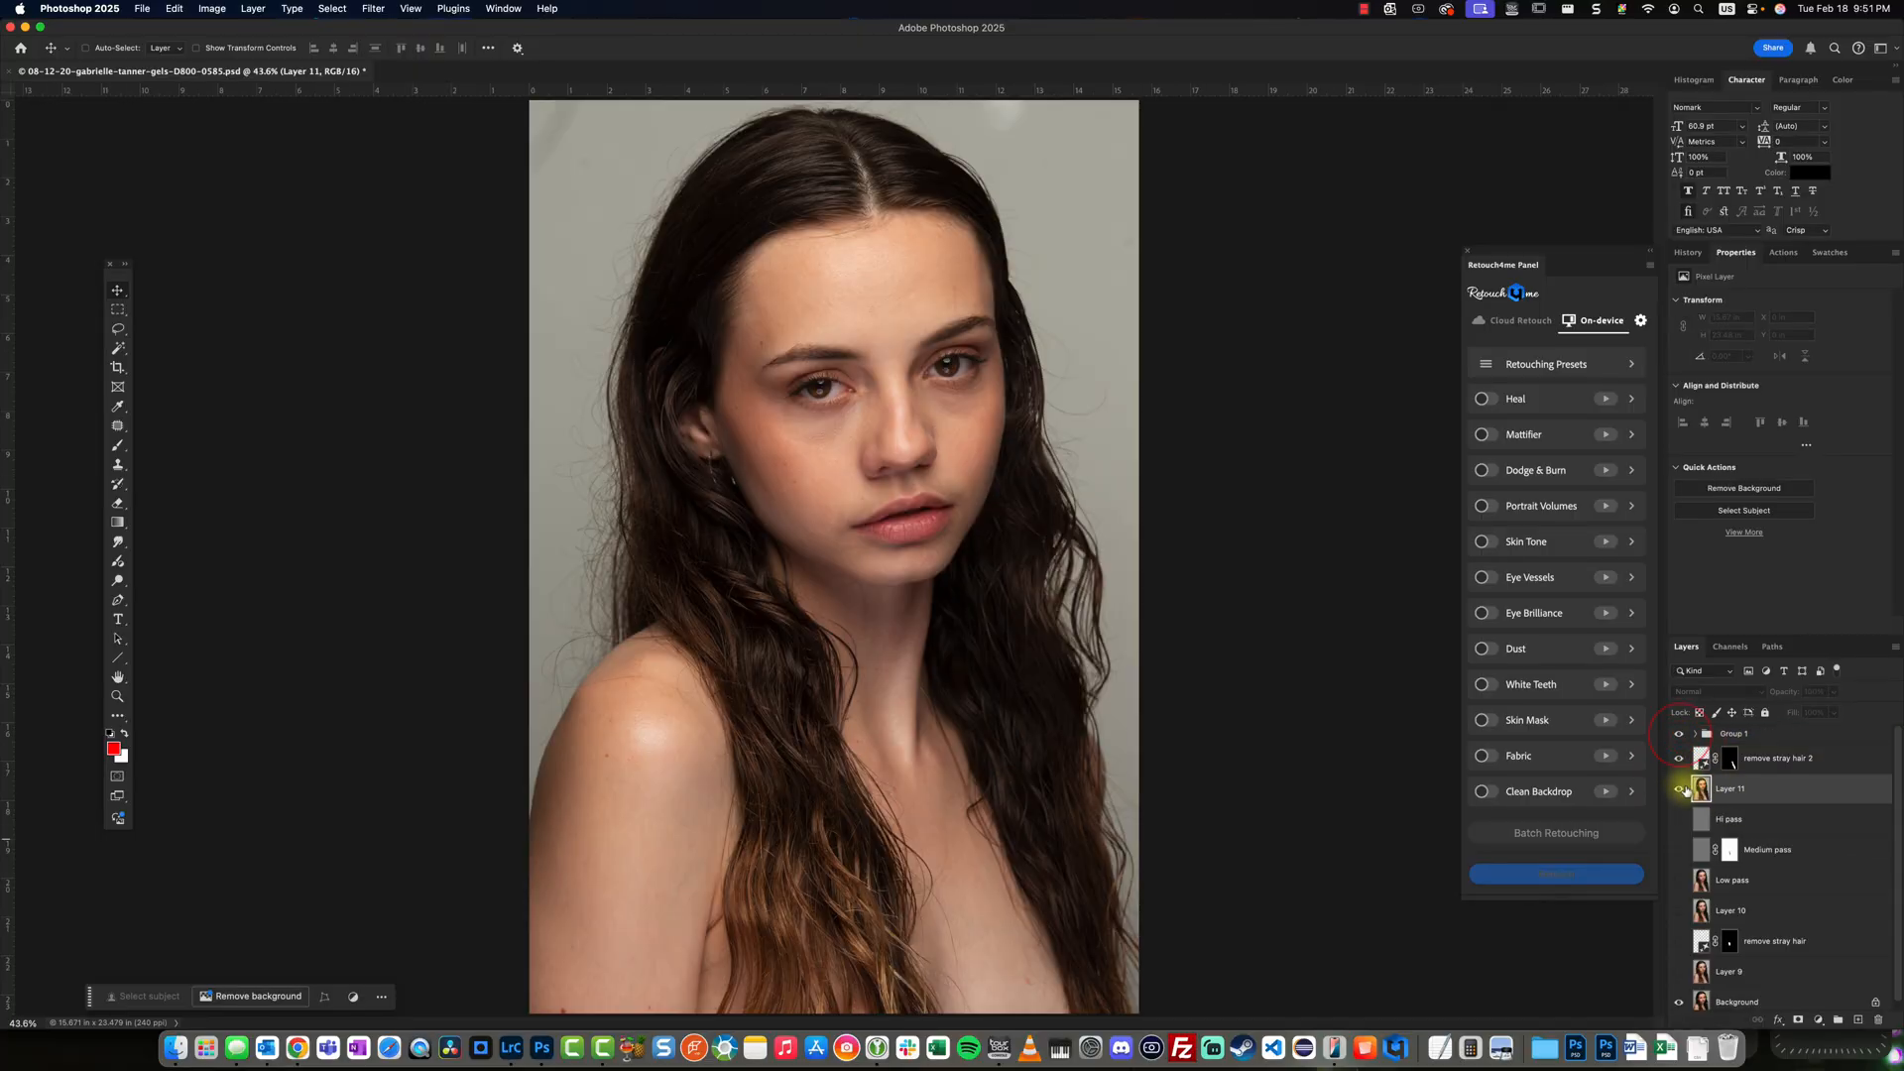
{"action": "left_click", "coordinate": [1729, 788]}
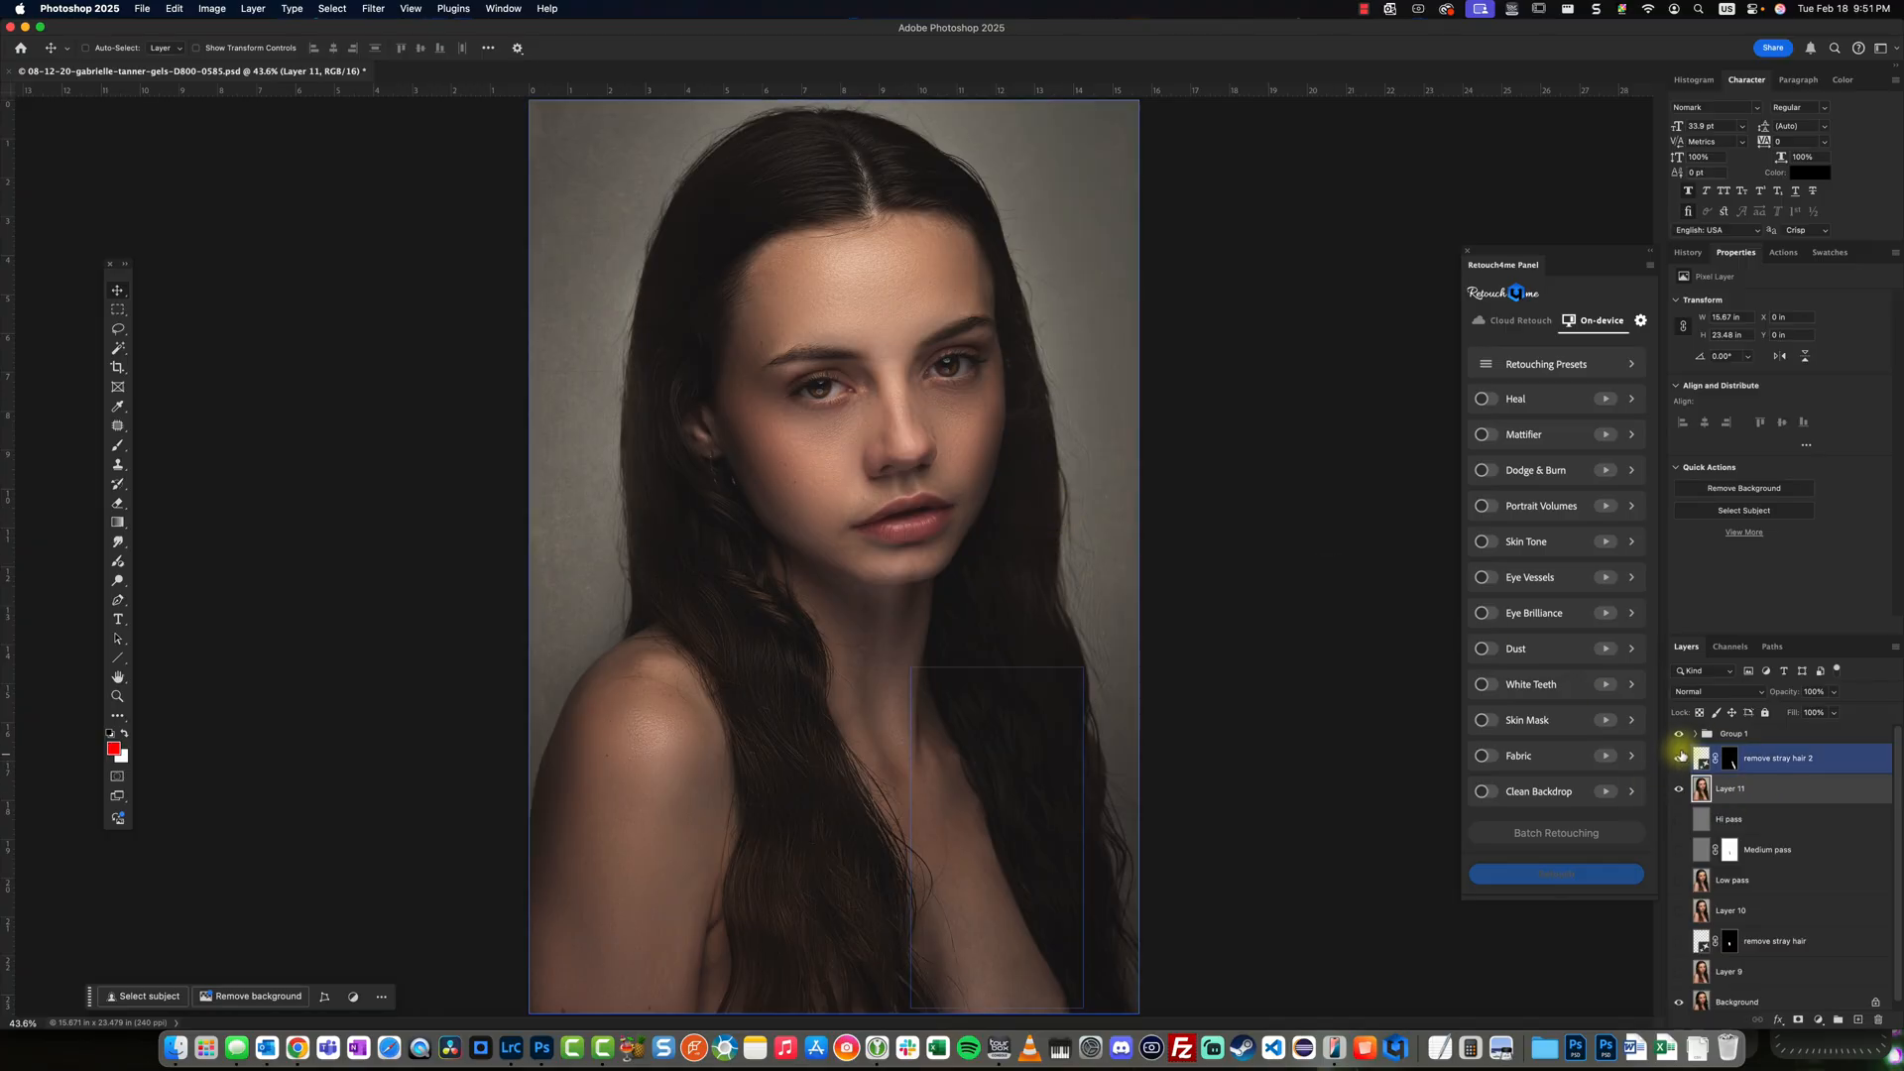
{"action": "left_click", "coordinate": [1730, 787]}
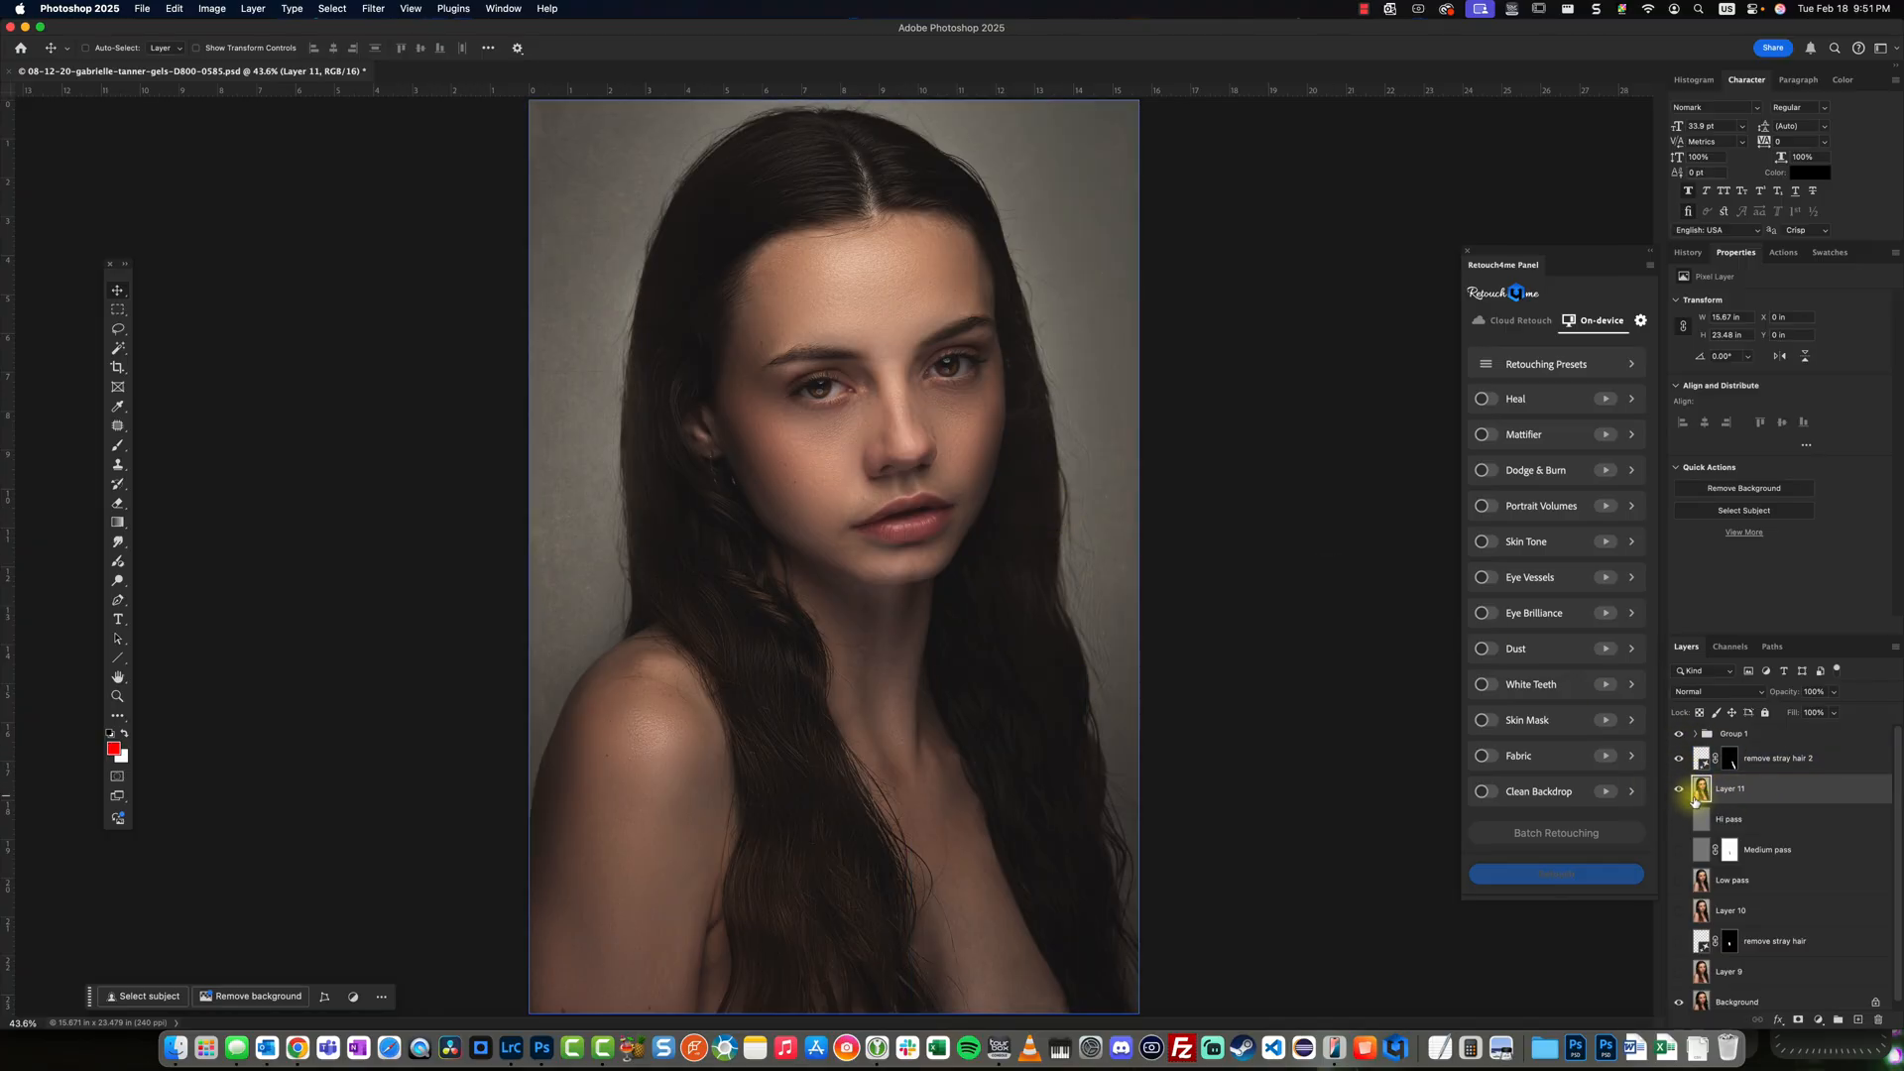
{"action": "left_click", "coordinate": [1680, 787]}
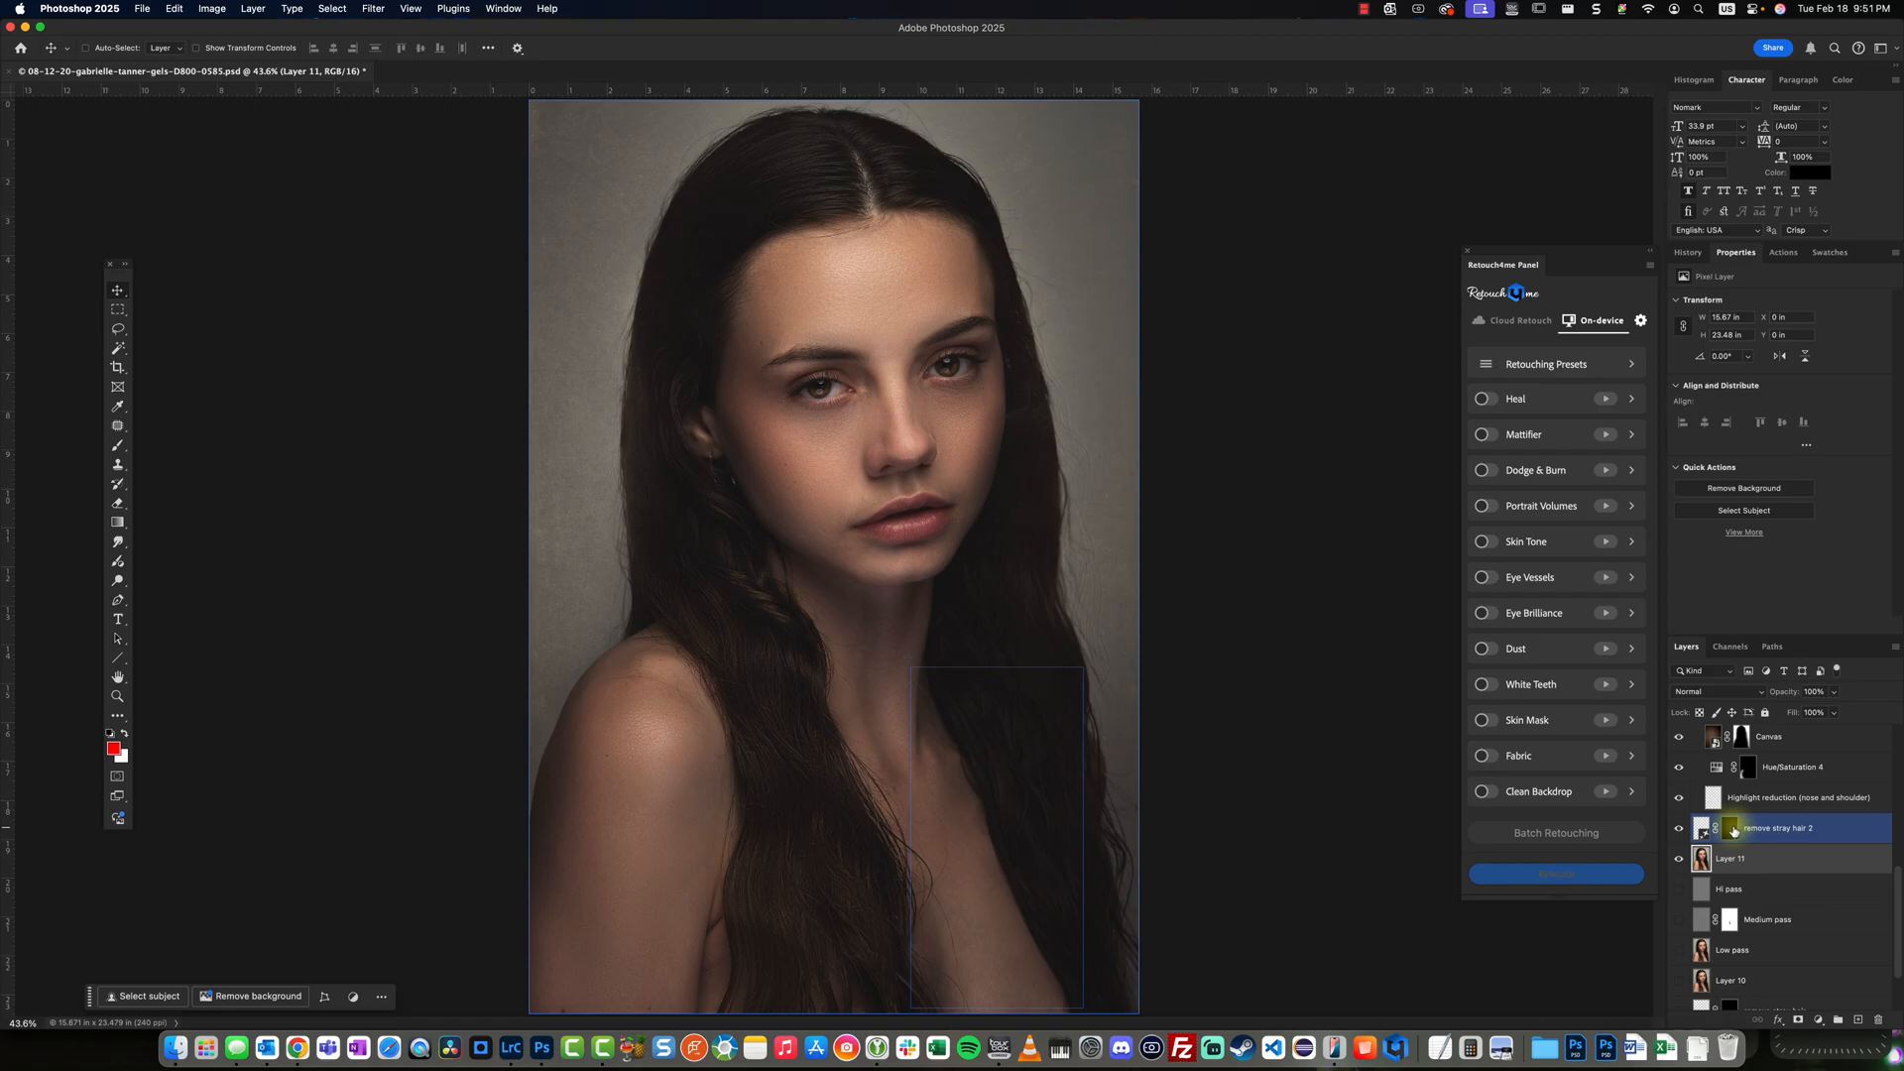
Hide Group 1 to see the brighter original, then show it again for the moody look.
{"action": "left_click", "coordinate": [1730, 859]}
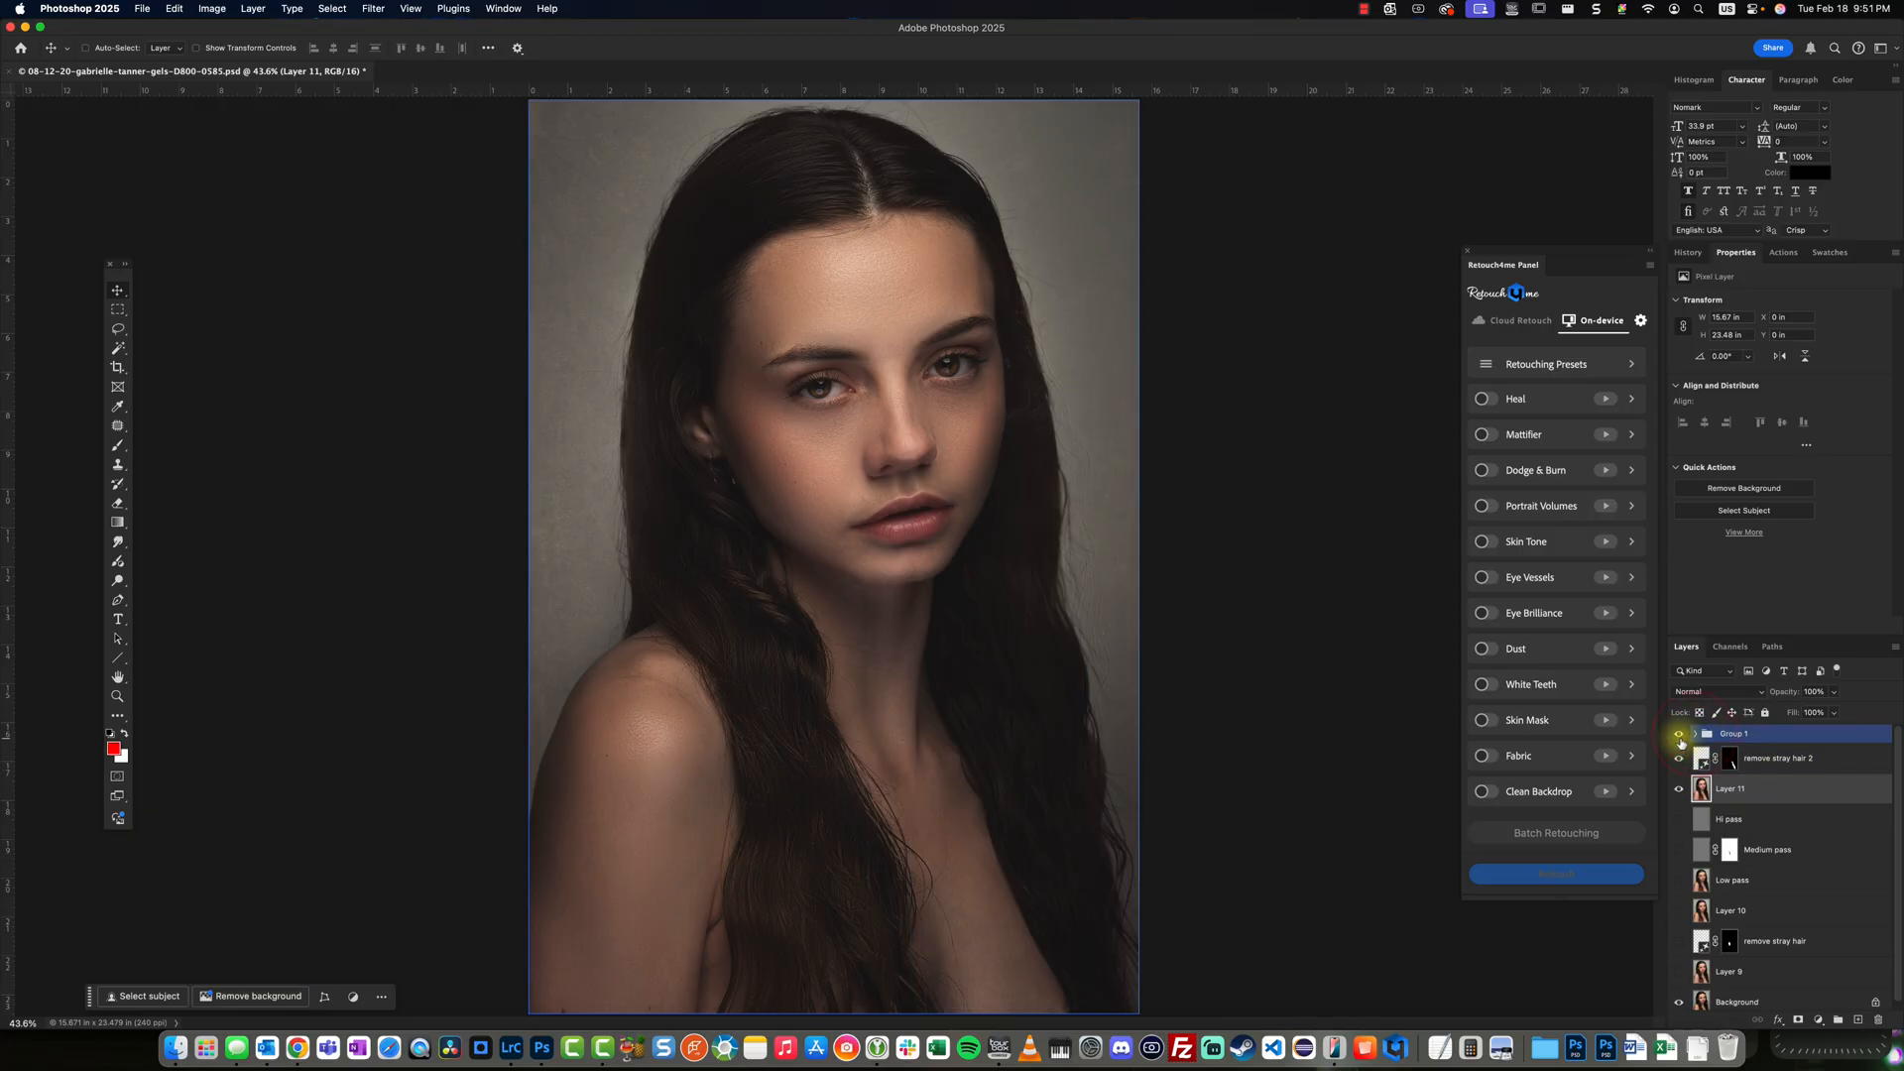
{"action": "left_click", "coordinate": [1680, 734]}
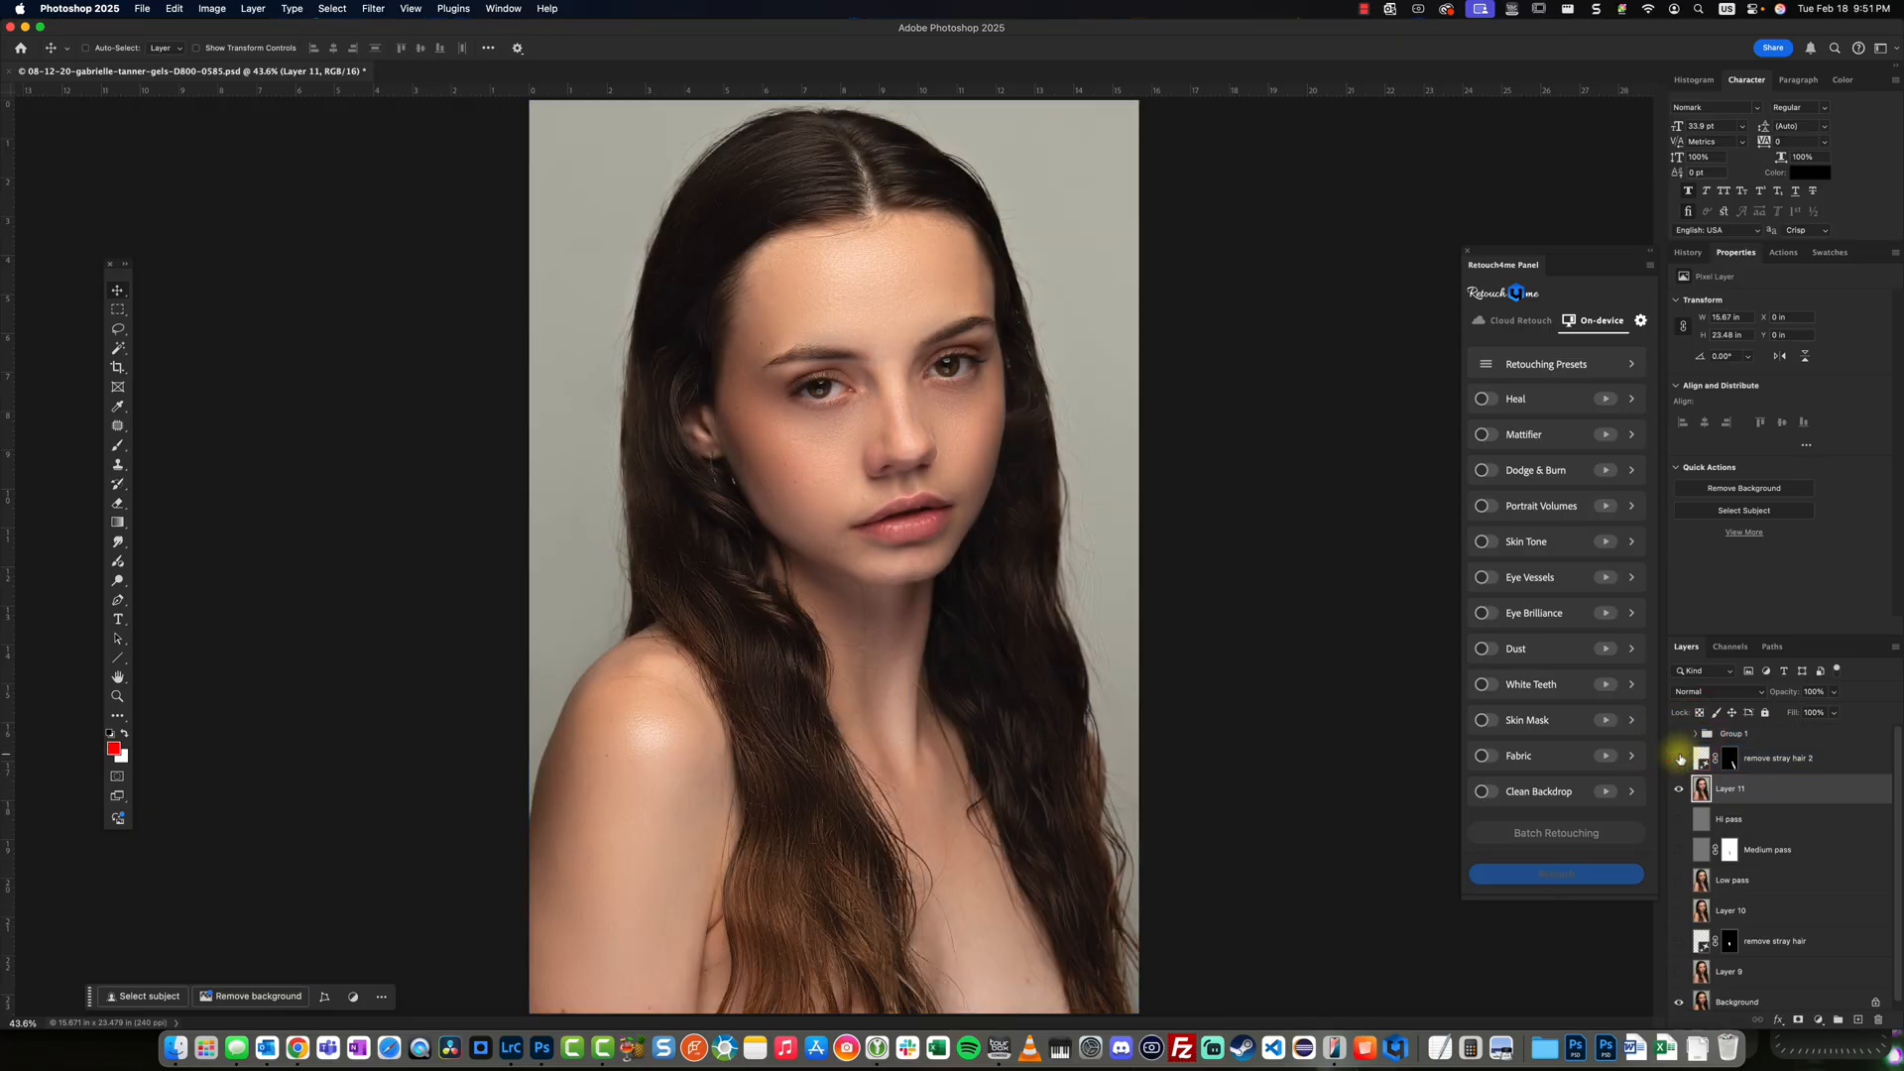
{"action": "mouse_move", "coordinate": [1680, 757]}
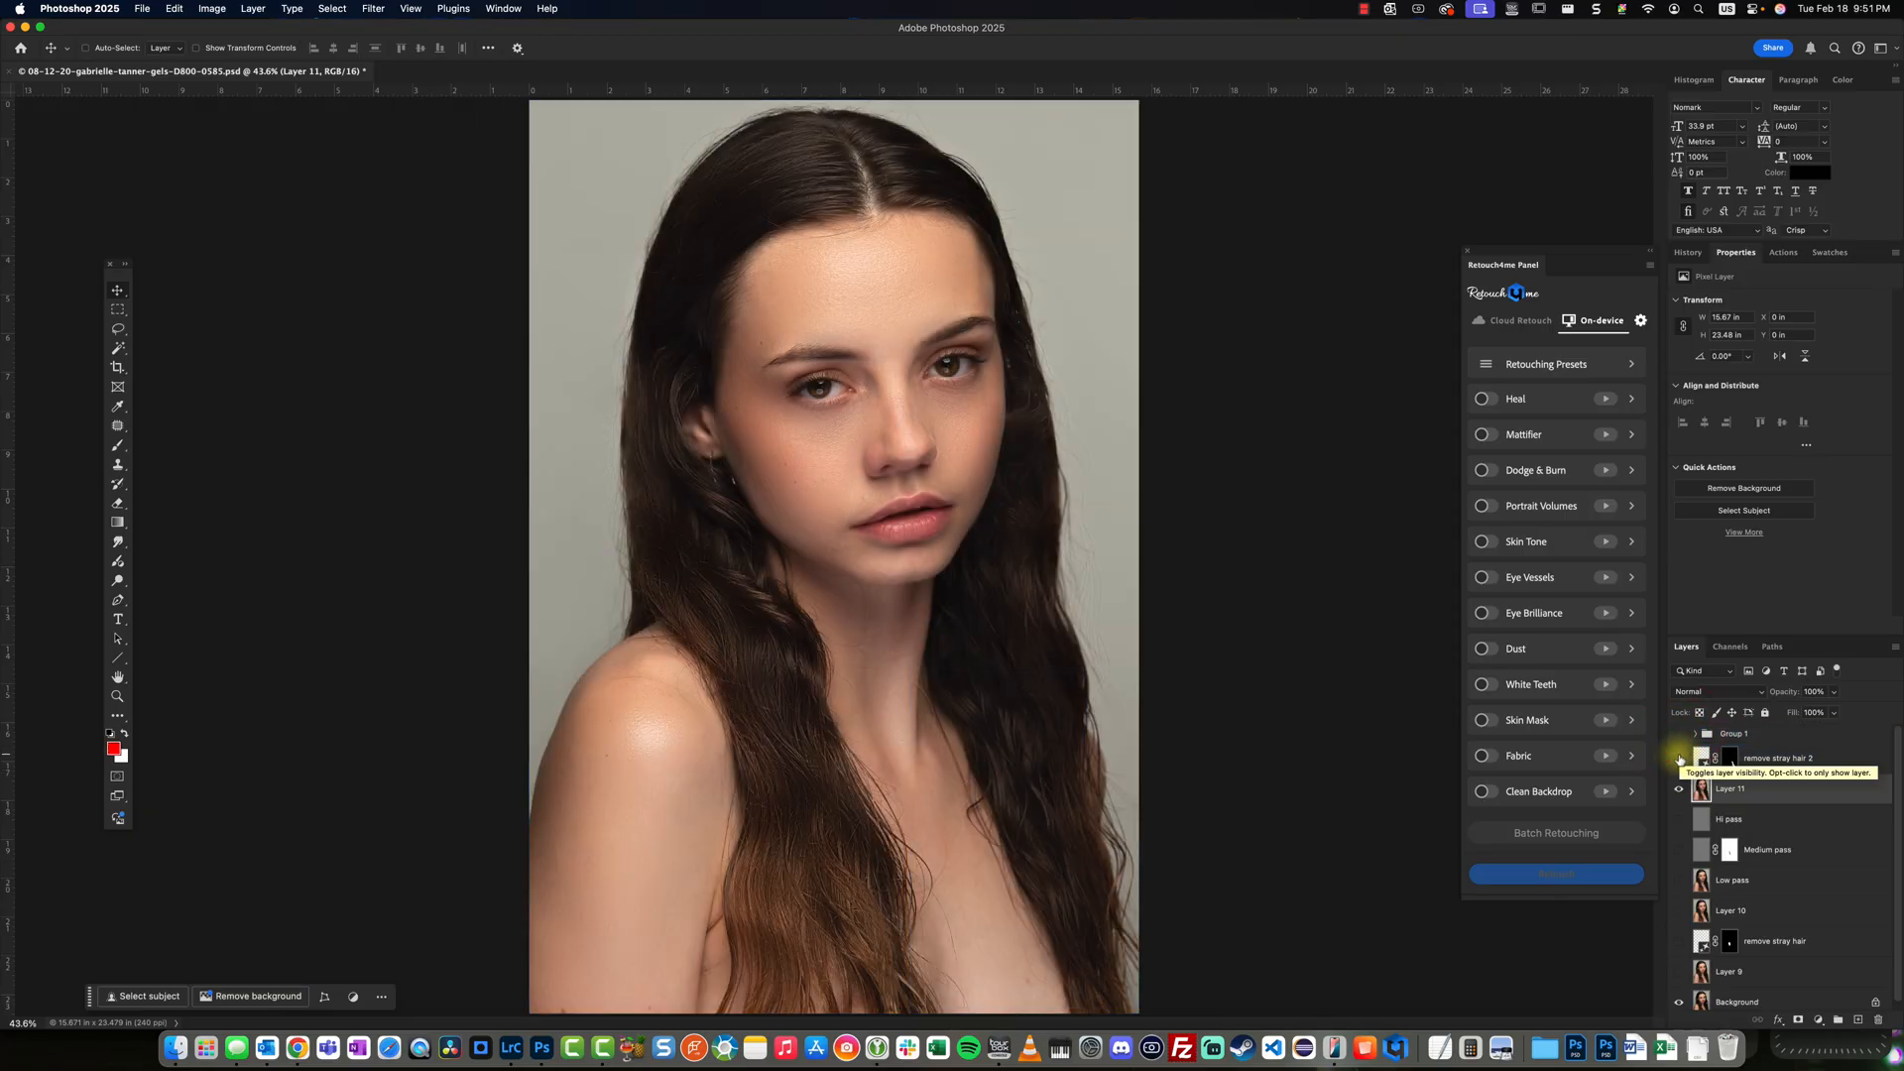
{"action": "left_click", "coordinate": [1680, 758]}
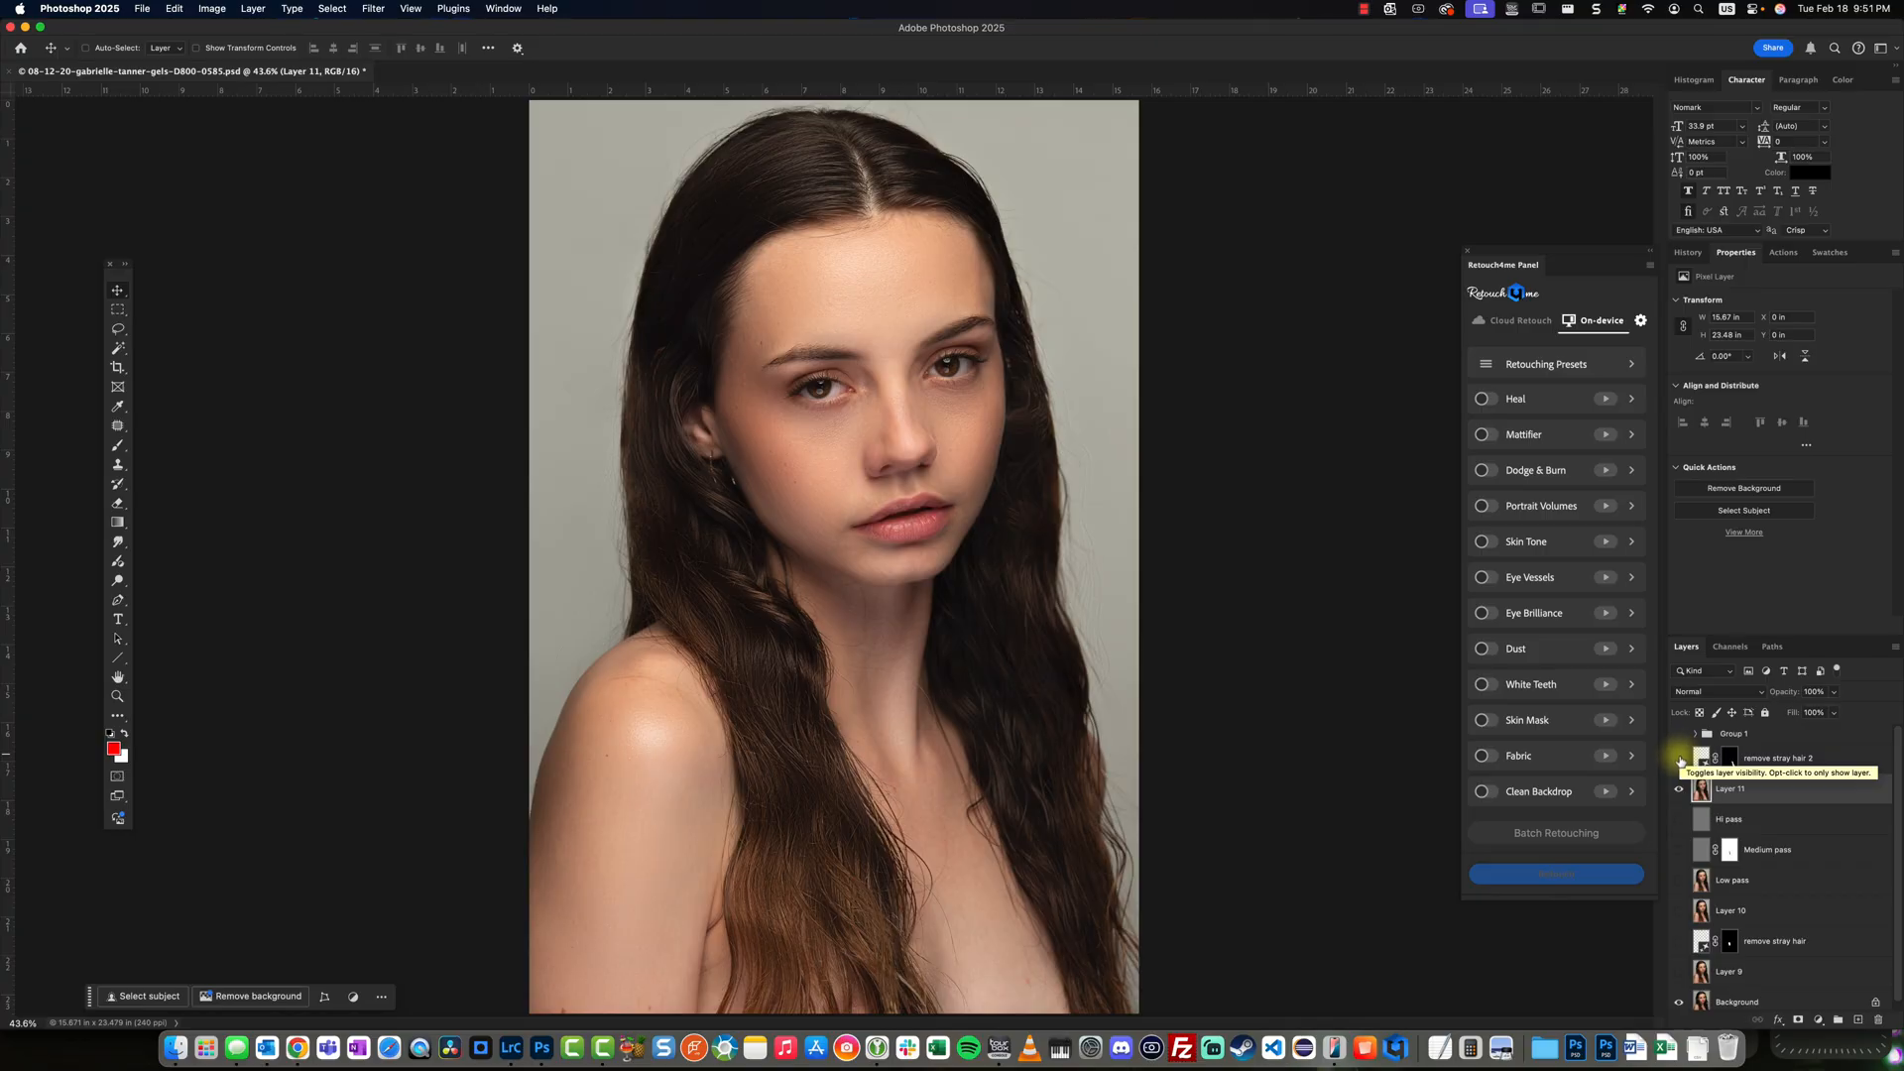
{"action": "left_click", "coordinate": [1678, 734]}
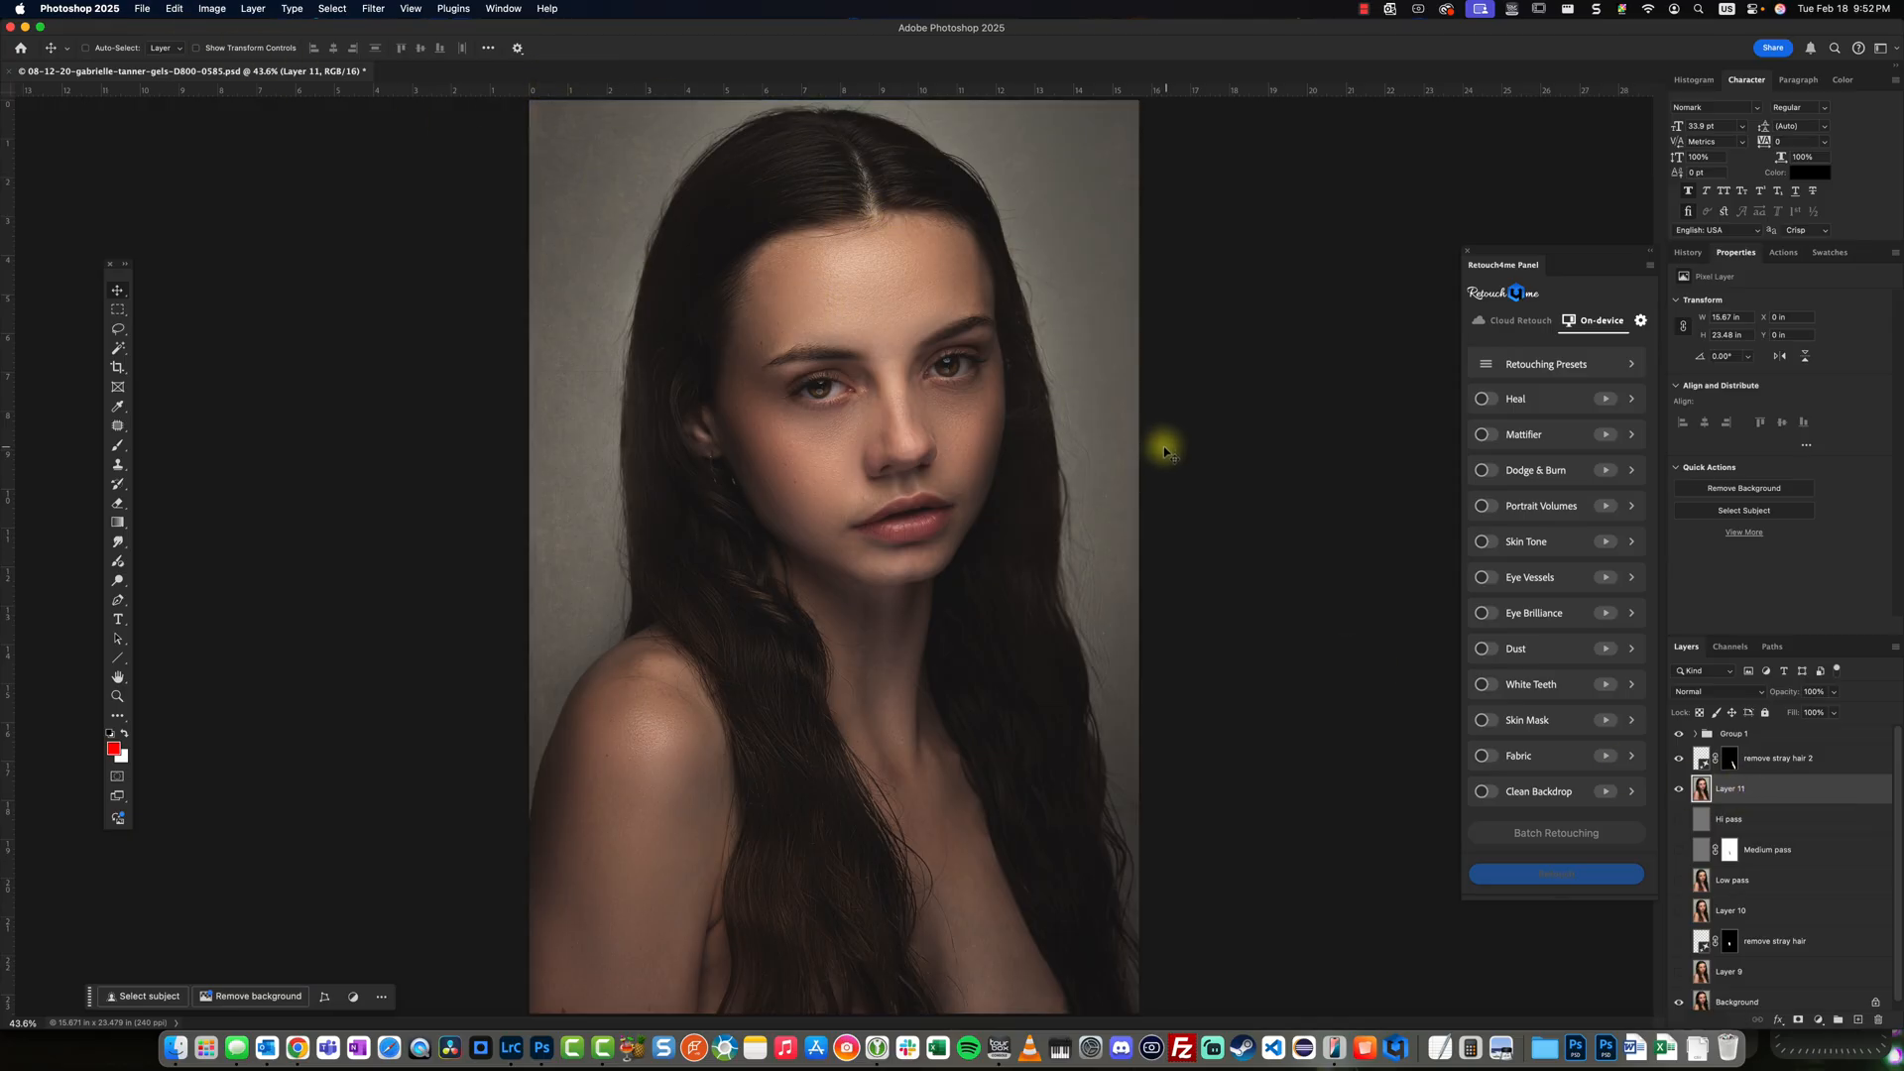
Duplicate Layer 11, enter Liquify and freeze-mask the top-left hair and hairline.
{"action": "left_click", "coordinate": [330, 8]}
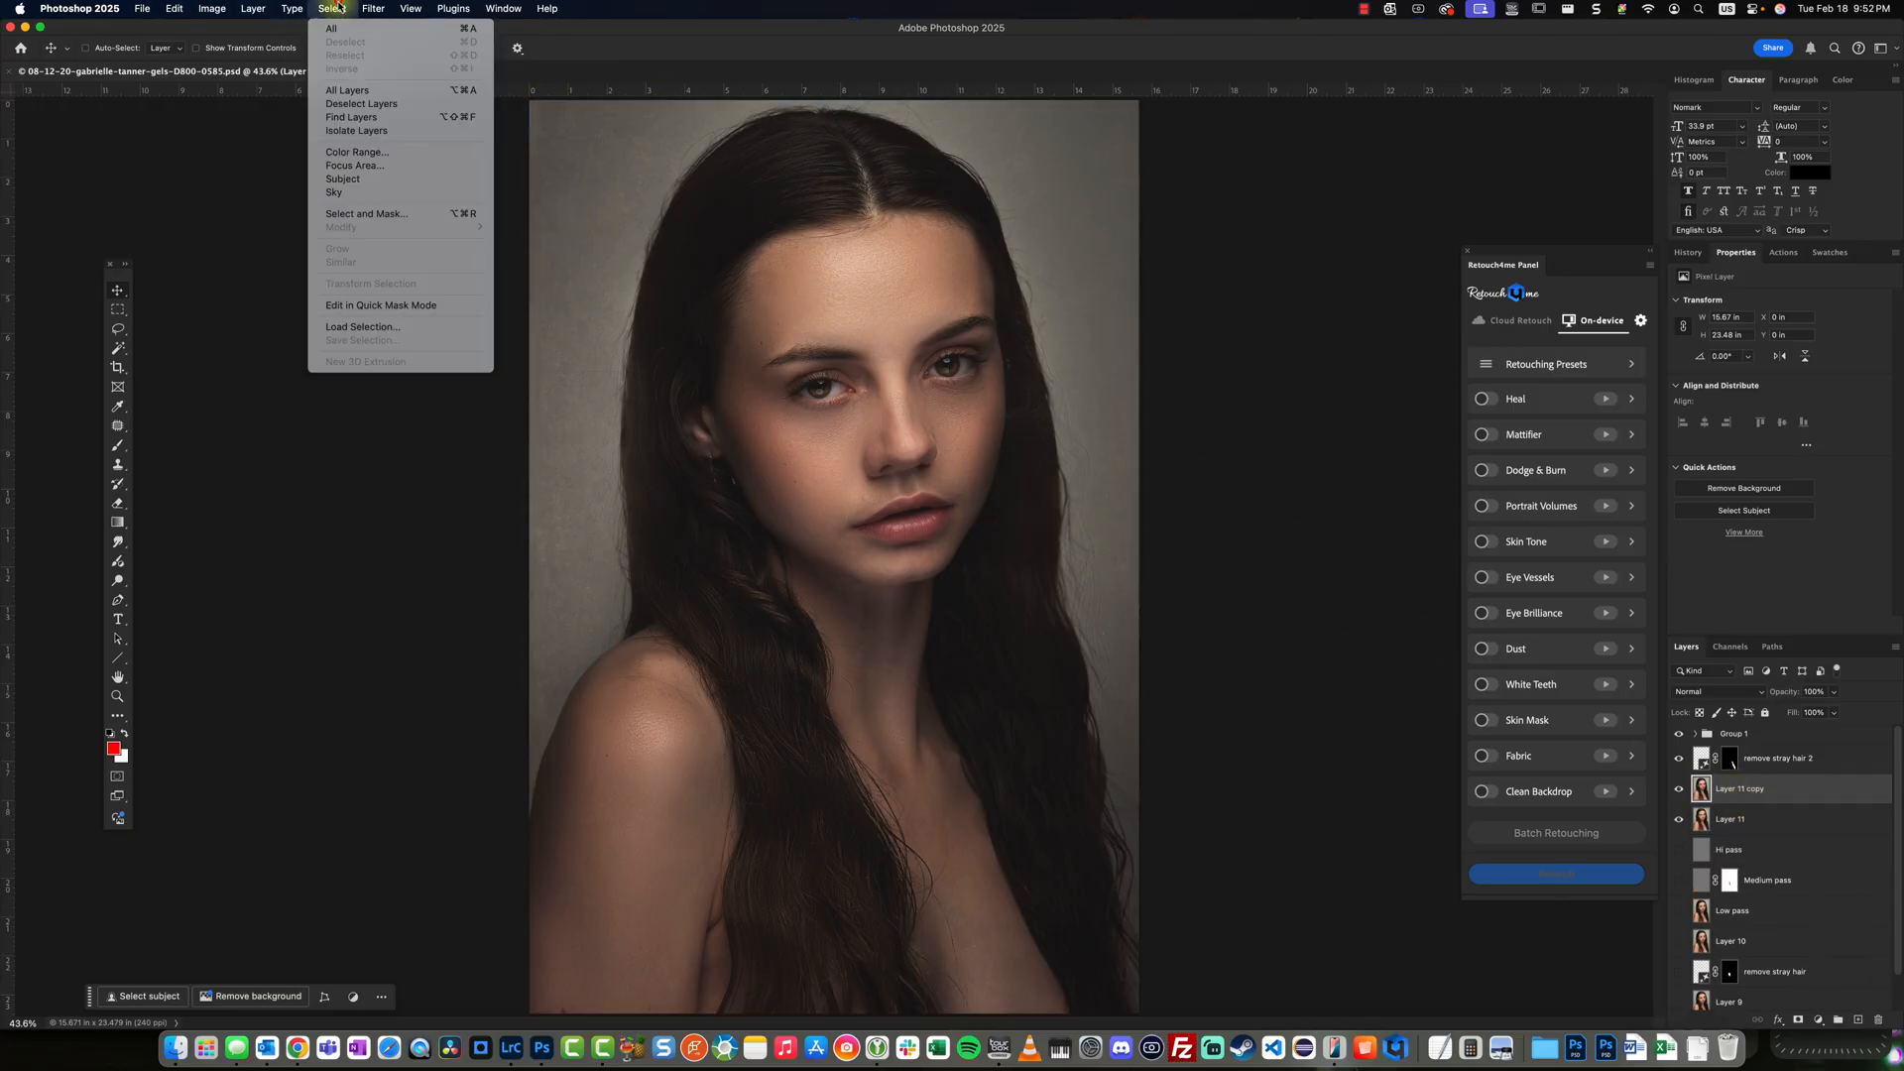
{"action": "left_click", "coordinate": [372, 8]}
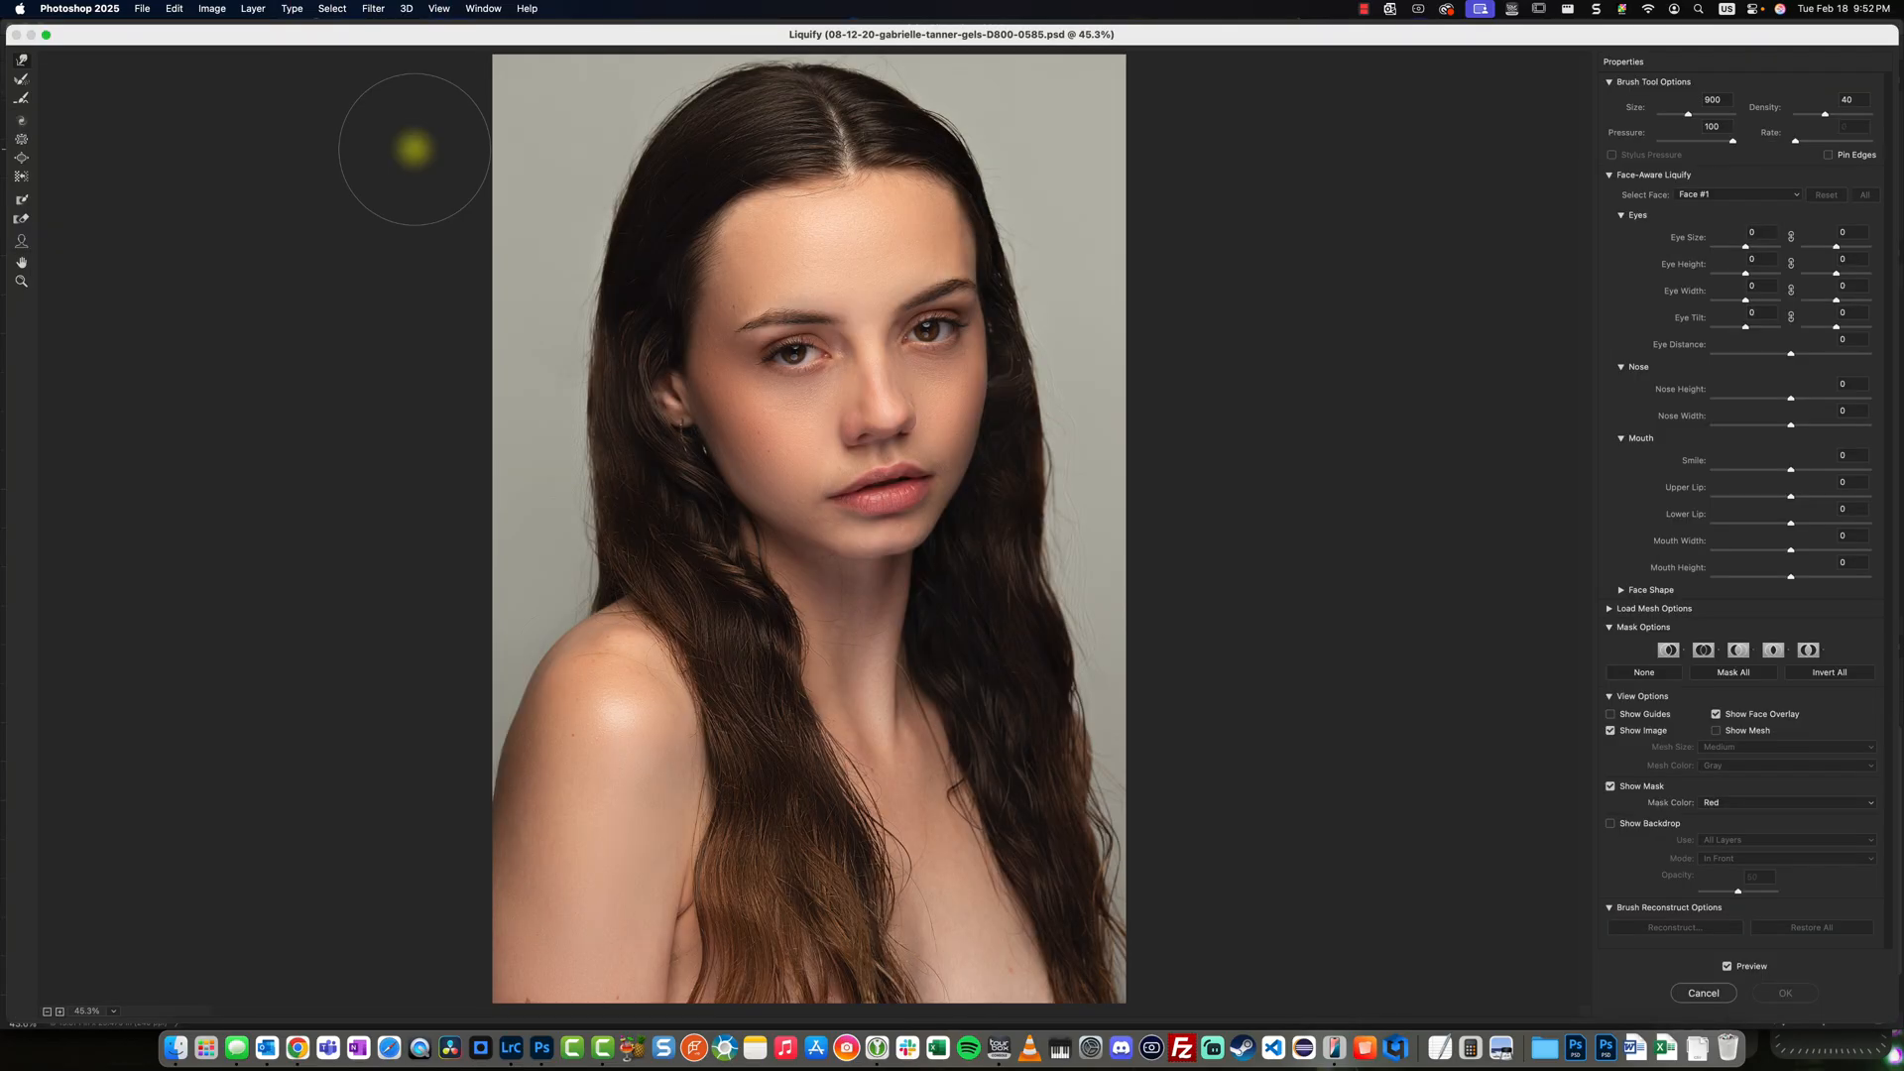
{"action": "mouse_move", "coordinate": [218, 242]}
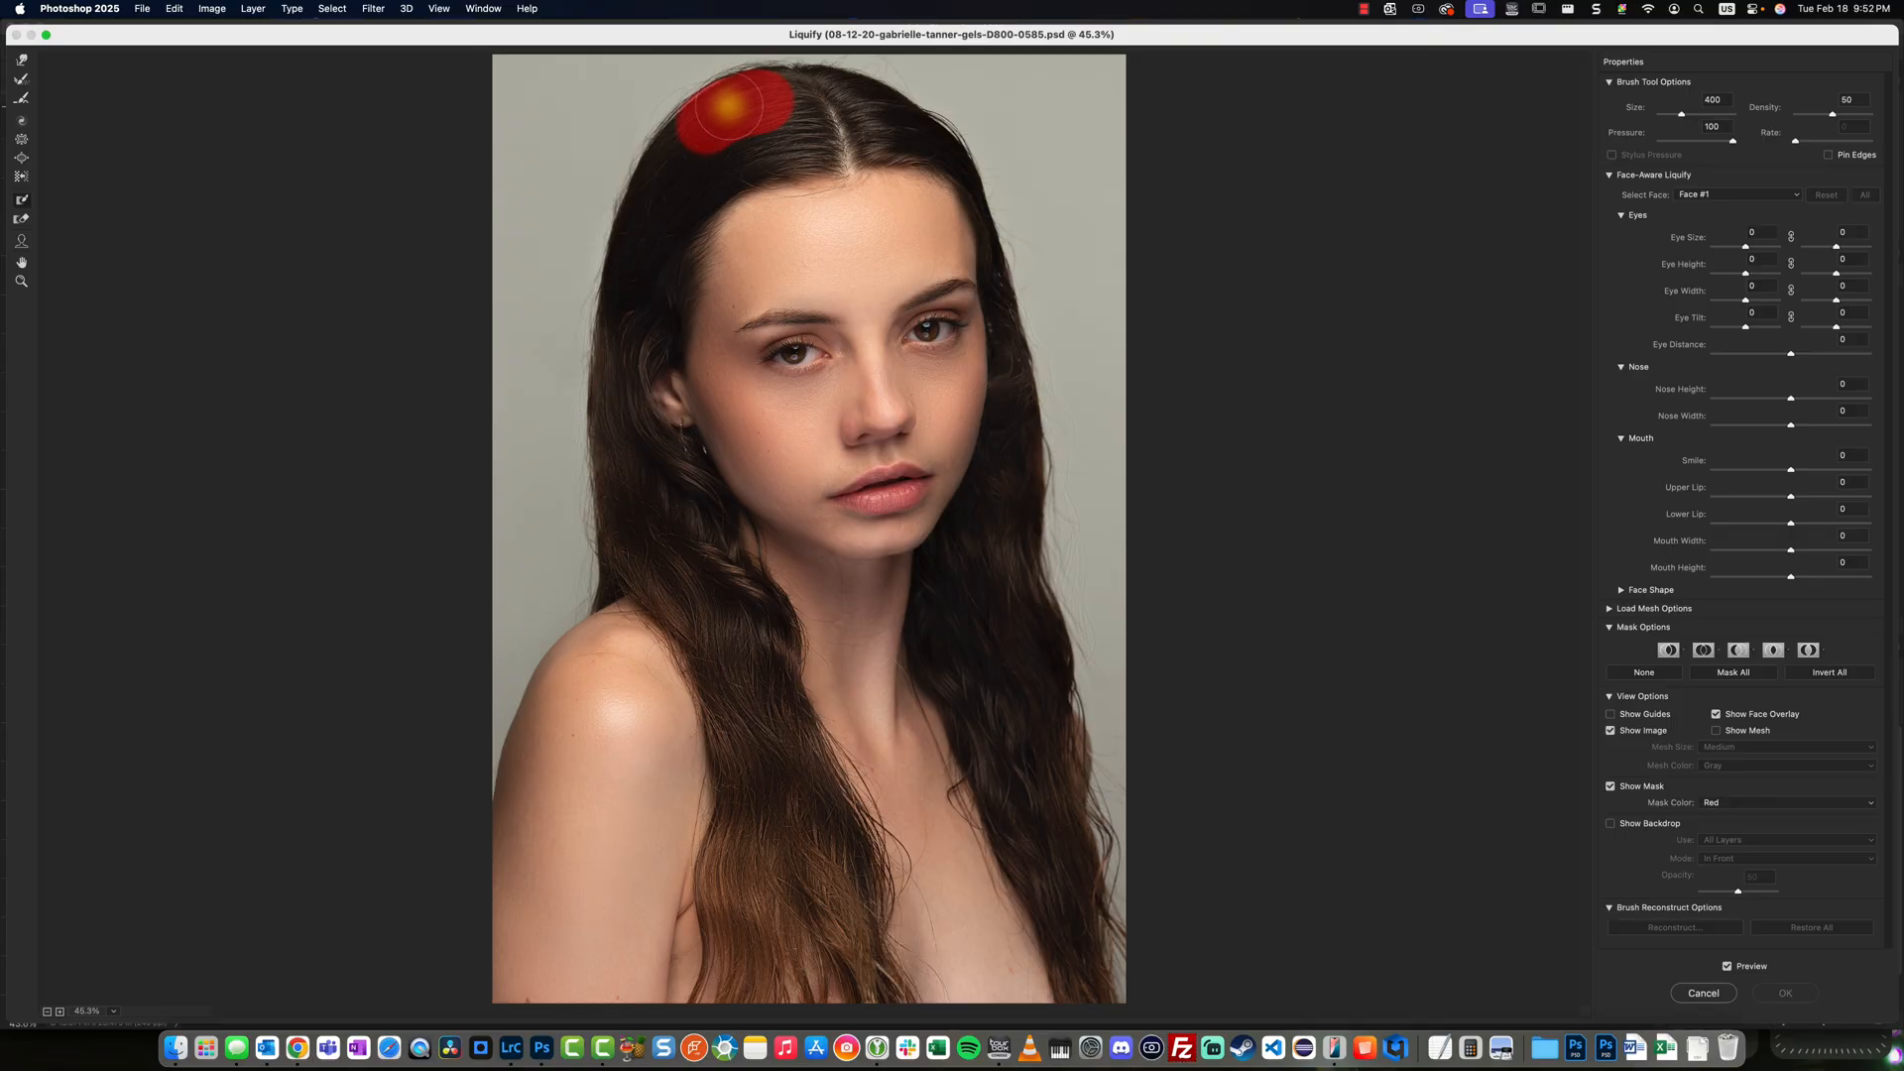
{"action": "left_click_drag", "start_coordinate": [728, 109], "coordinate": [662, 194]}
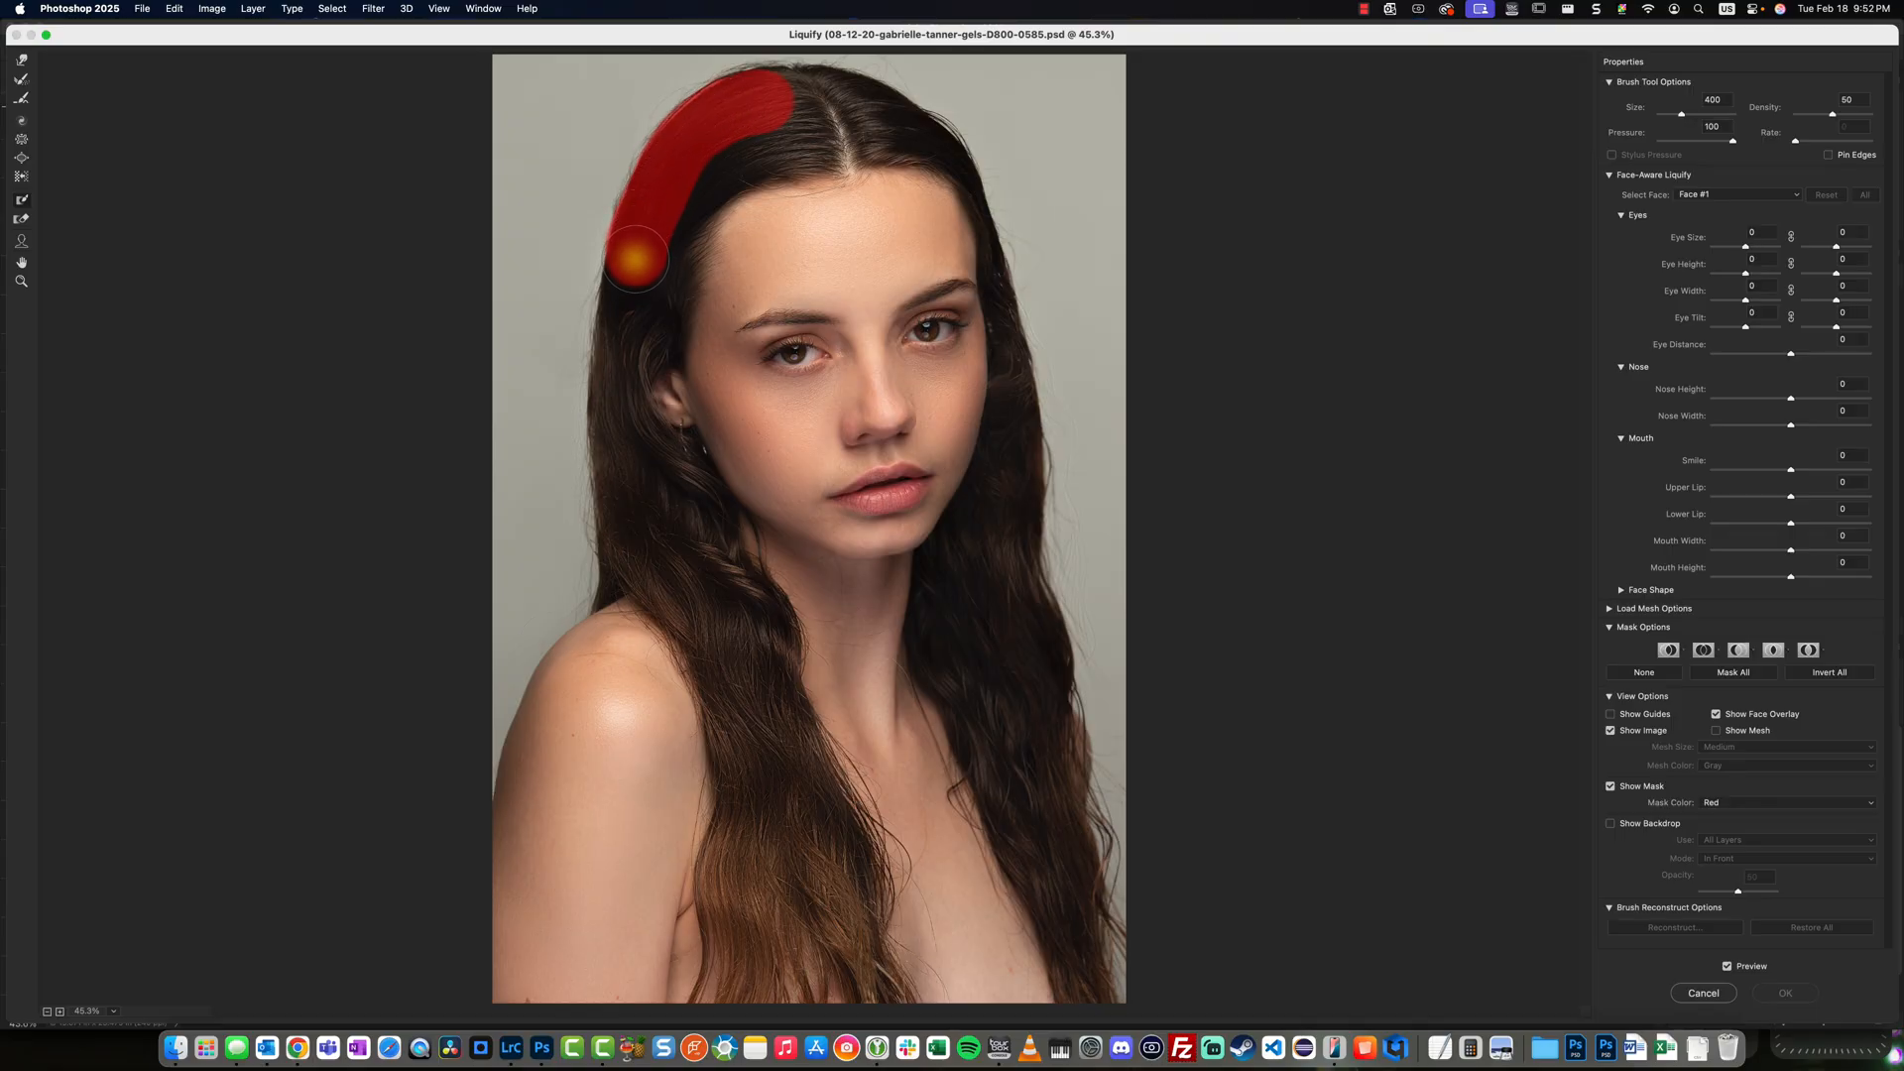
{"action": "left_click_drag", "start_coordinate": [630, 261], "coordinate": [623, 337]}
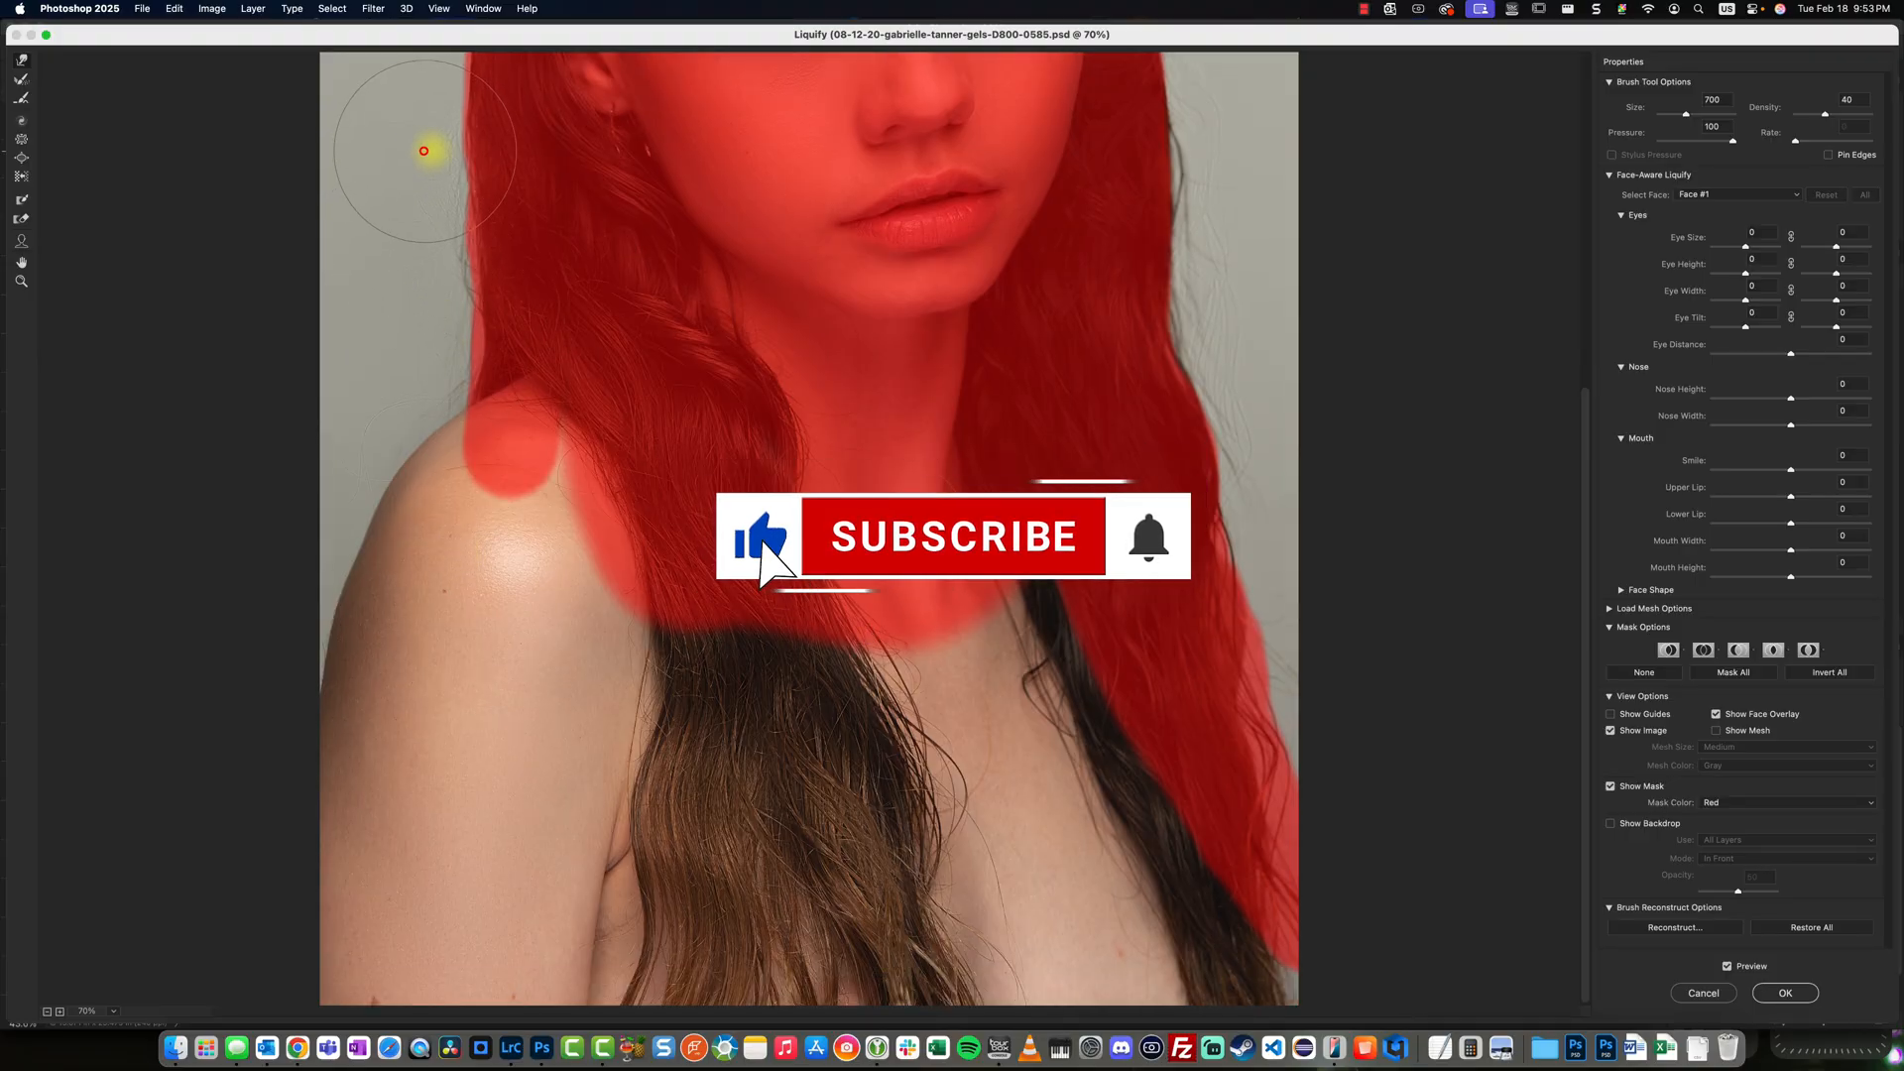
{"action": "mouse_move", "coordinate": [437, 278]}
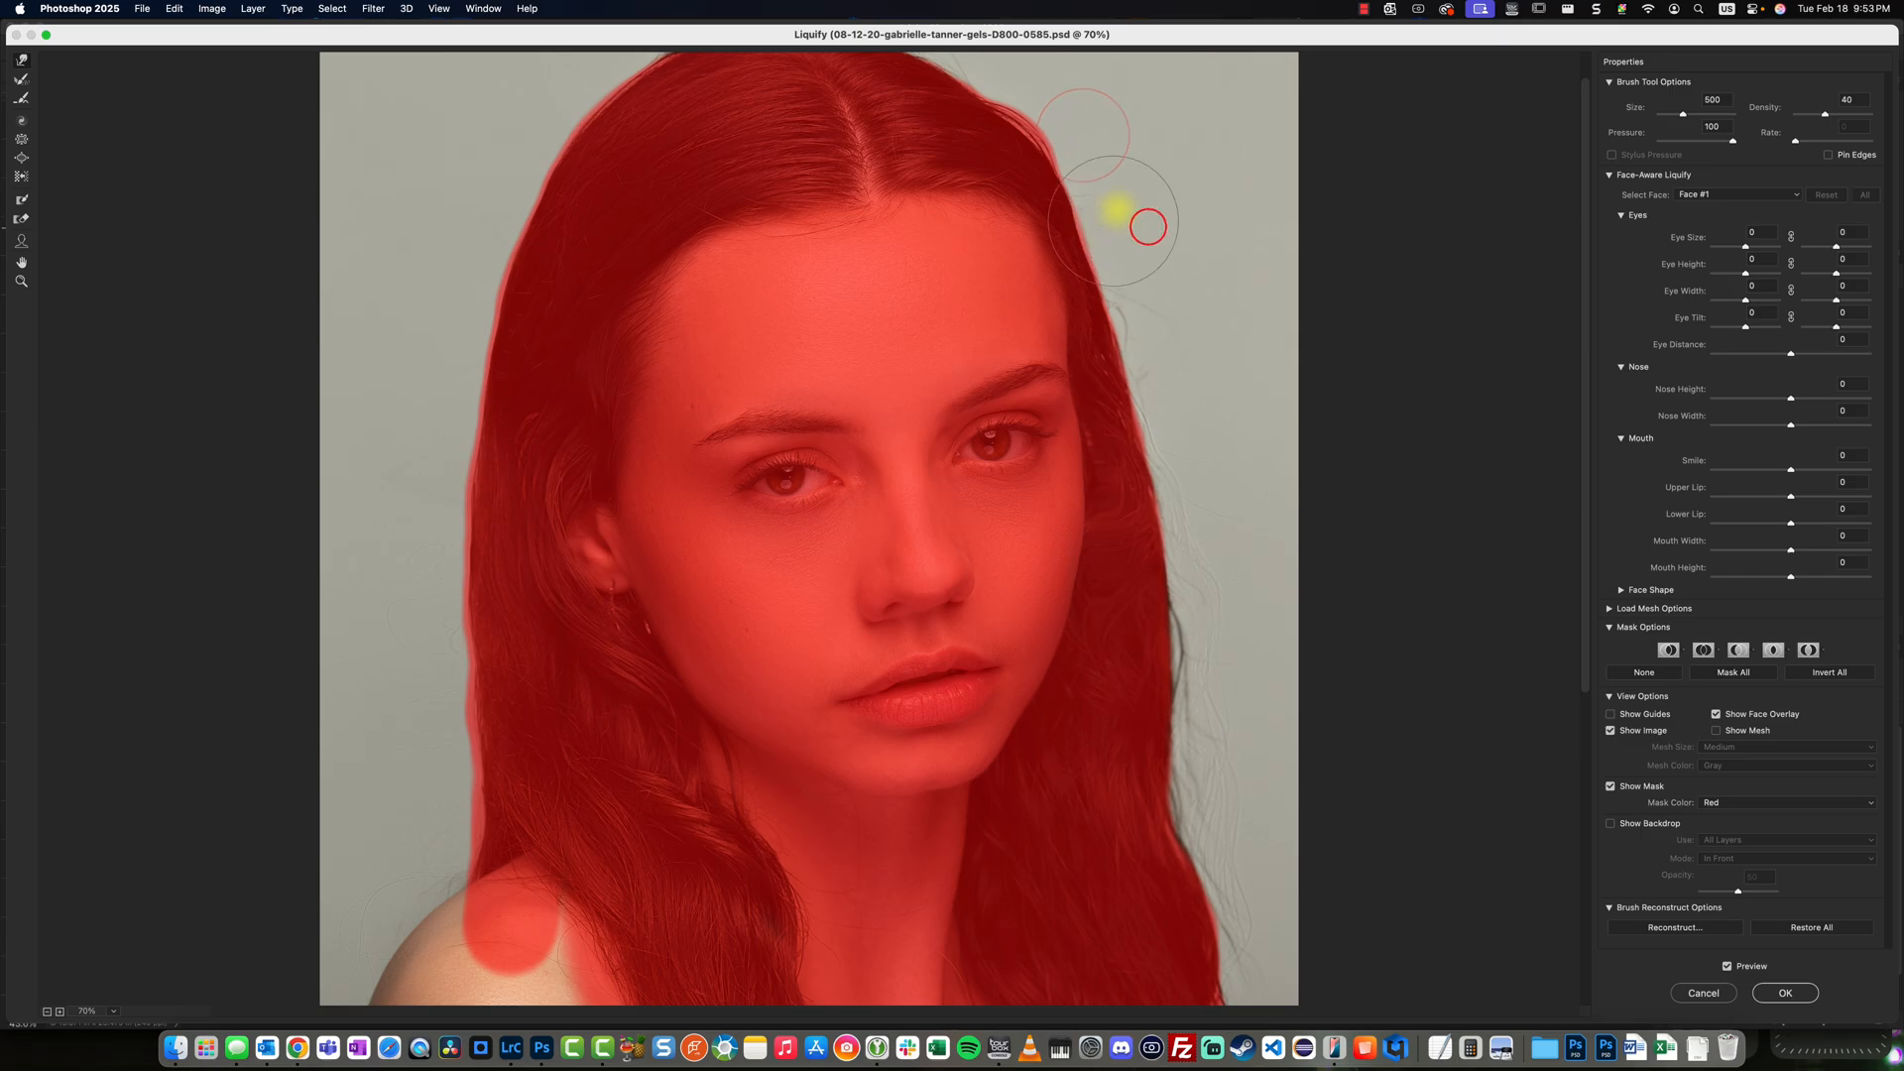
{"action": "mouse_move", "coordinate": [1184, 448]}
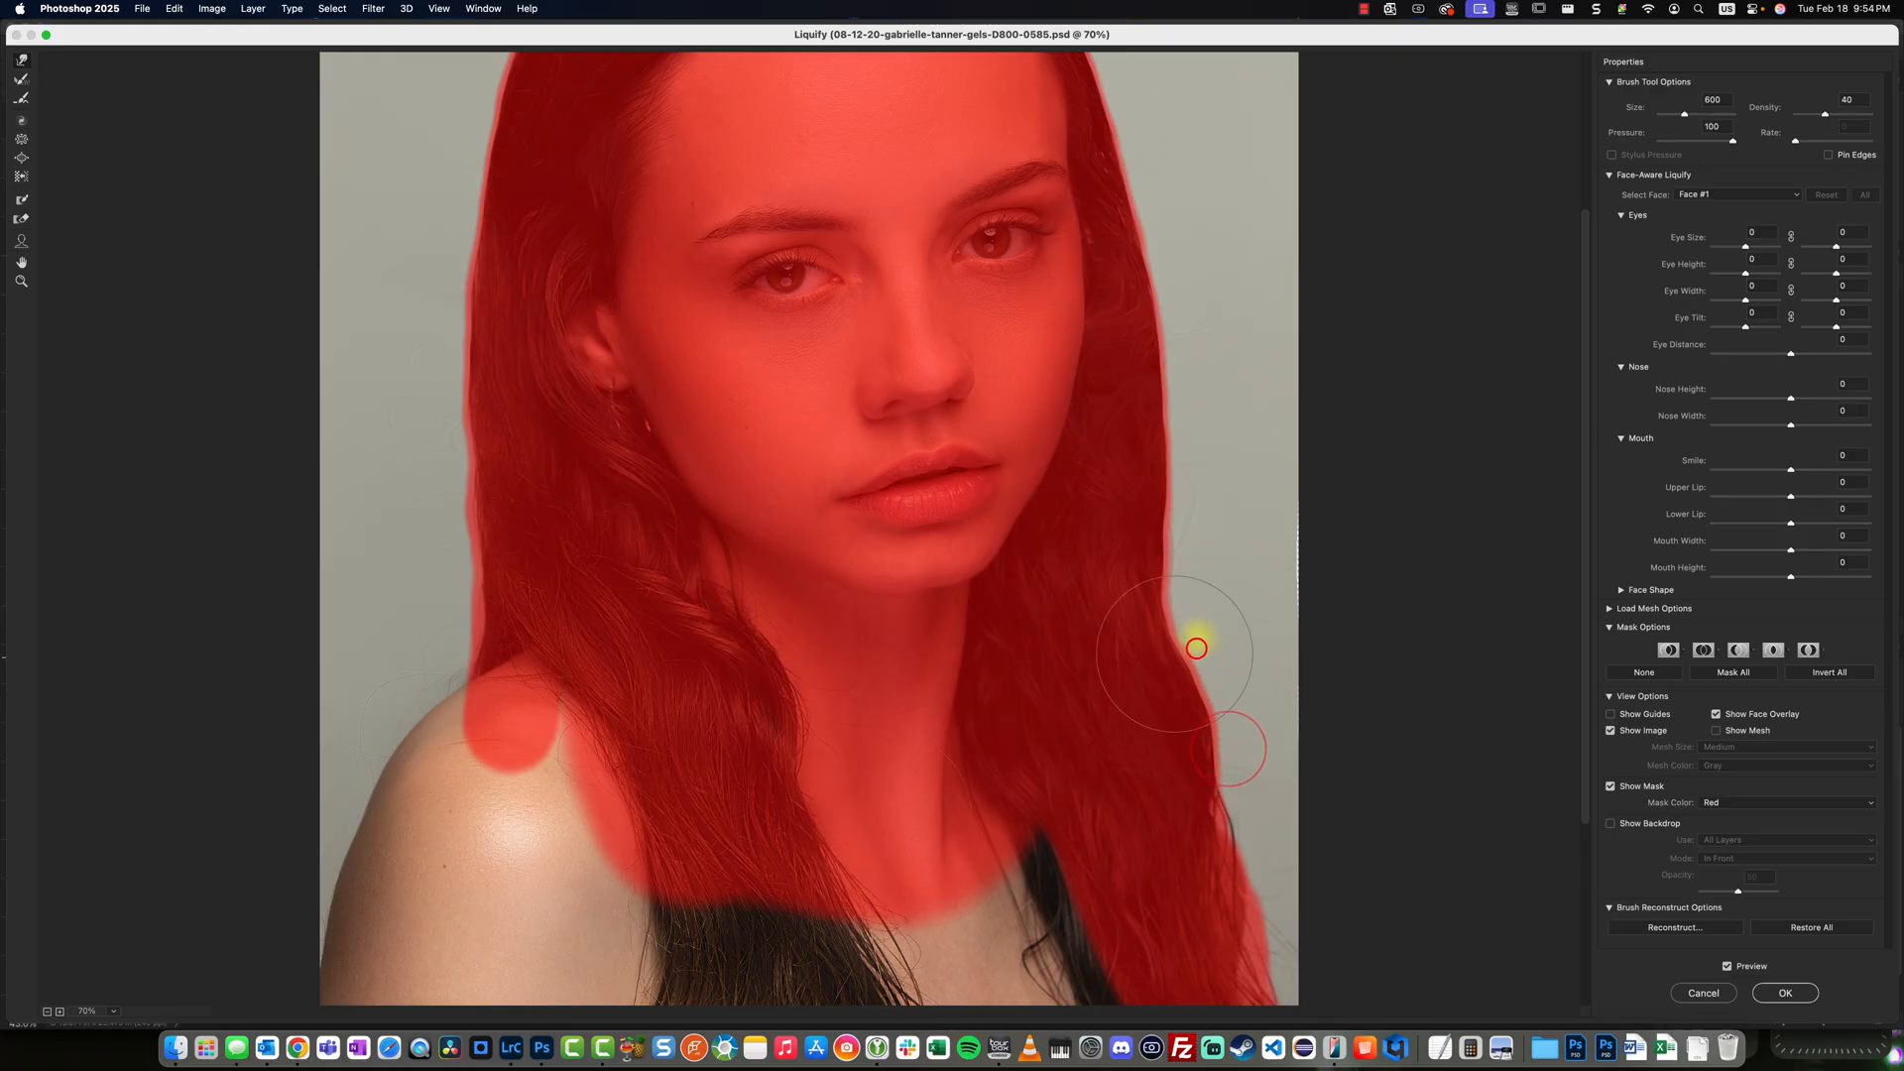
{"action": "mouse_move", "coordinate": [1271, 539]}
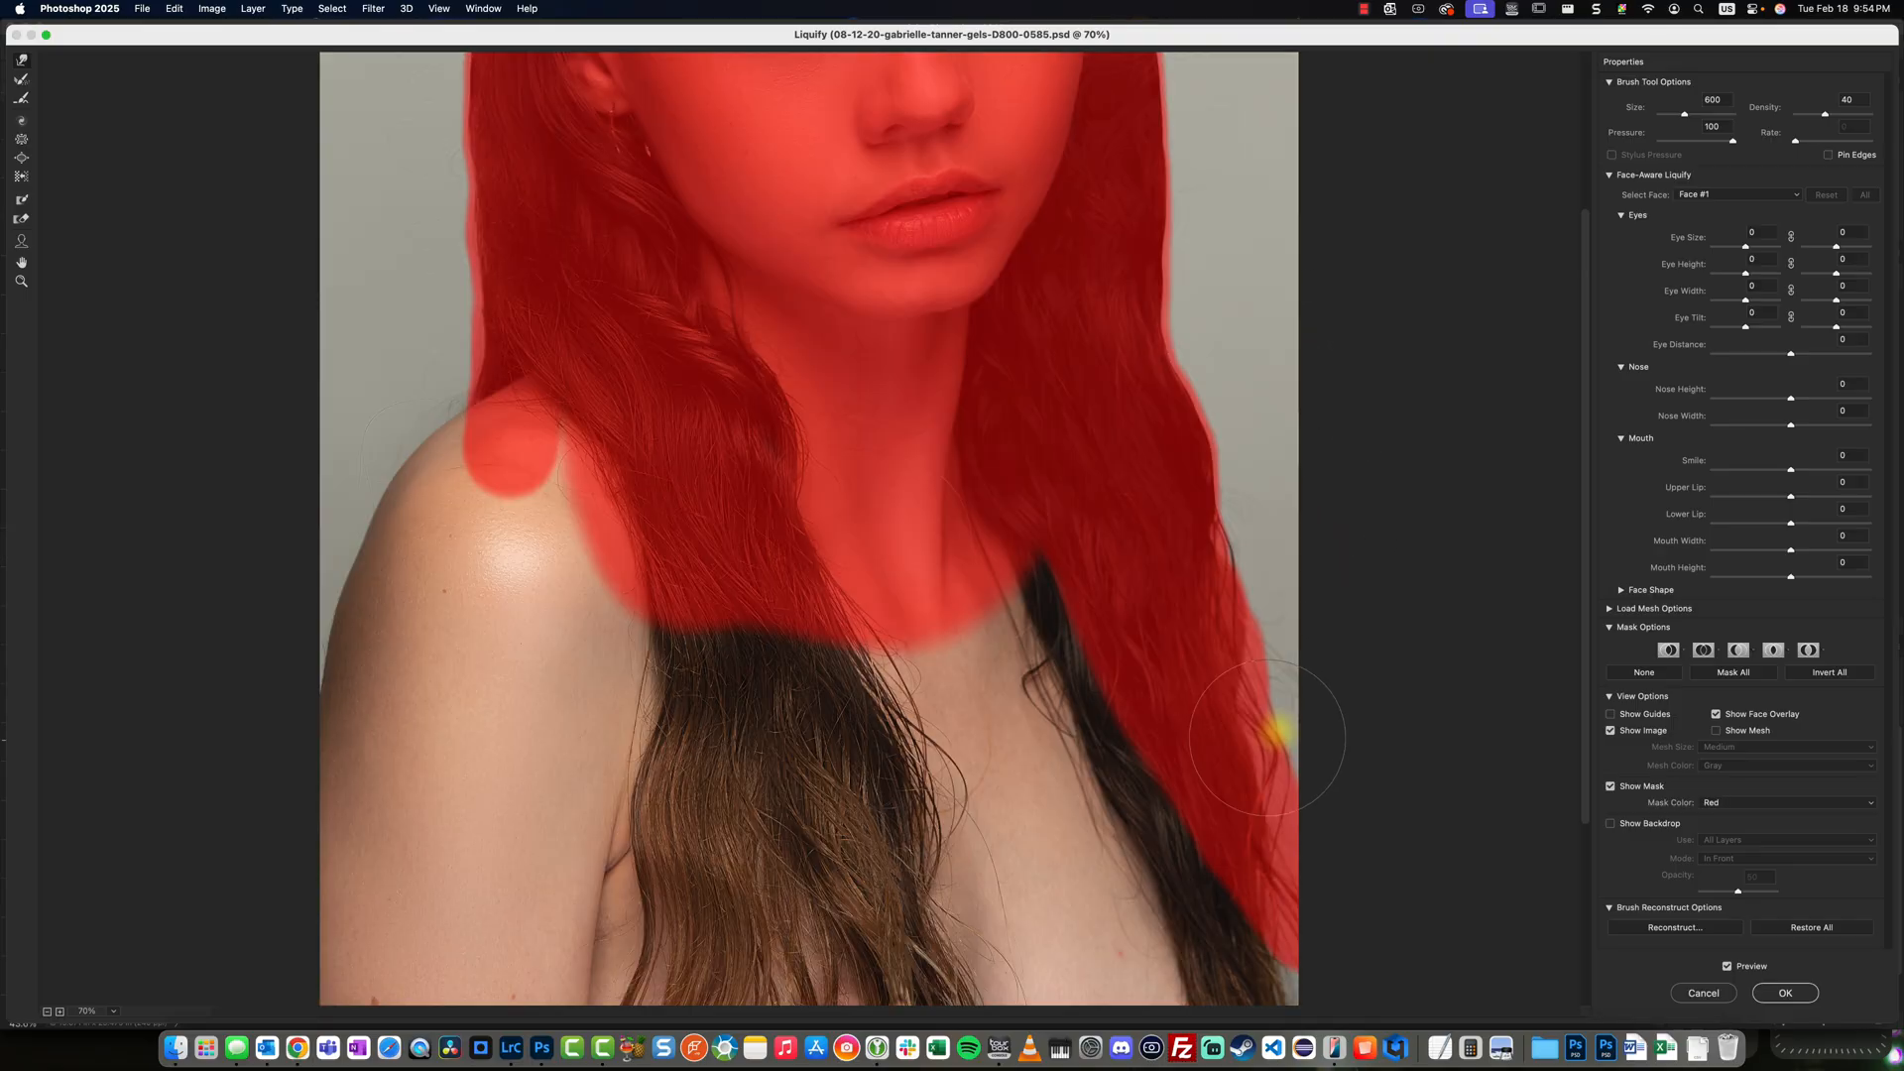
{"action": "mouse_move", "coordinate": [1323, 447]}
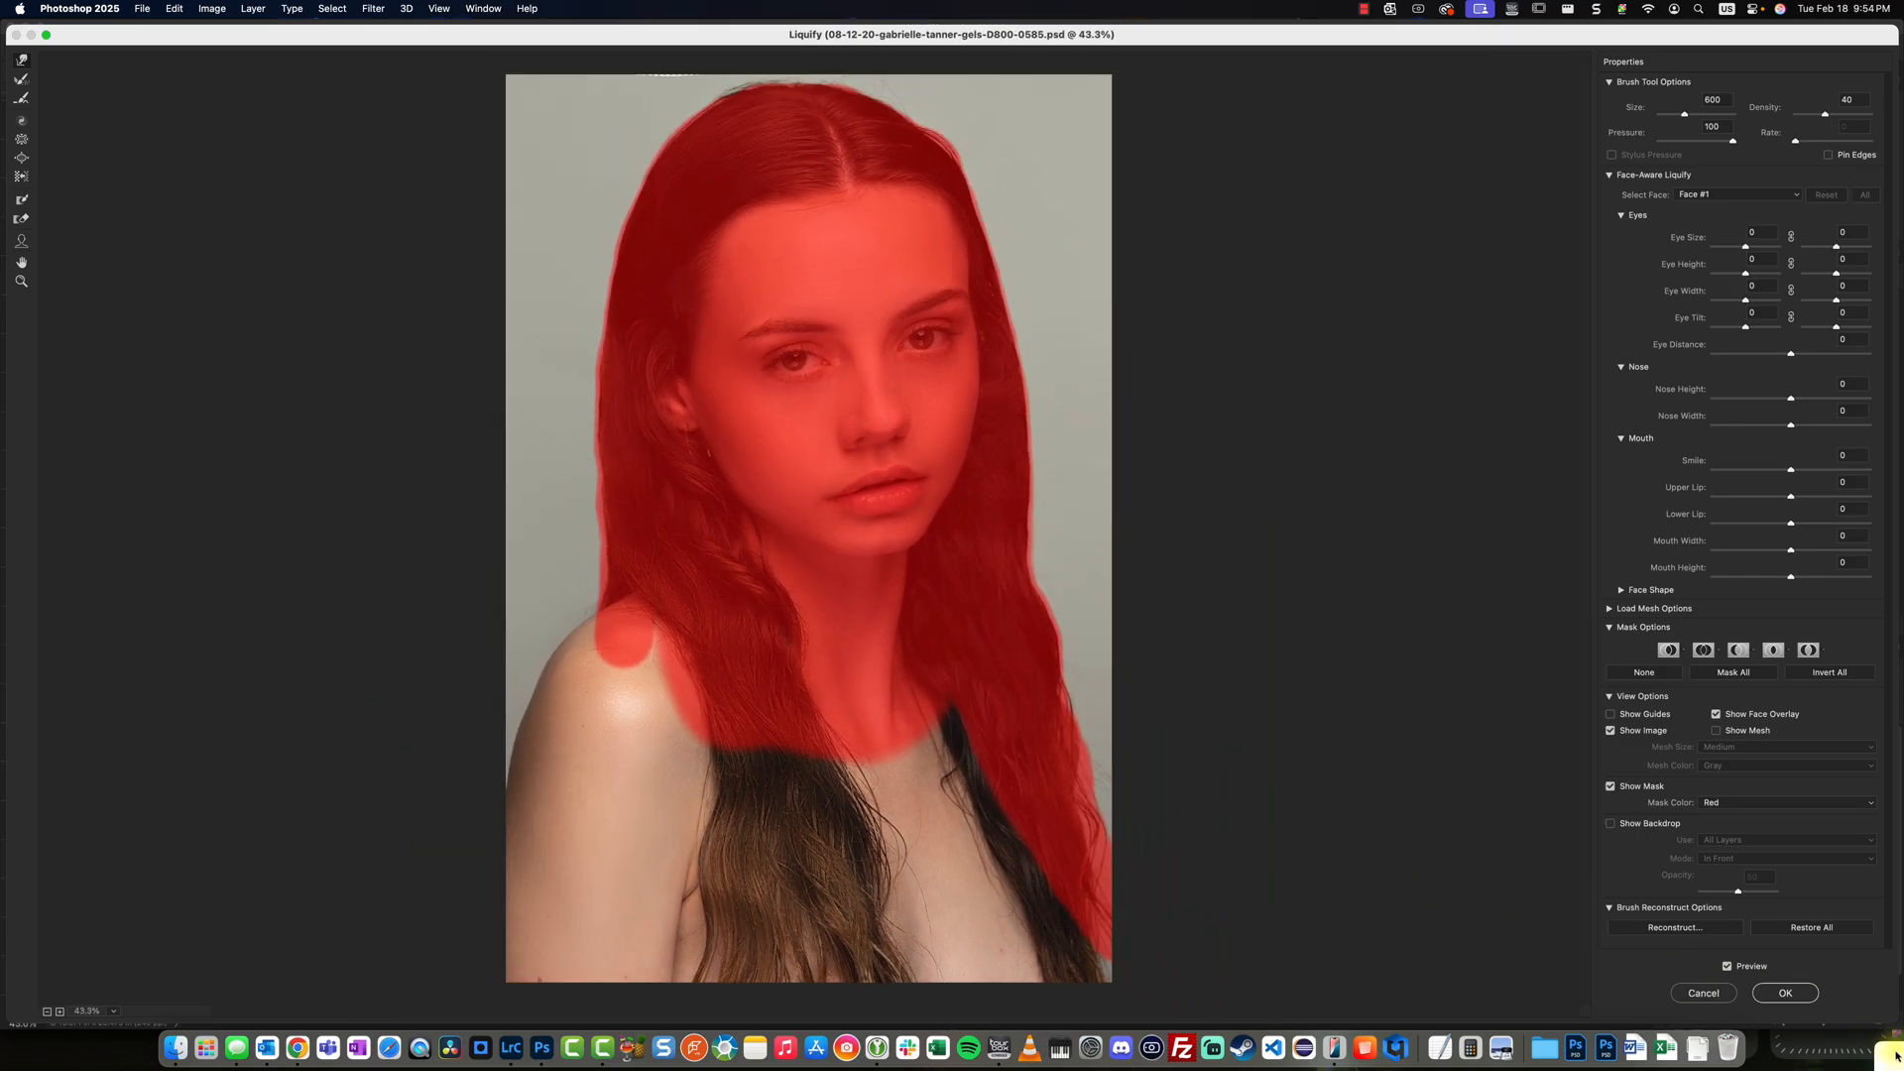
Apply the Liquify flyaway fixes and return to Layer 11 copy.
{"action": "left_click", "coordinate": [1783, 992]}
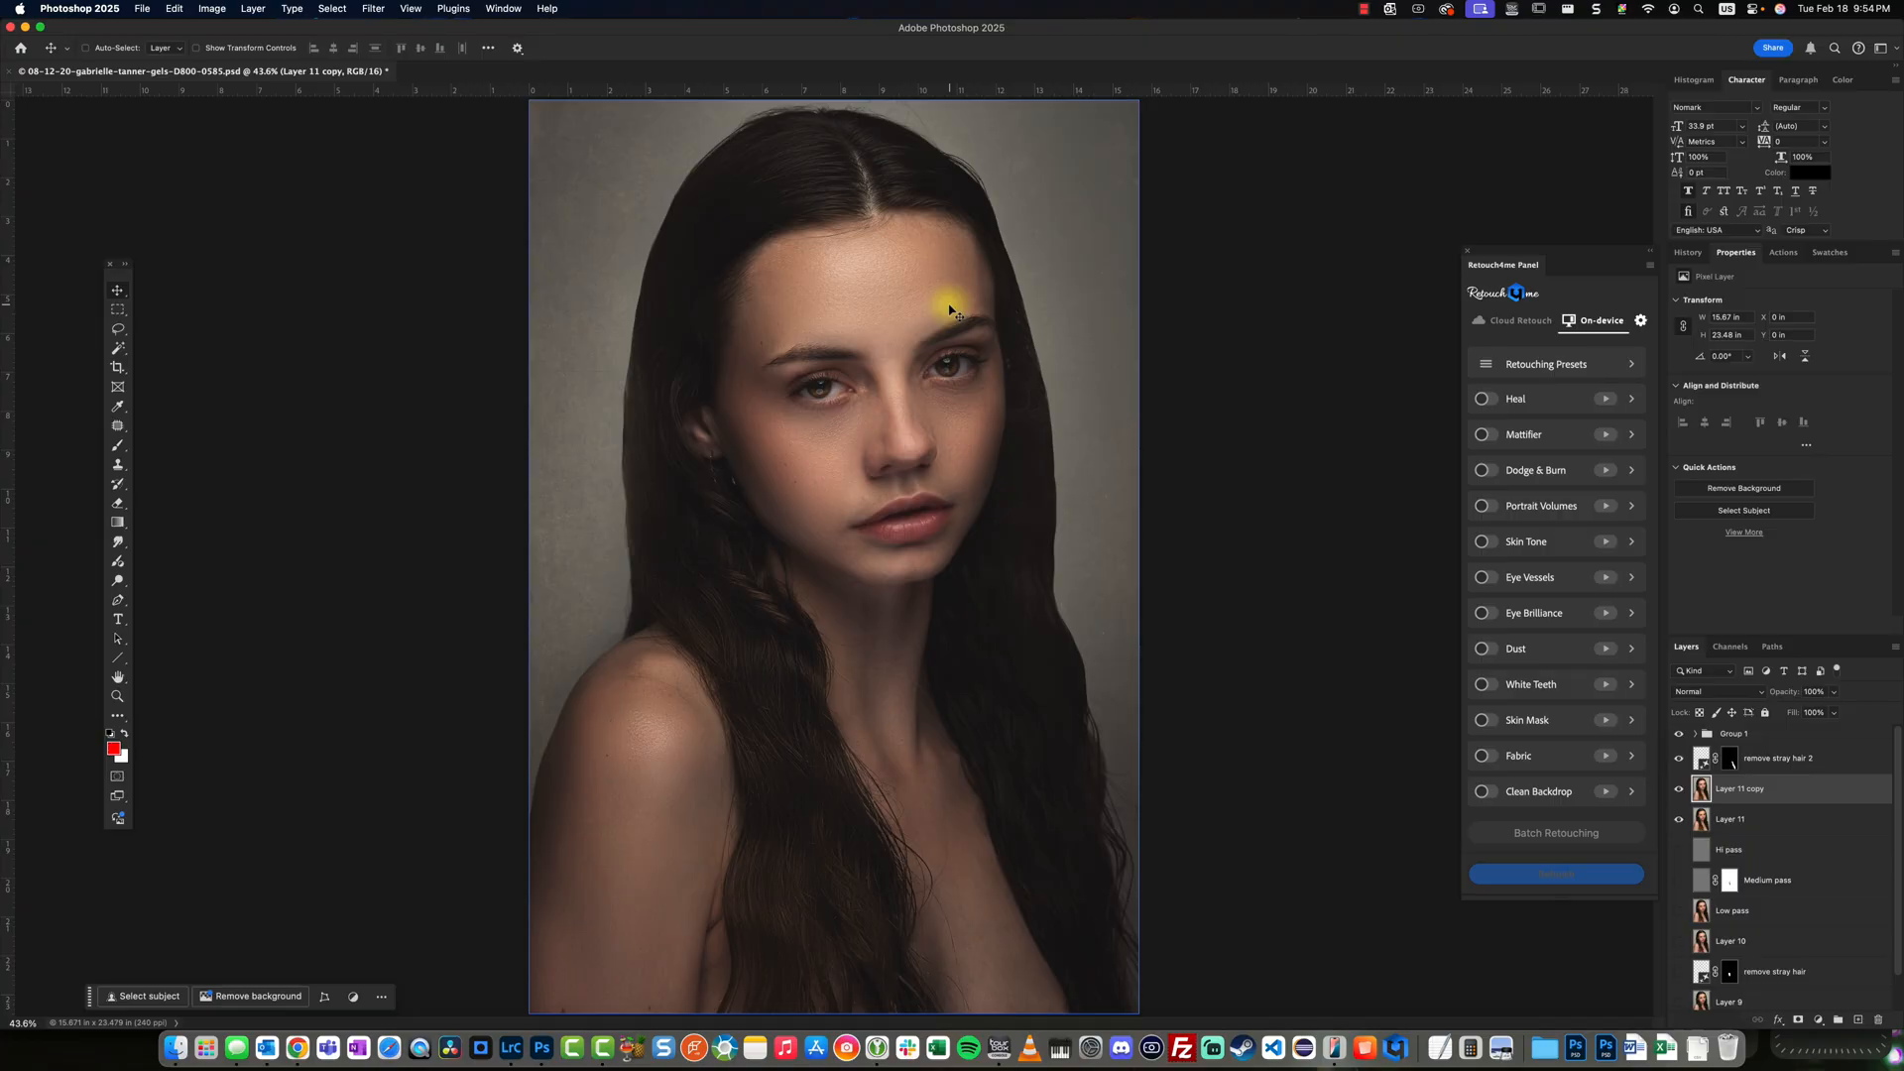
{"action": "mouse_move", "coordinate": [658, 194]}
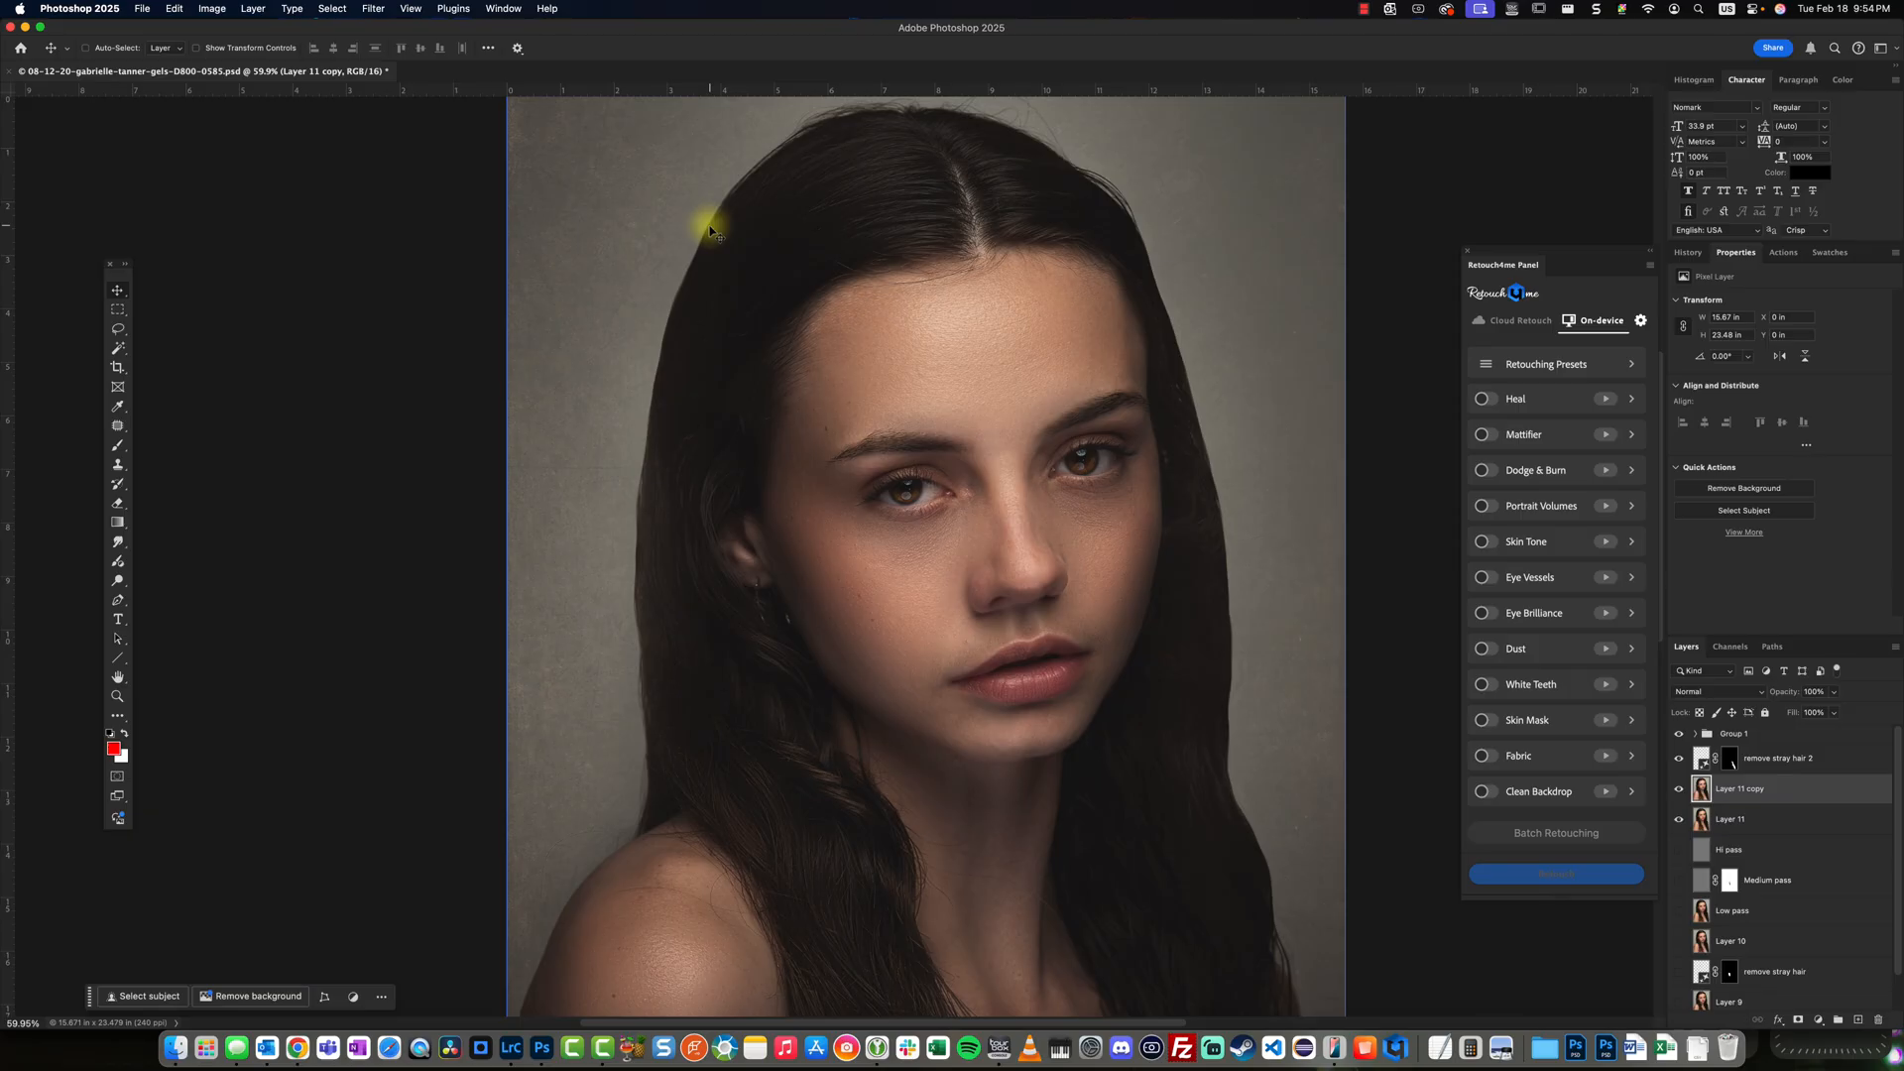
{"action": "mouse_move", "coordinate": [117, 386]}
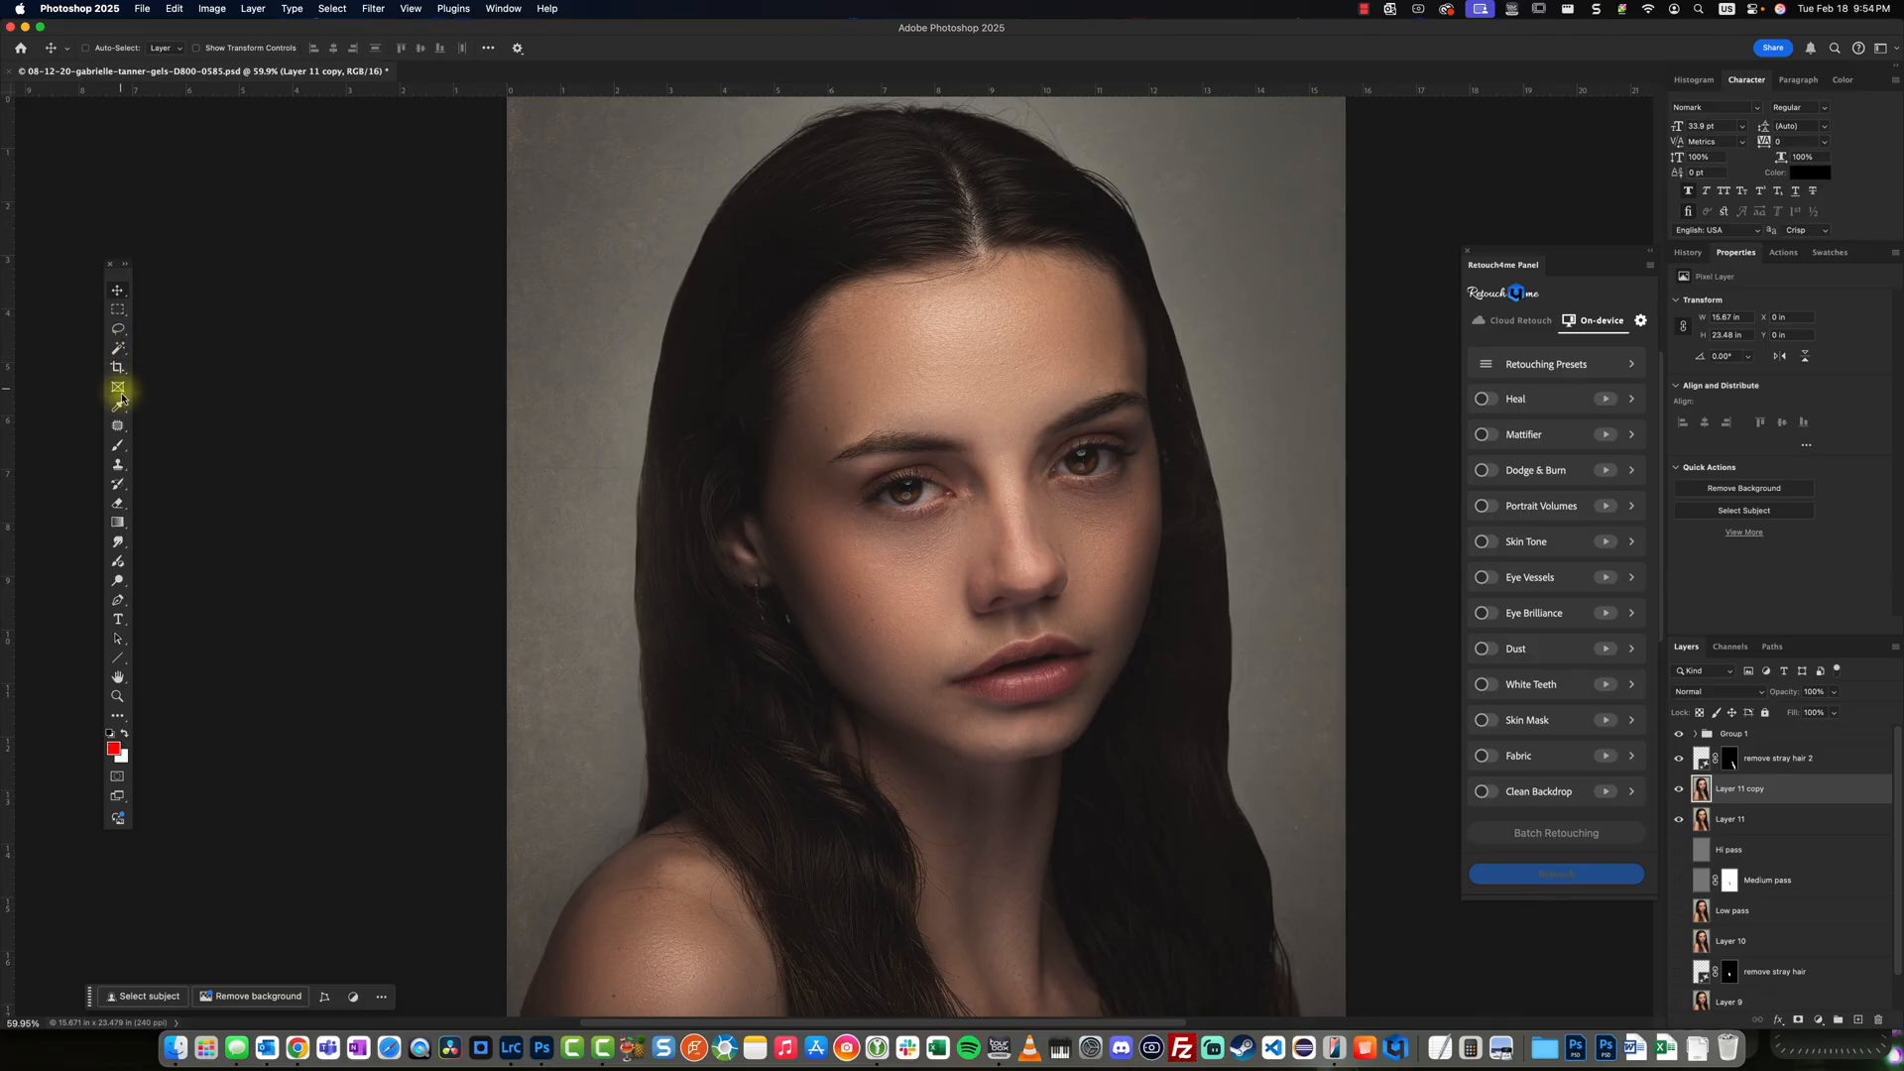
Switch to the Brush tool, adjust its preset, and browse the Window panel list.
{"action": "left_click", "coordinate": [117, 386]}
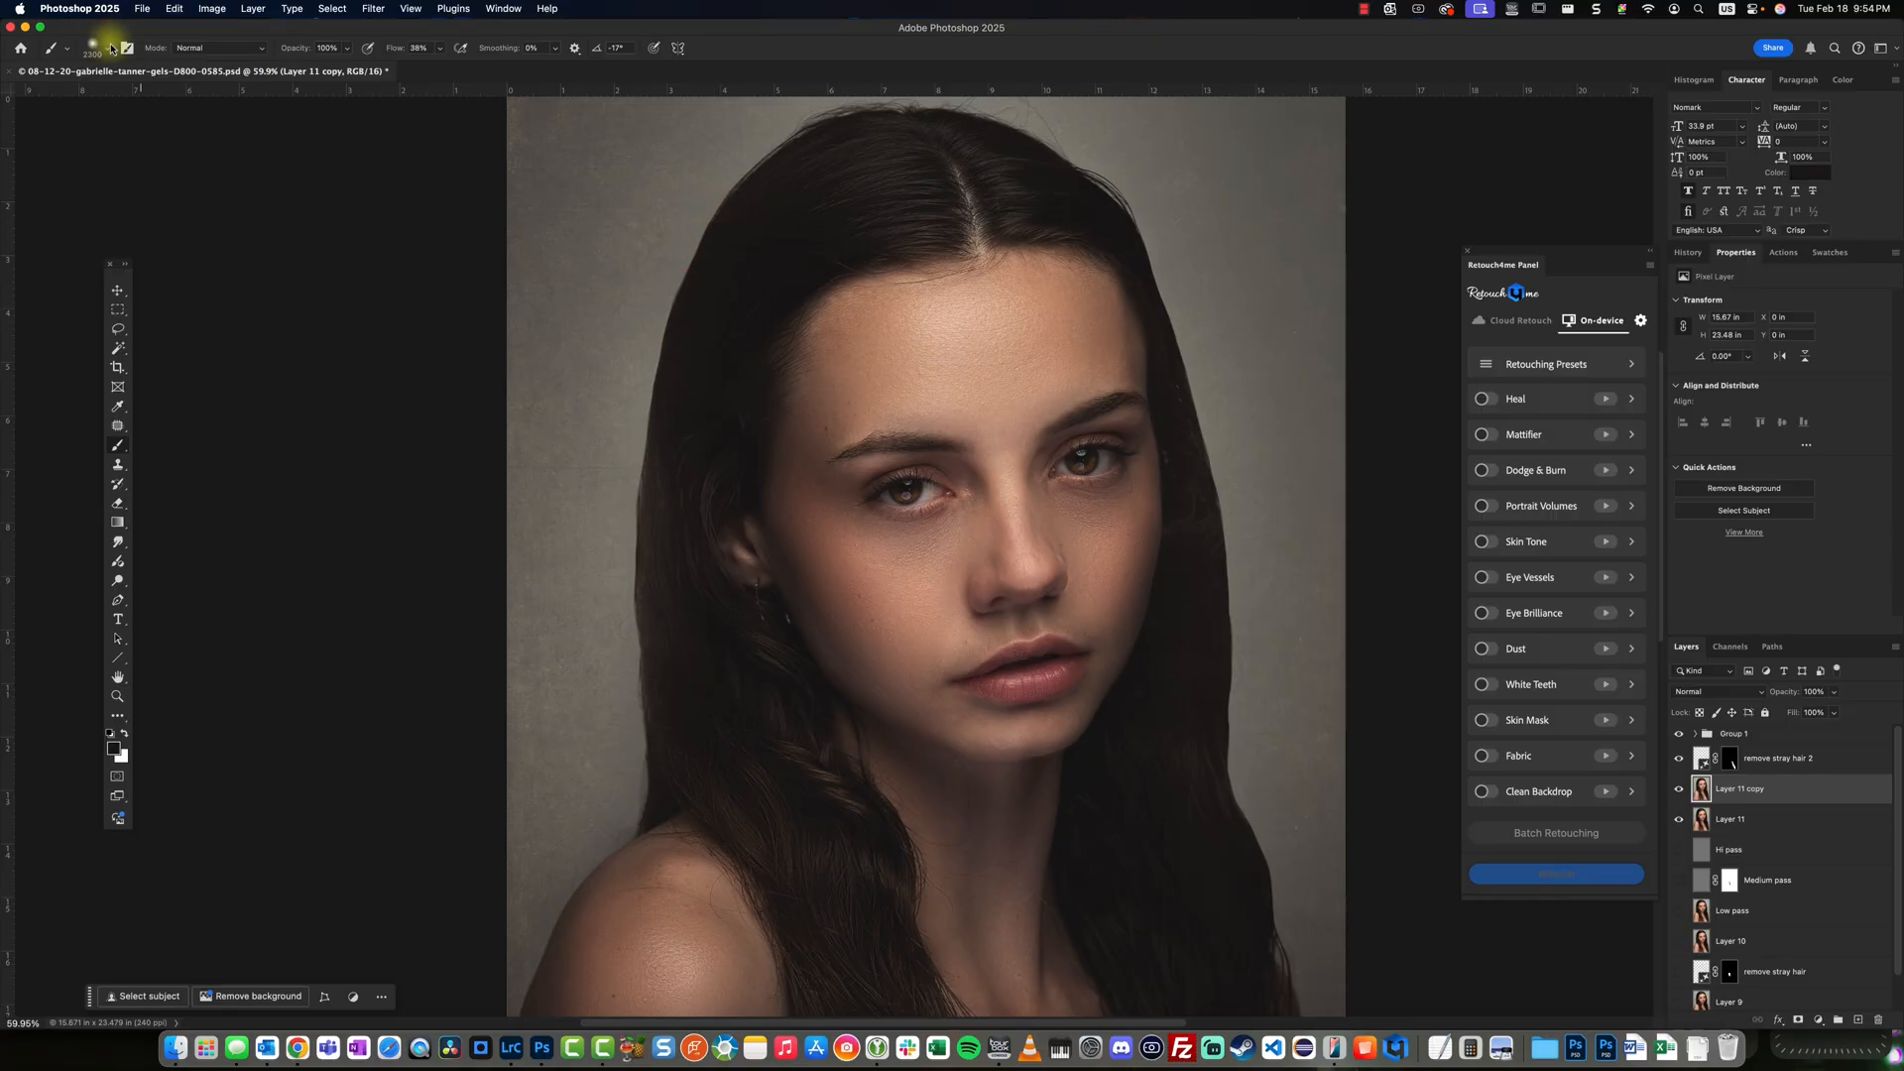
{"action": "left_click", "coordinate": [113, 48]}
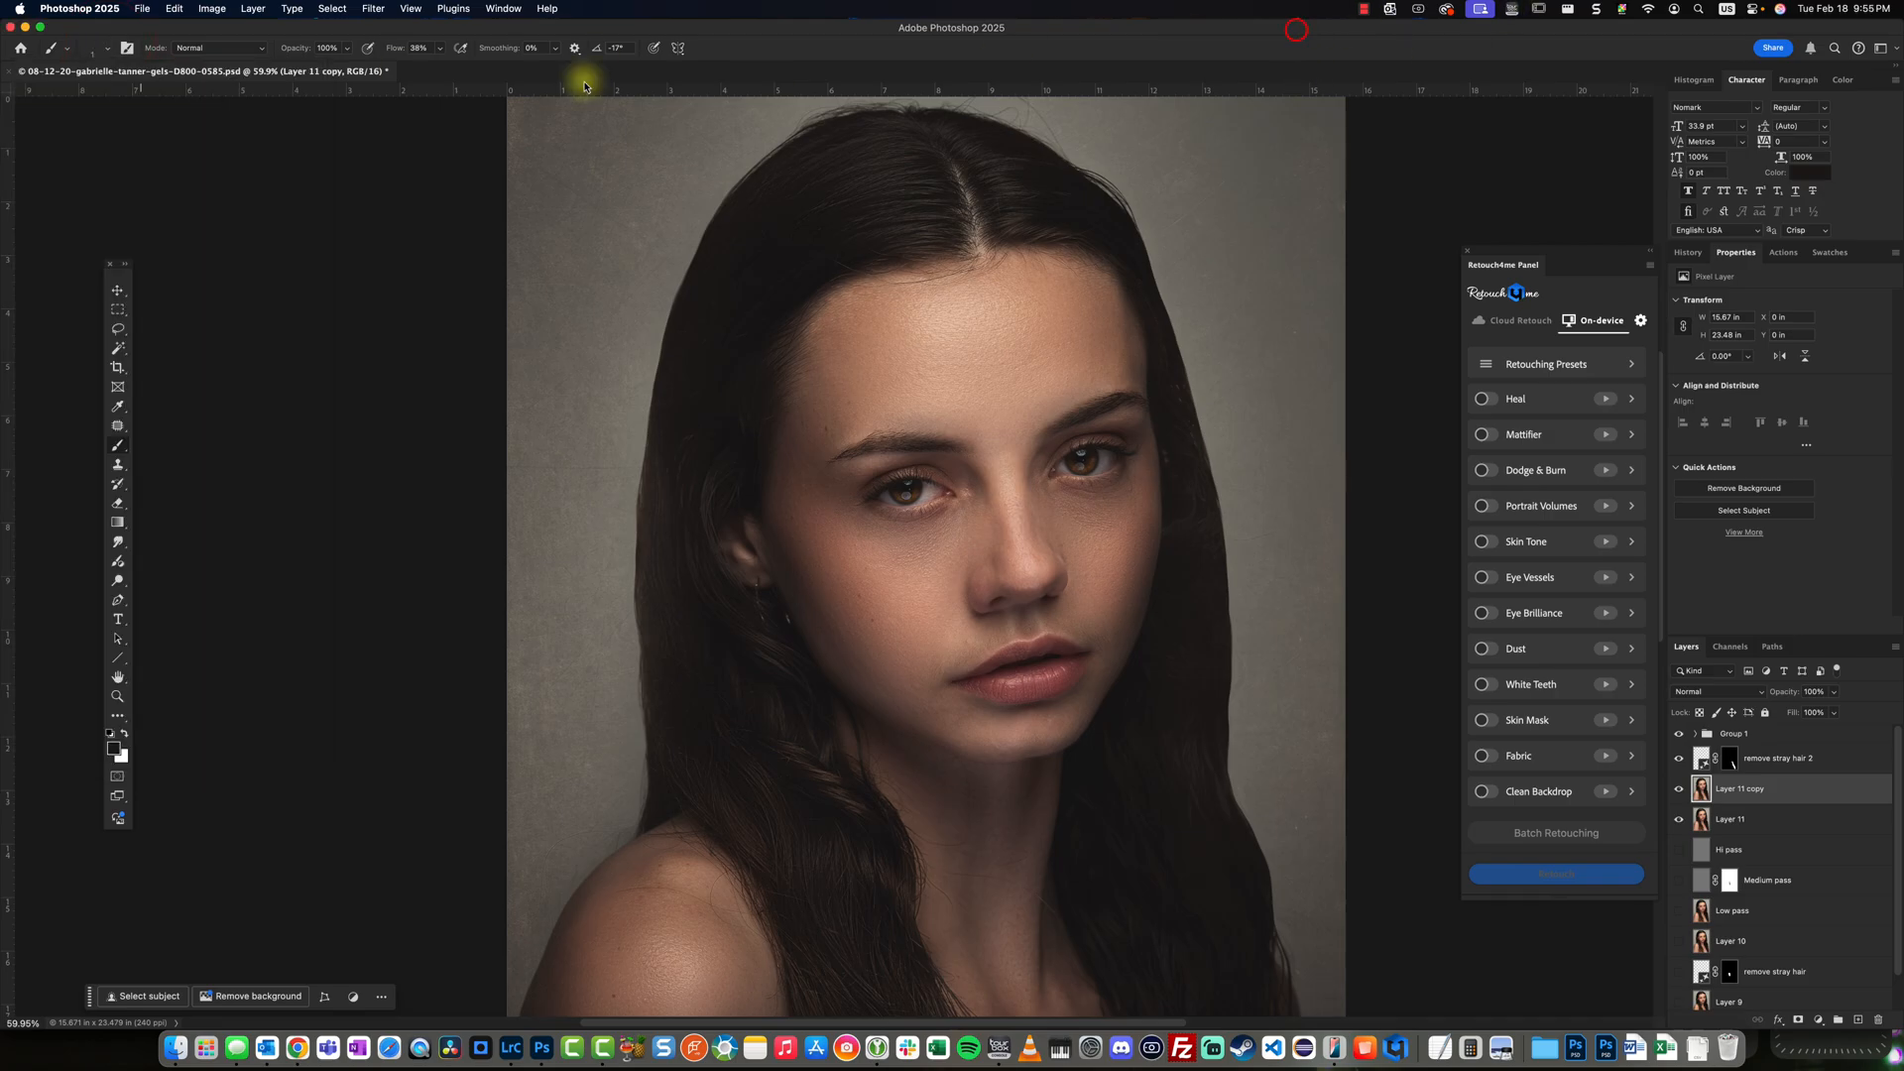
{"action": "left_click", "coordinate": [408, 8]}
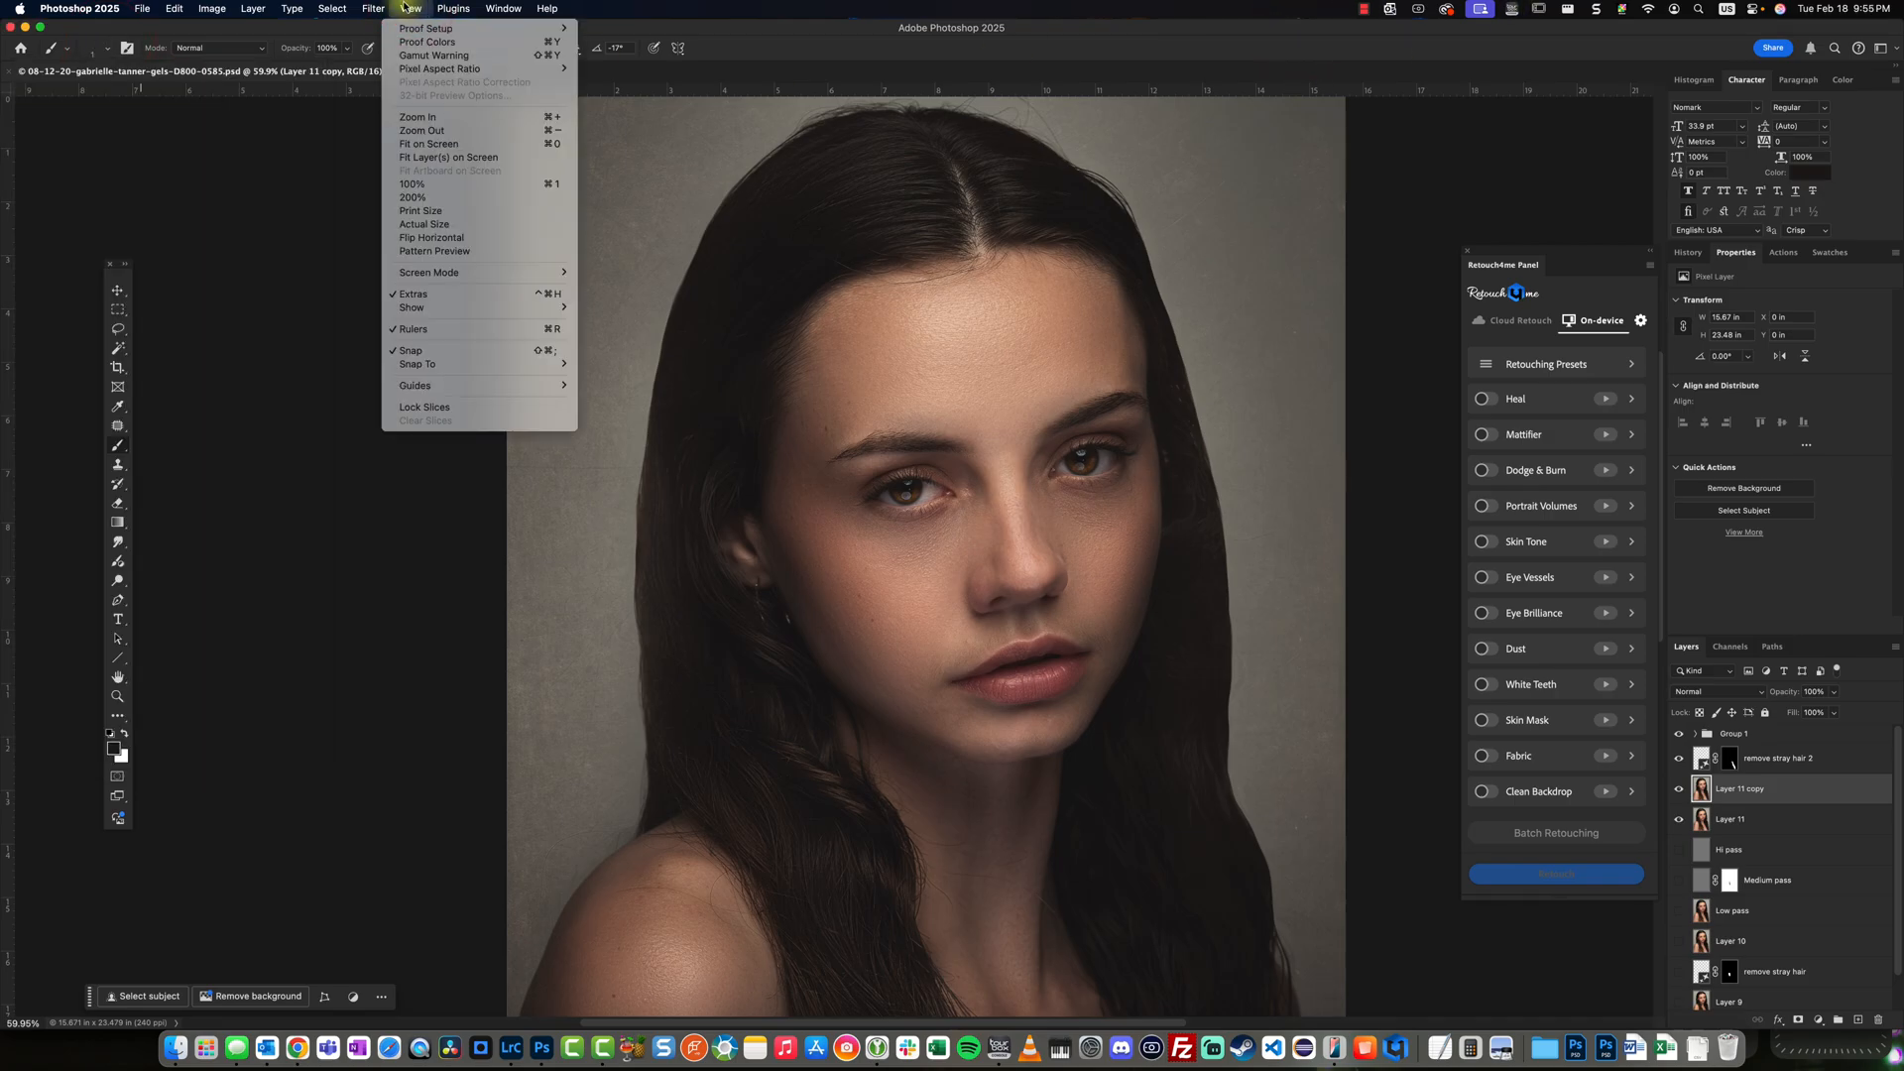
{"action": "left_click", "coordinate": [502, 8]}
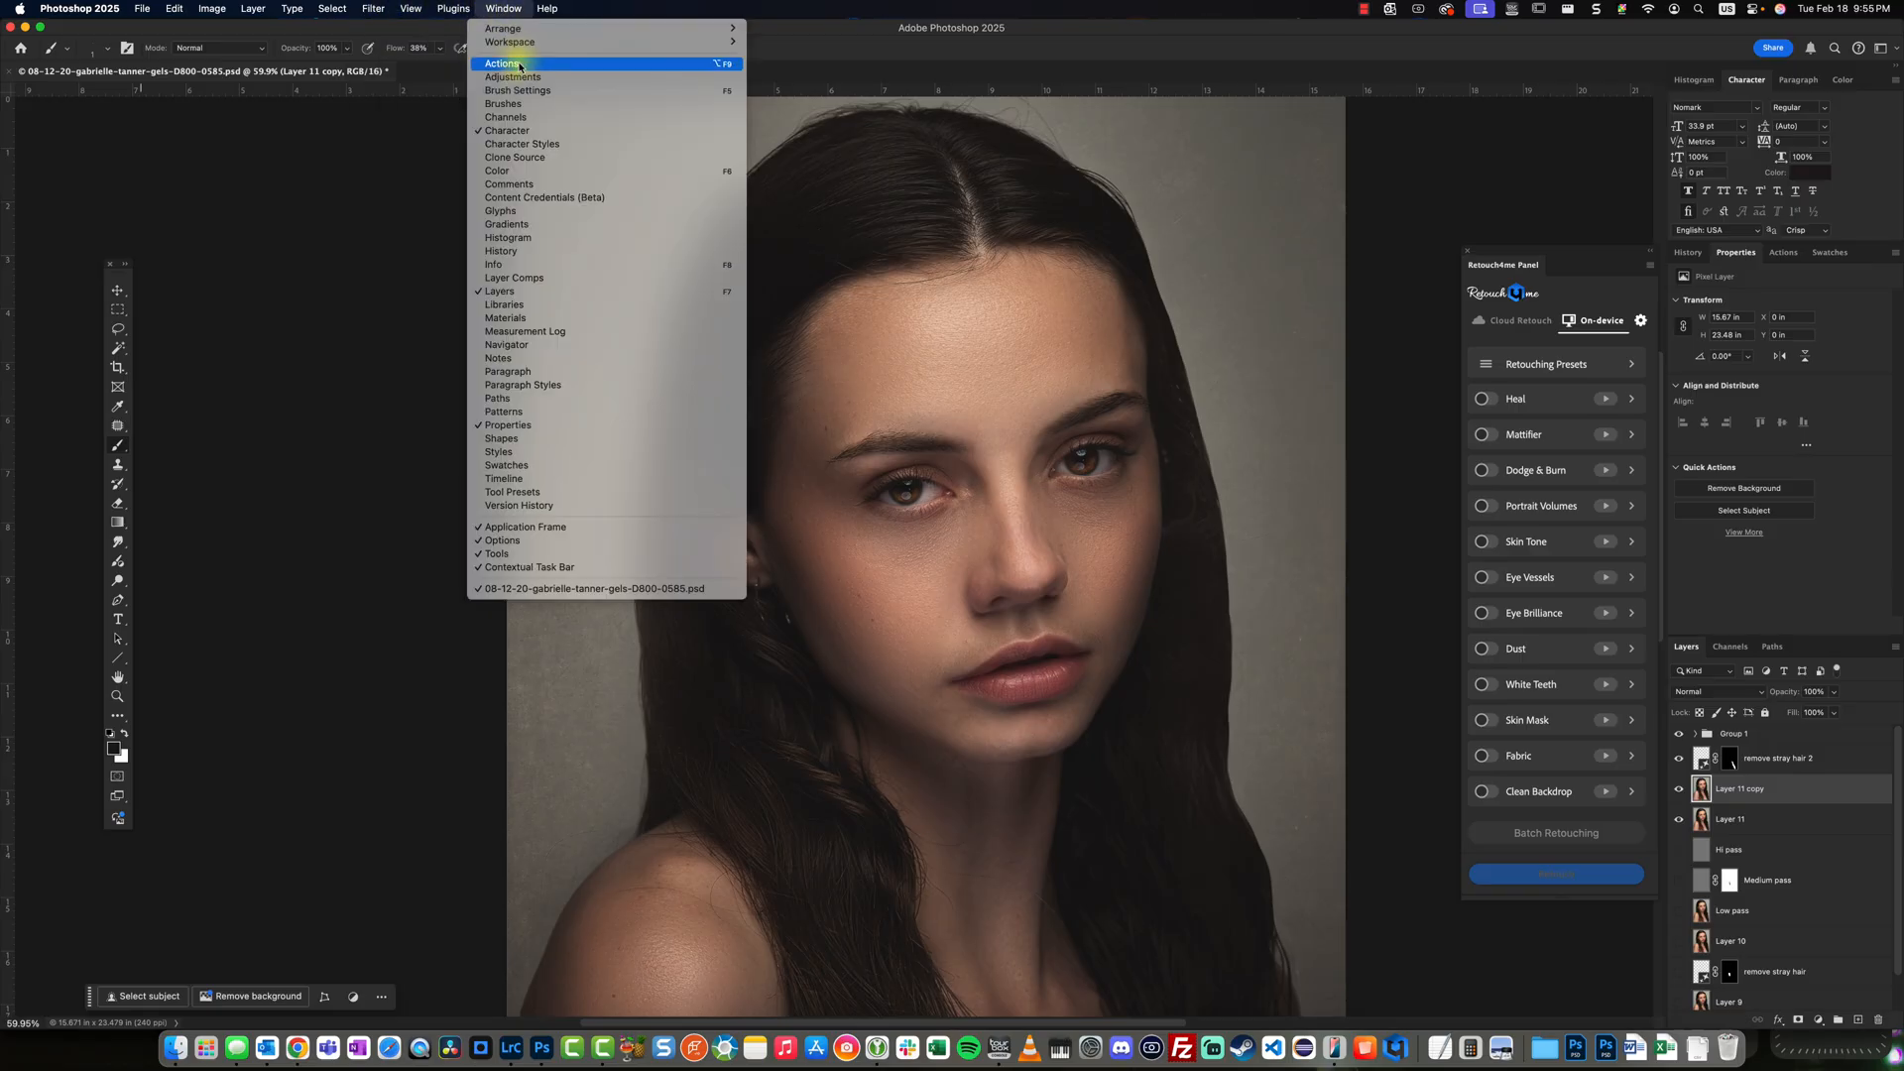
Show the Brush Settings panel and move the Retouch4me panel out of the way.
{"action": "left_click", "coordinate": [518, 89]}
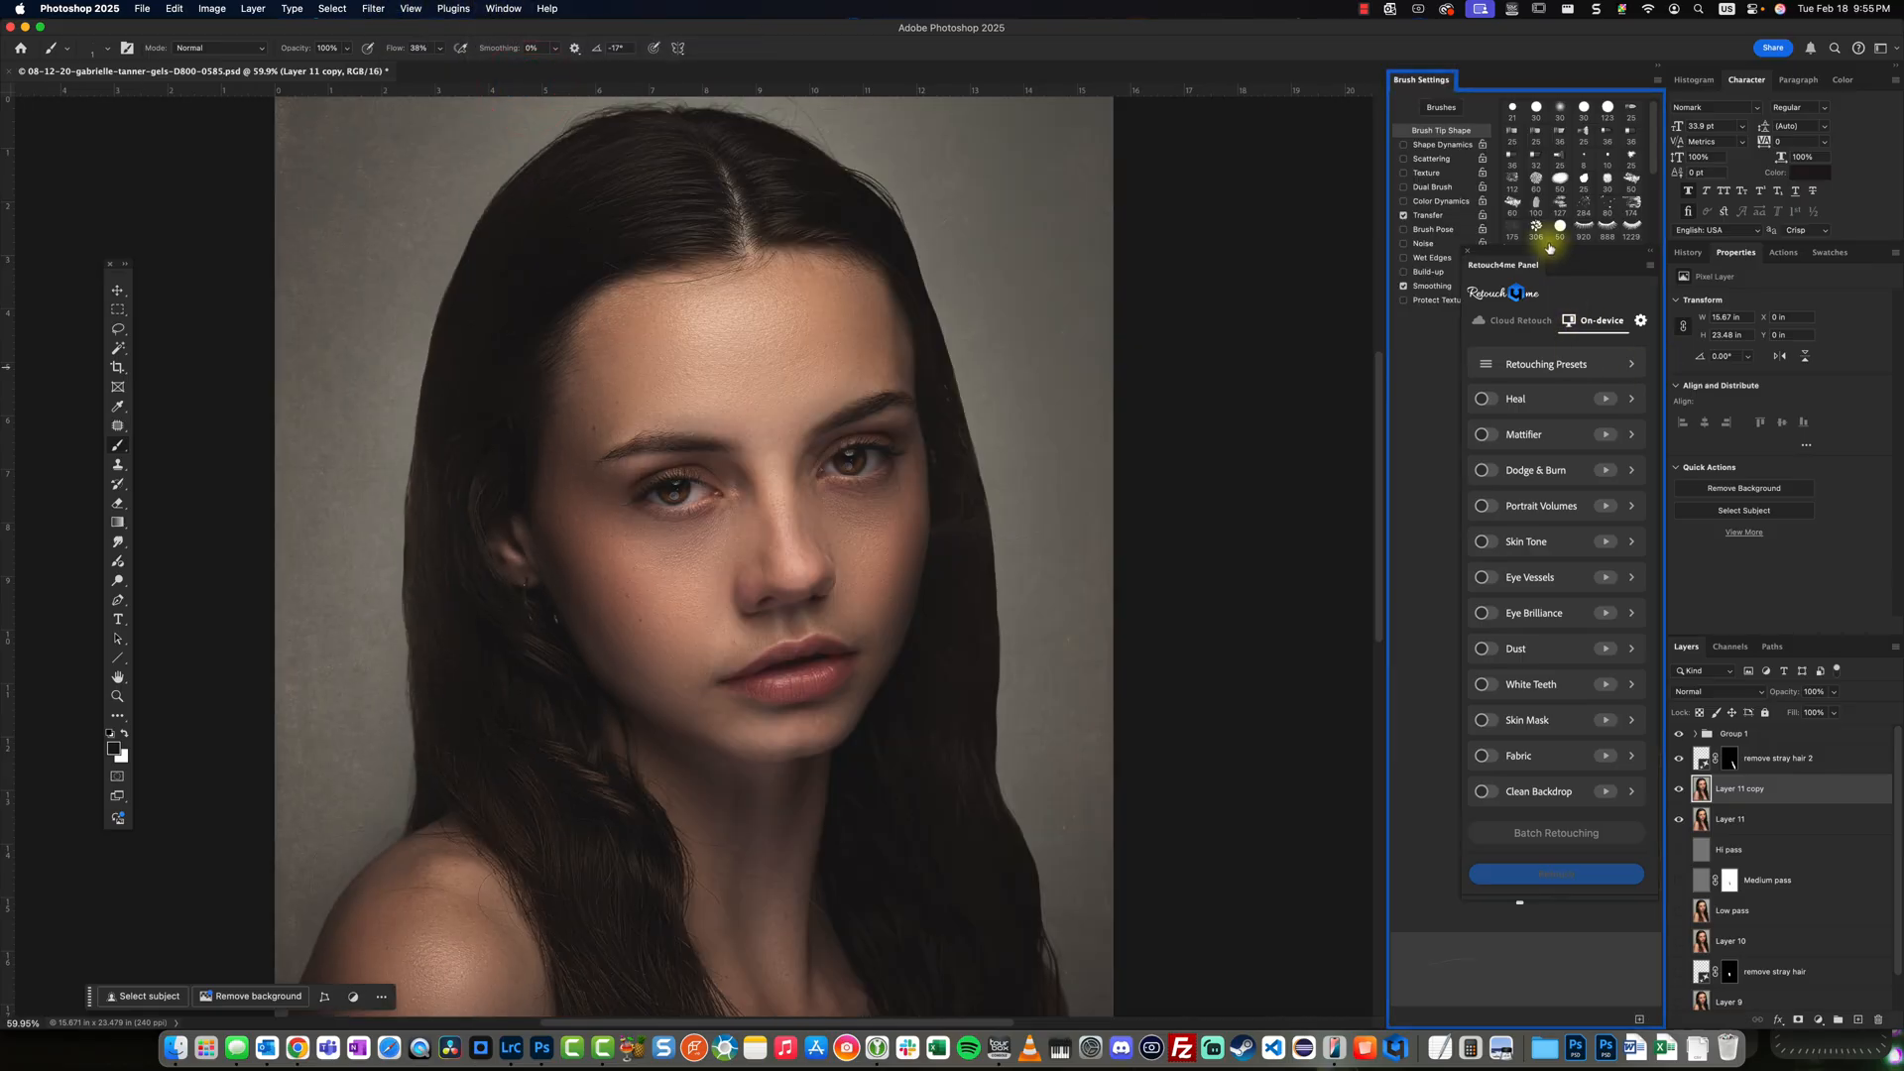
{"action": "left_click_drag", "start_coordinate": [1502, 263], "coordinate": [1251, 365]}
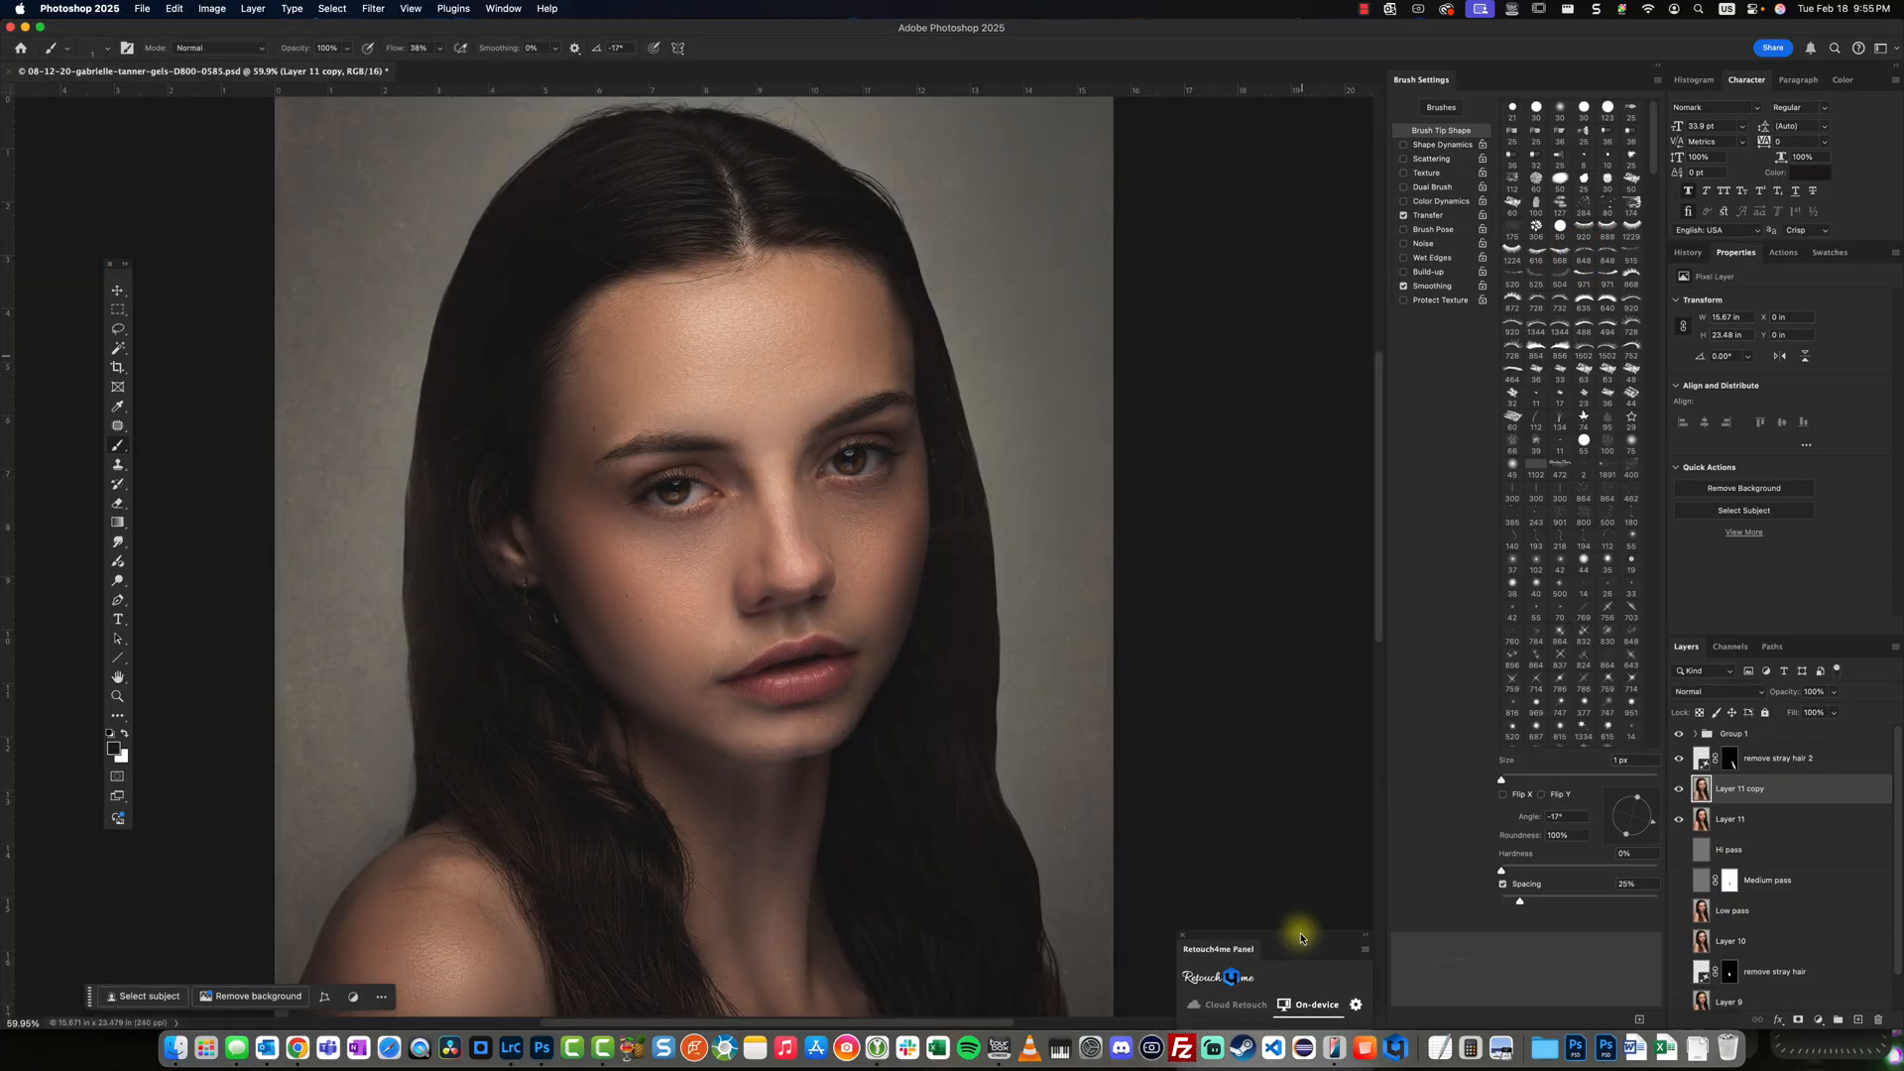
{"action": "left_click", "coordinate": [1426, 215]}
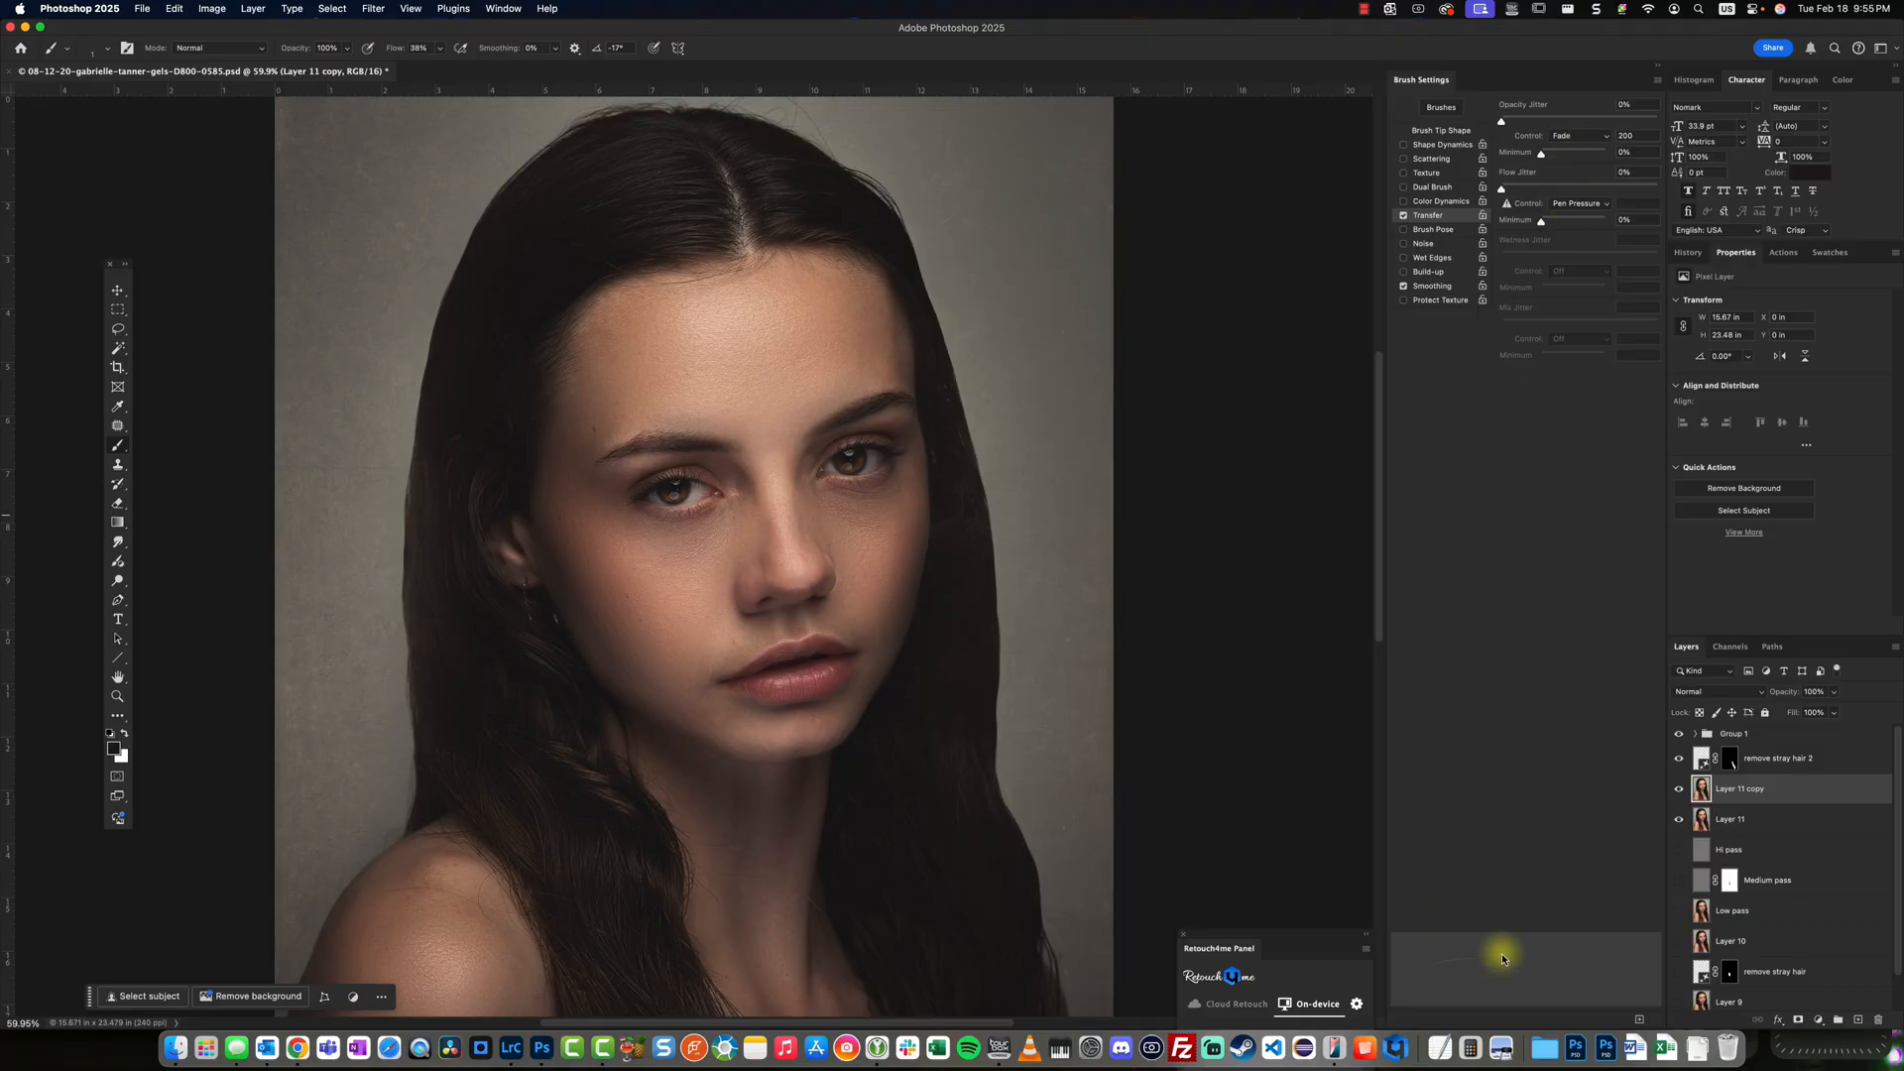
{"action": "mouse_move", "coordinate": [1497, 923]}
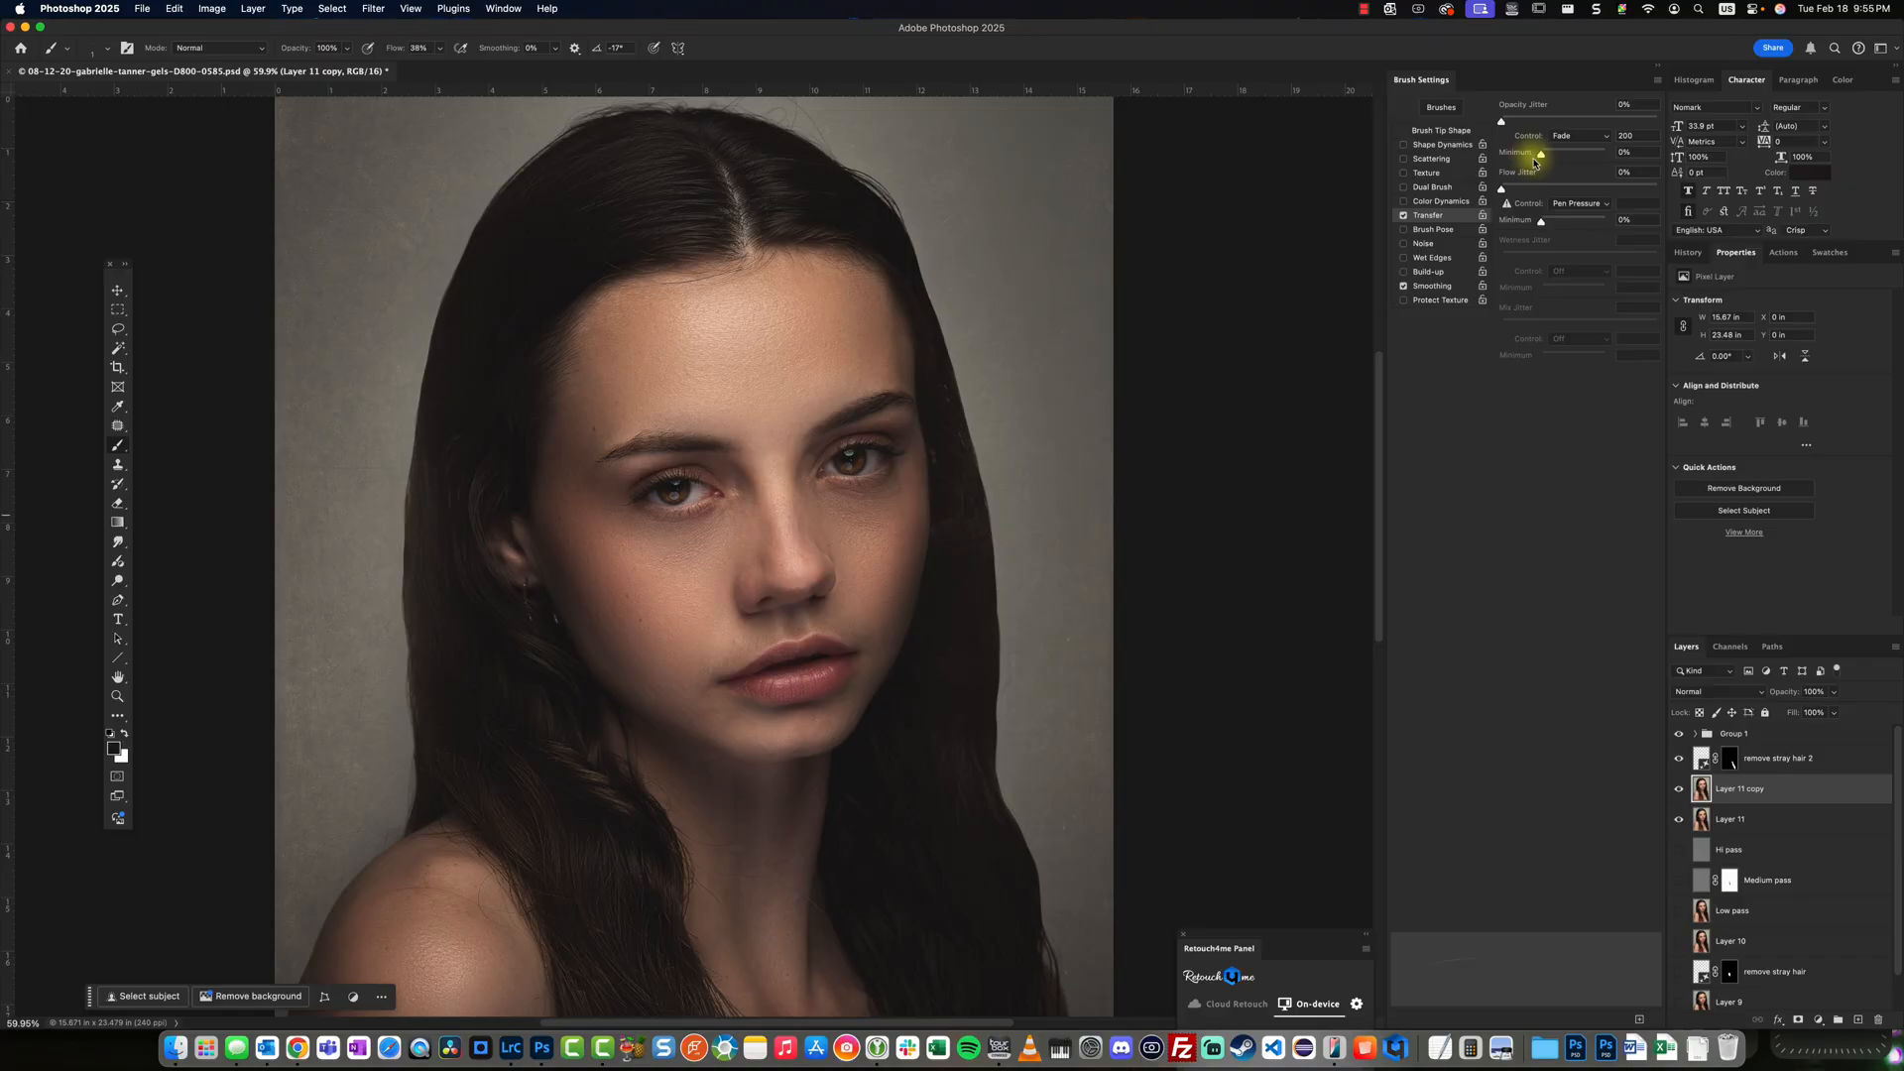
{"action": "mouse_move", "coordinate": [1551, 149]}
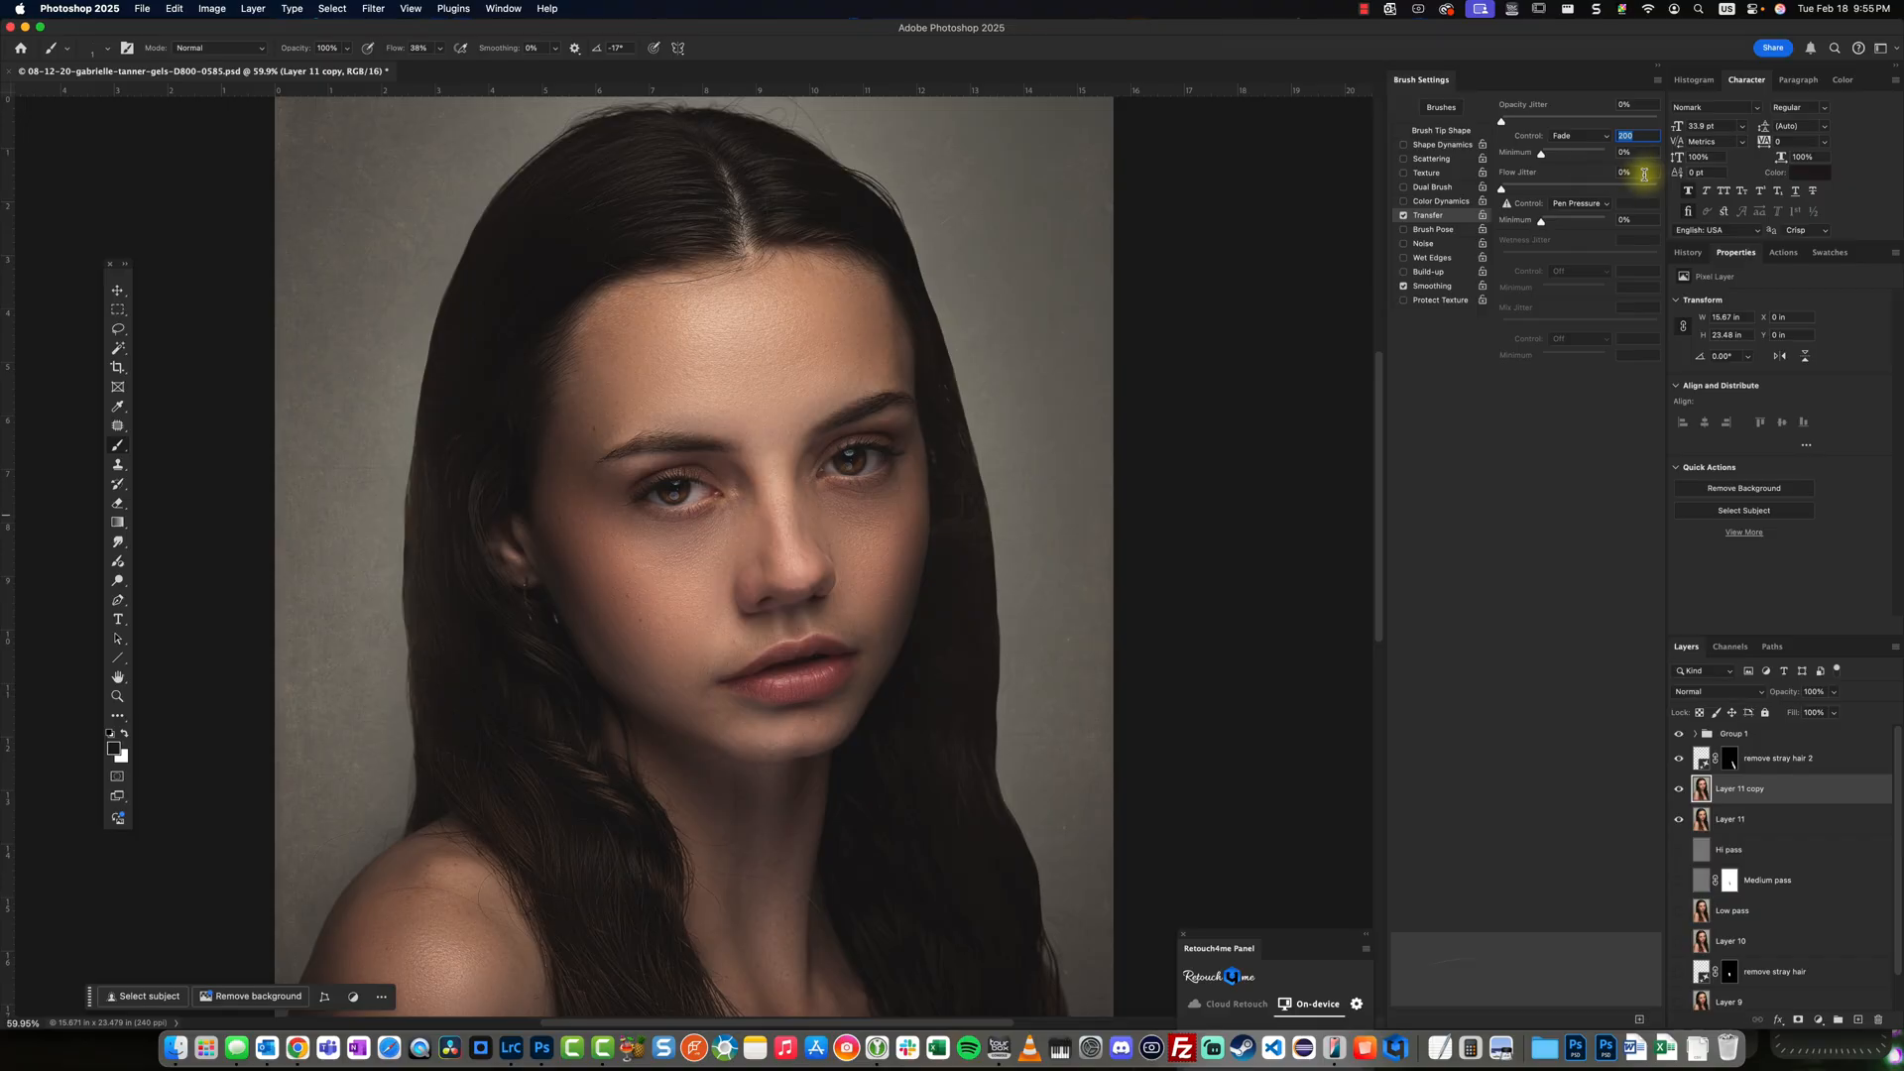
{"action": "mouse_move", "coordinate": [1641, 175]}
{"action": "type", "text": "300"}
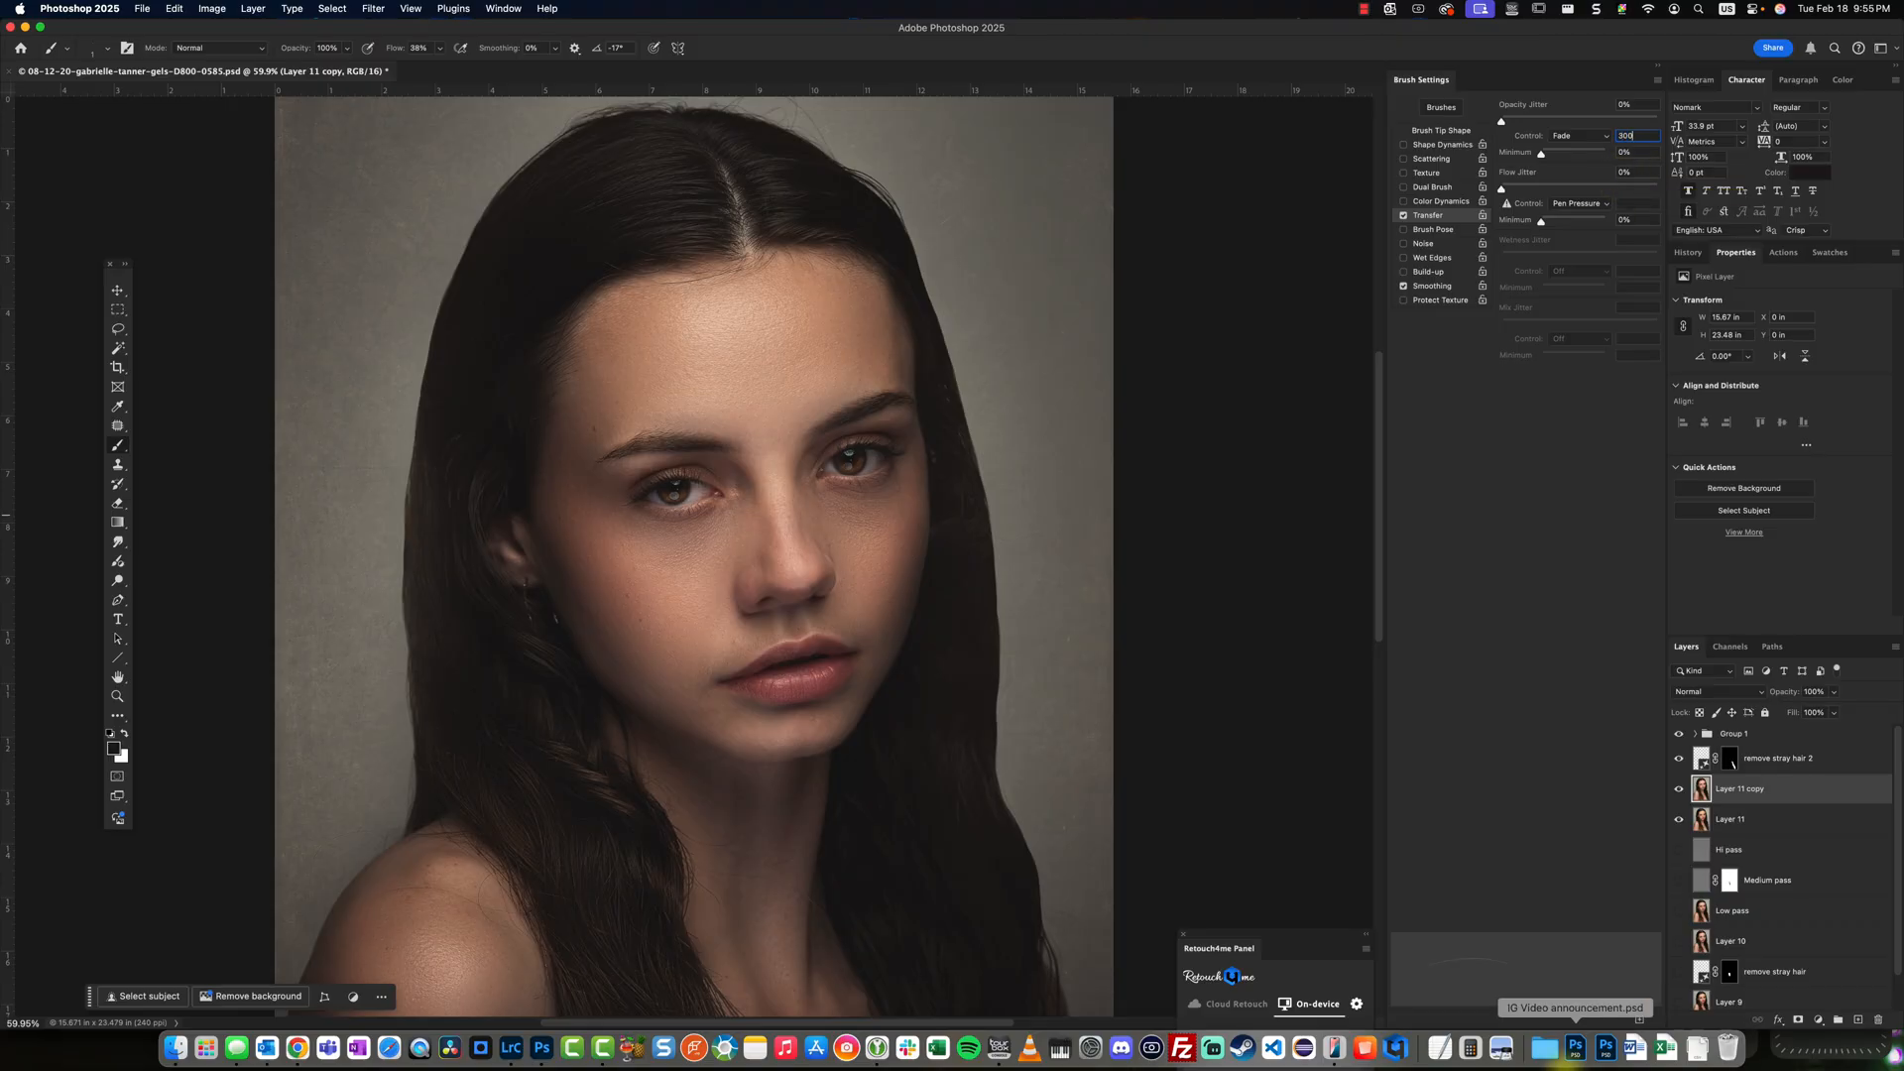
{"action": "mouse_move", "coordinate": [1646, 55]}
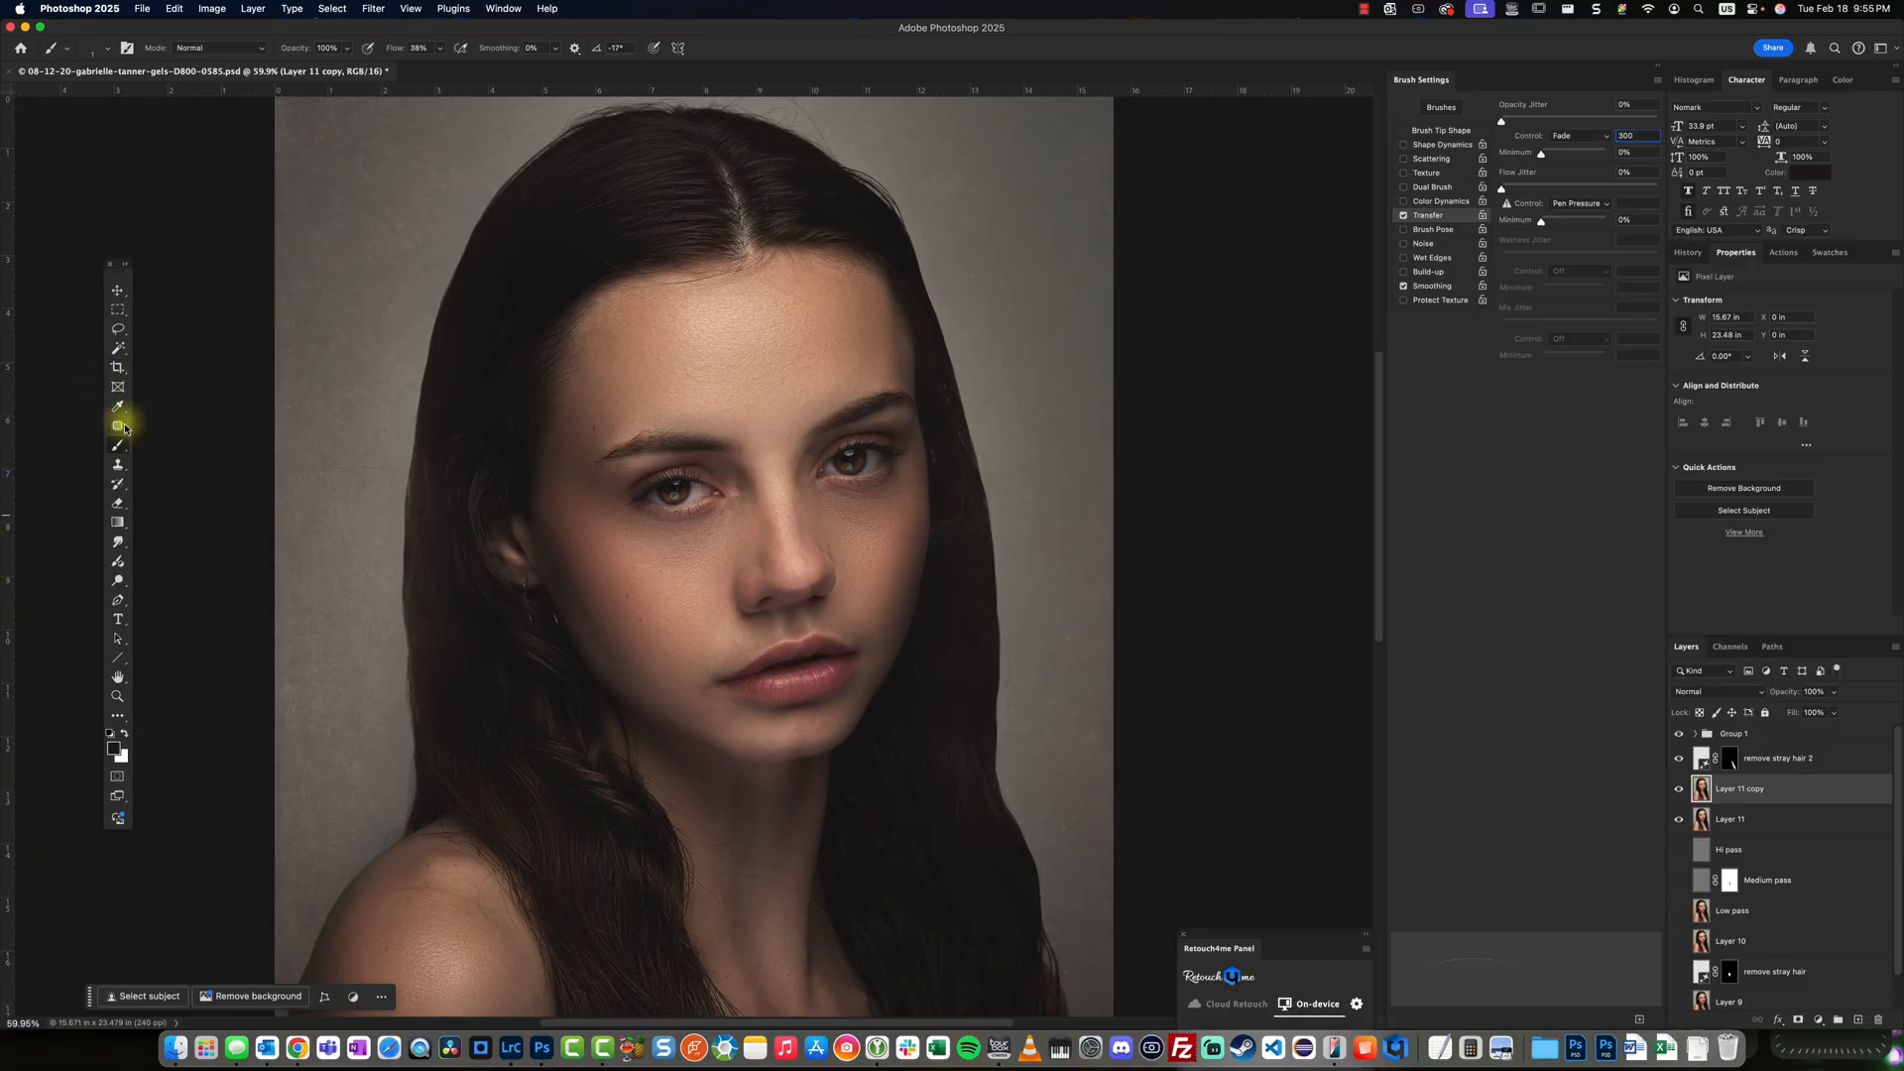
{"action": "mouse_move", "coordinate": [1010, 240]}
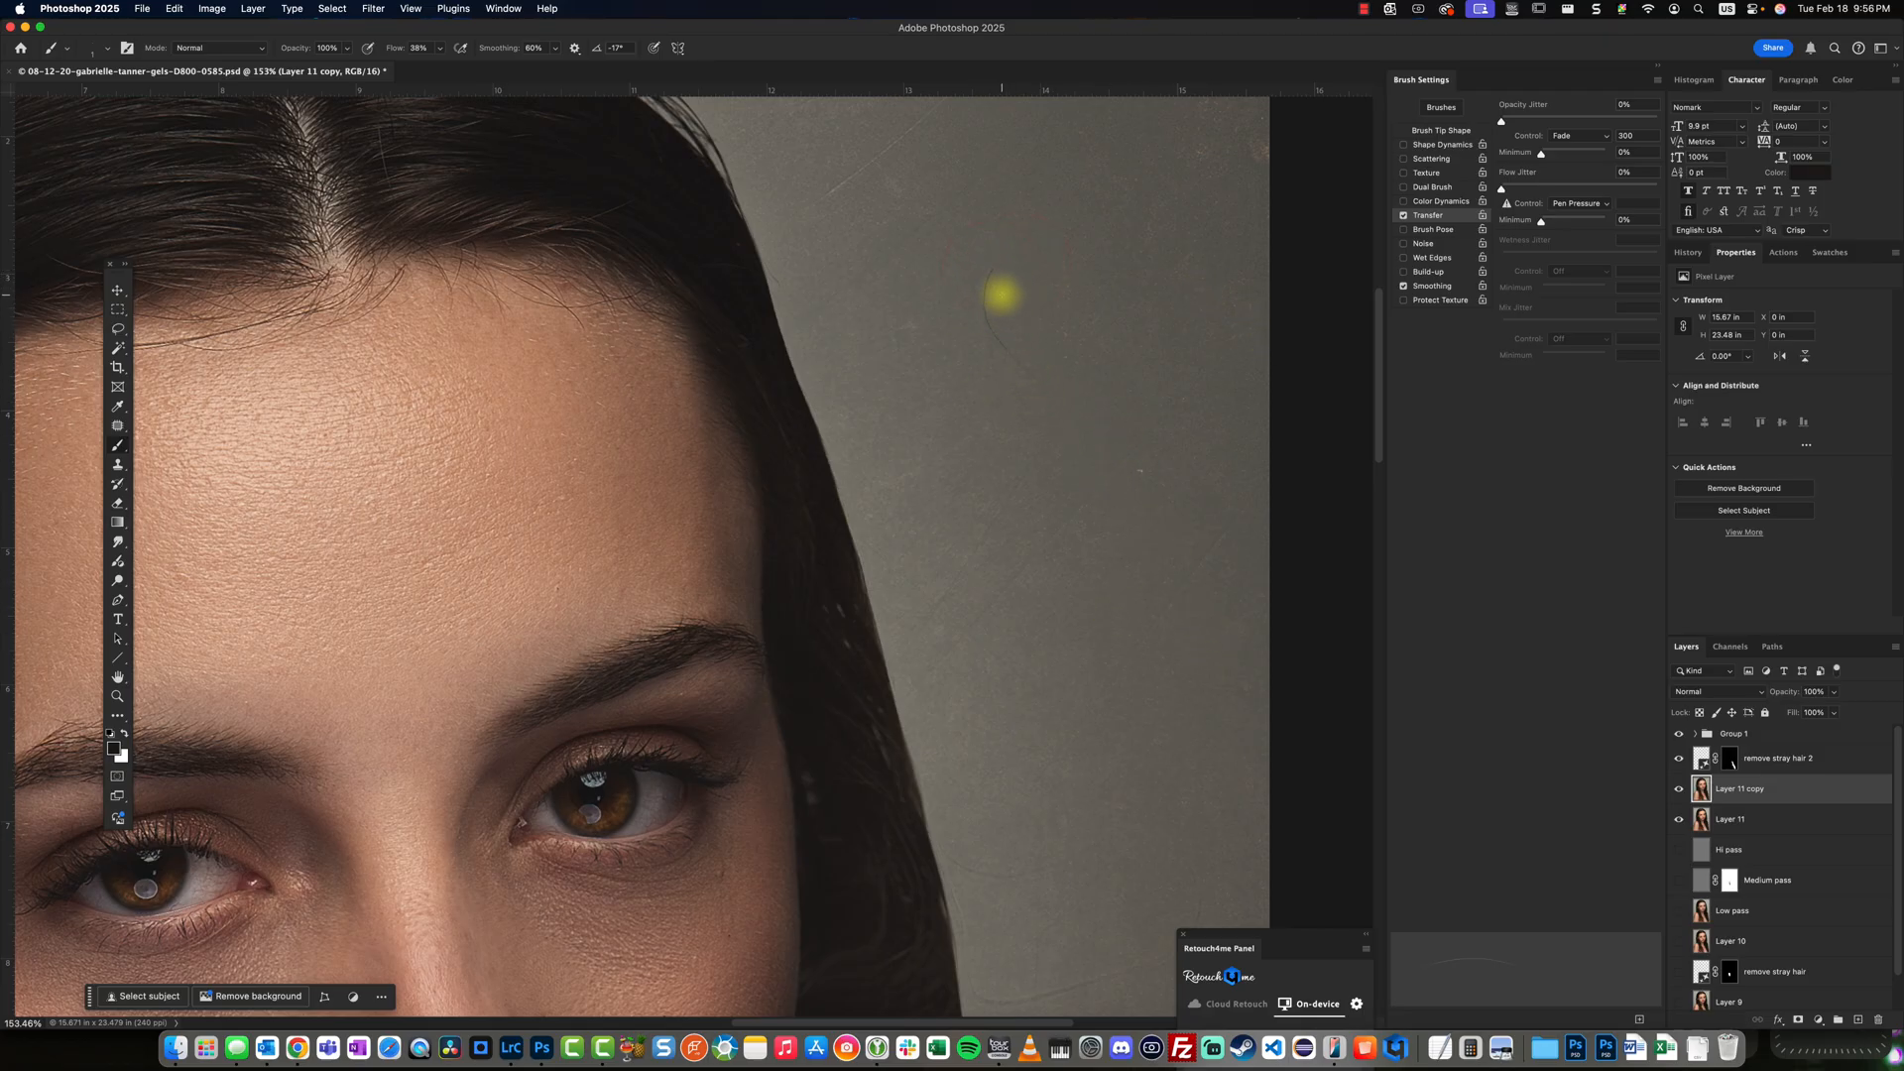
{"action": "mouse_move", "coordinate": [1545, 189]}
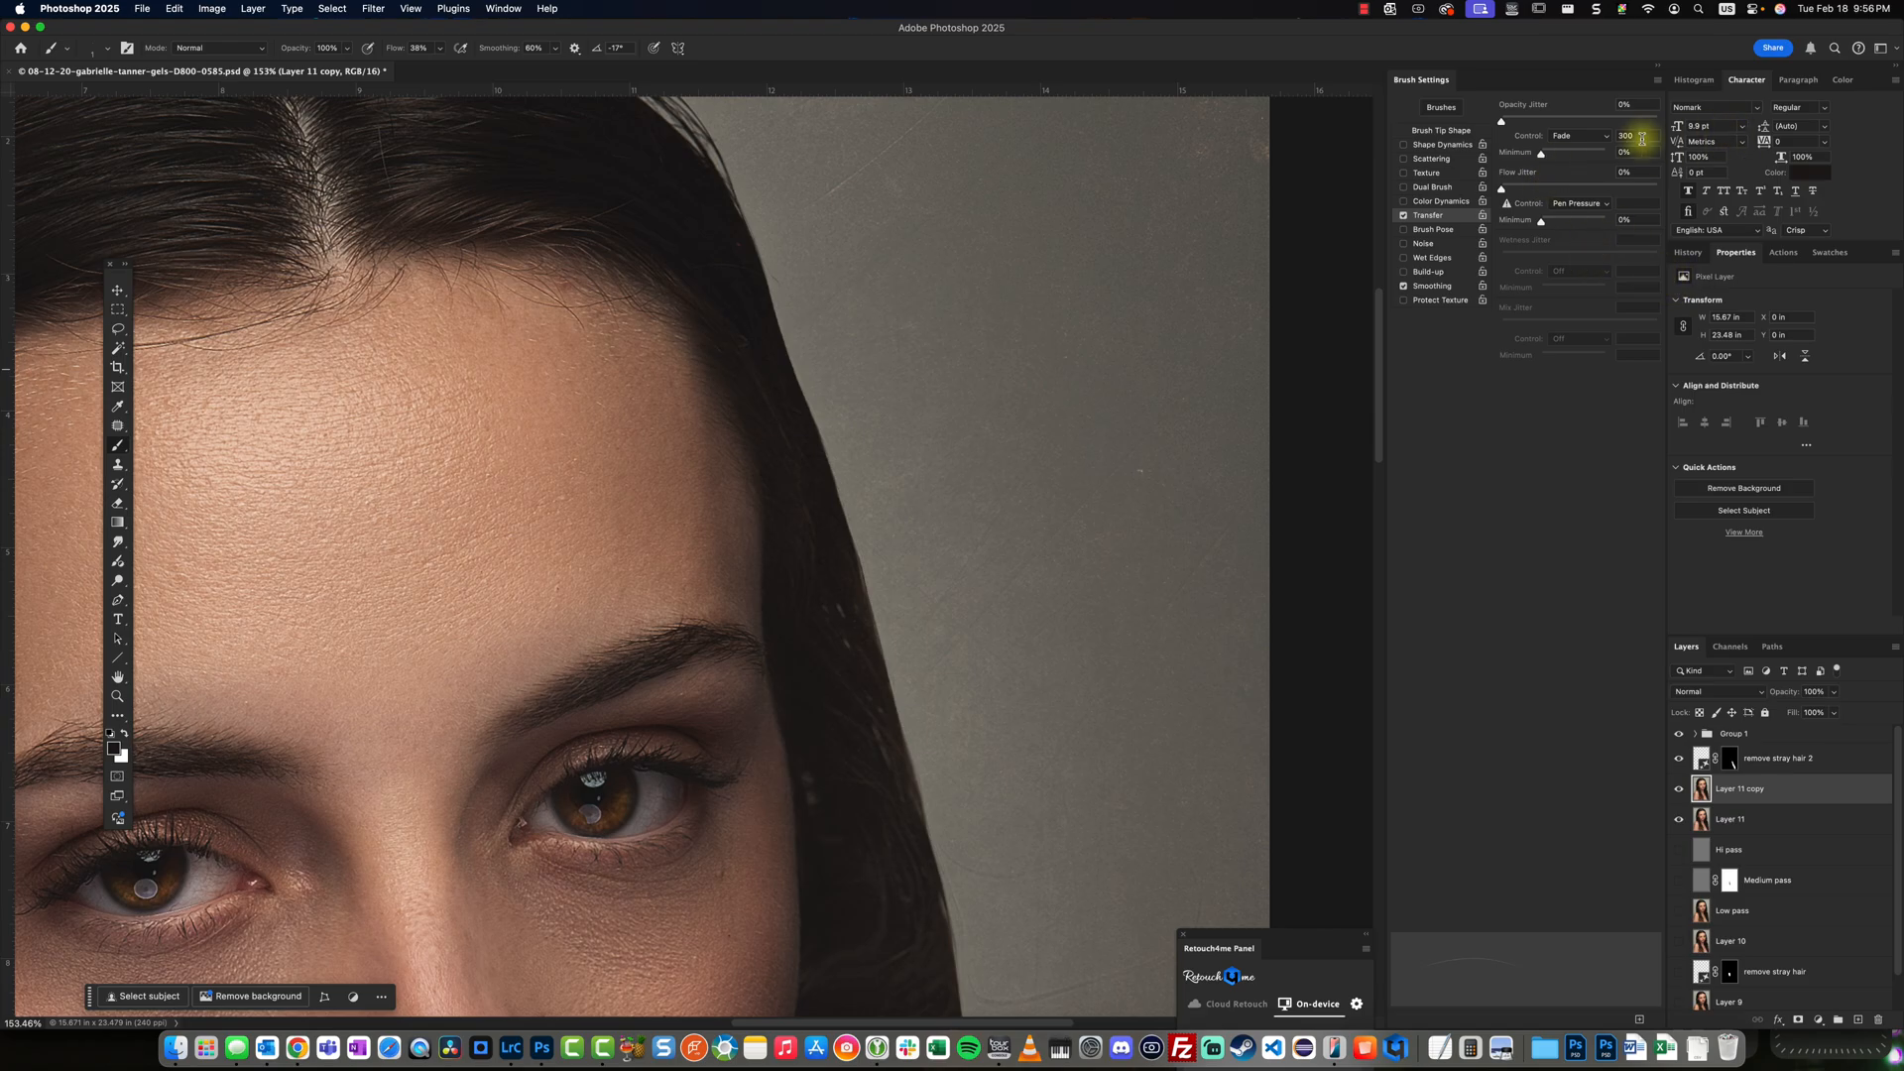
{"action": "mouse_move", "coordinate": [1640, 132]}
{"action": "type", "text": "600"}
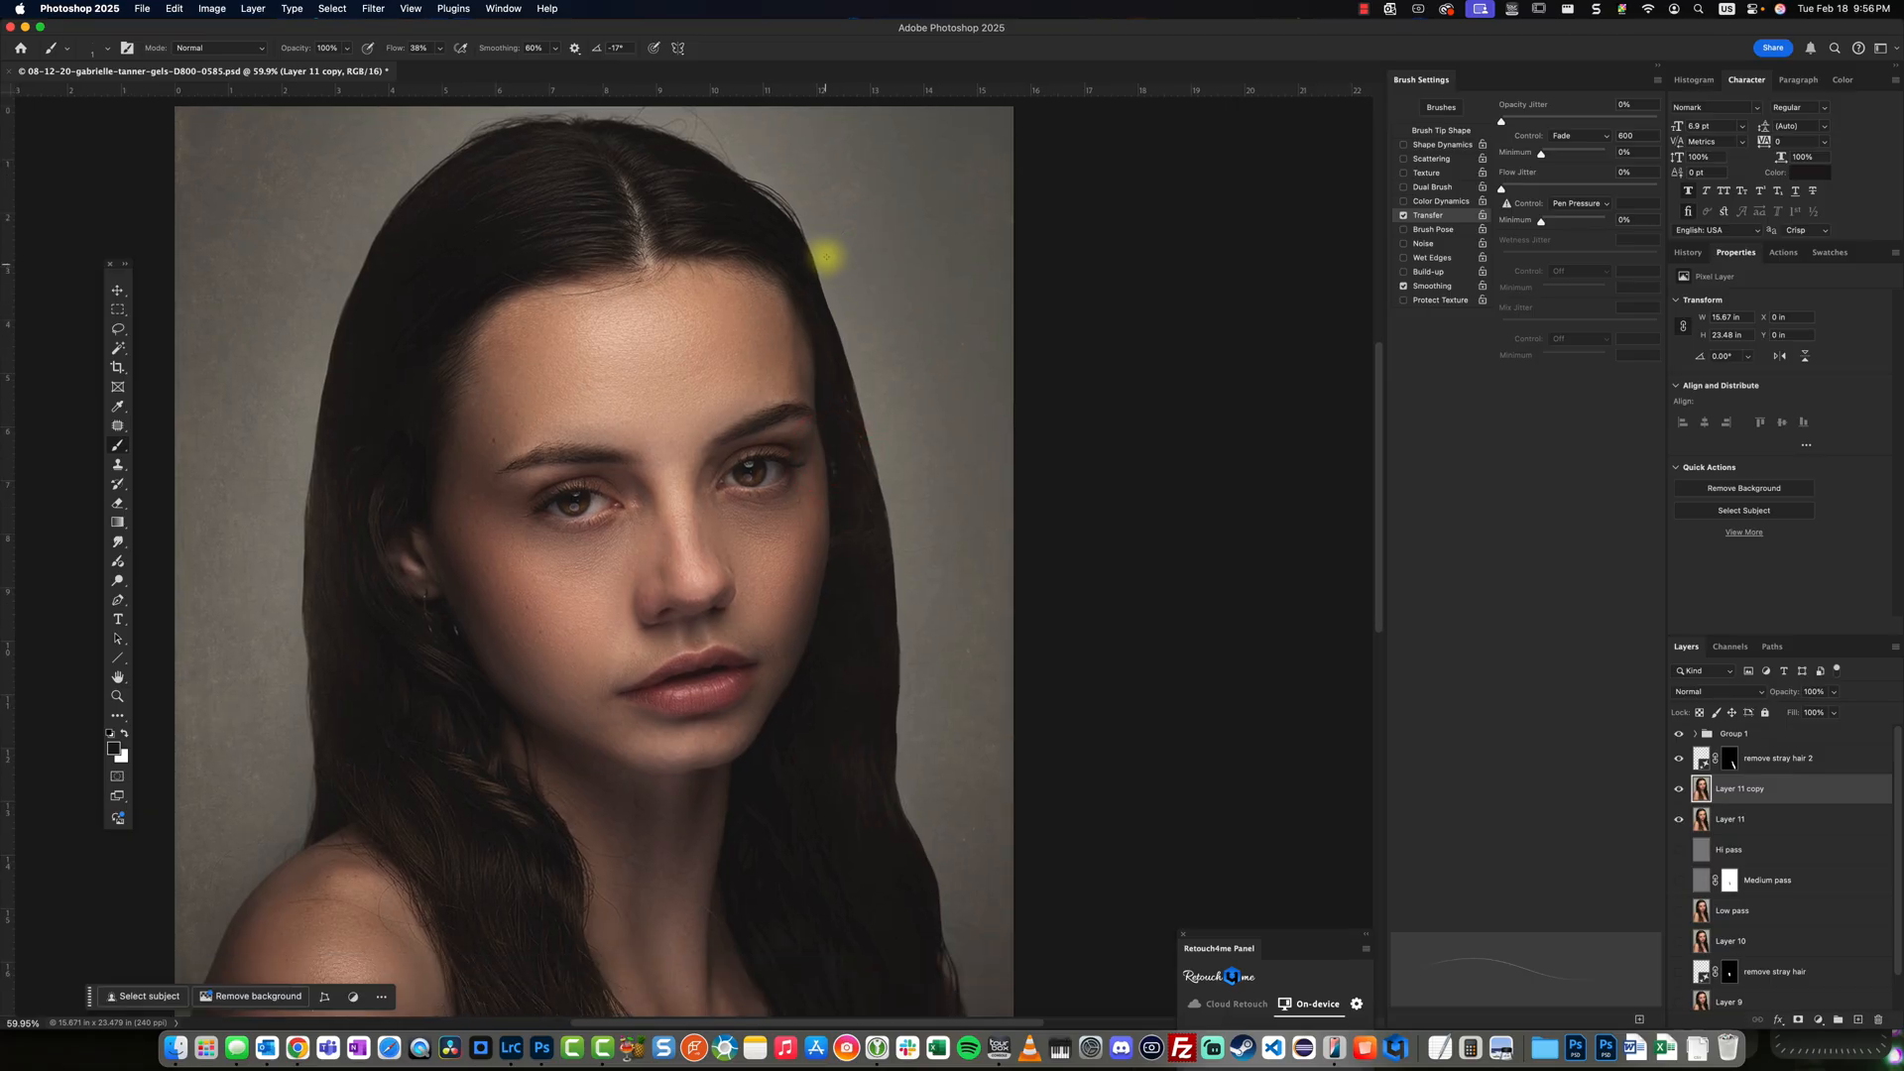
{"action": "mouse_move", "coordinate": [851, 389]}
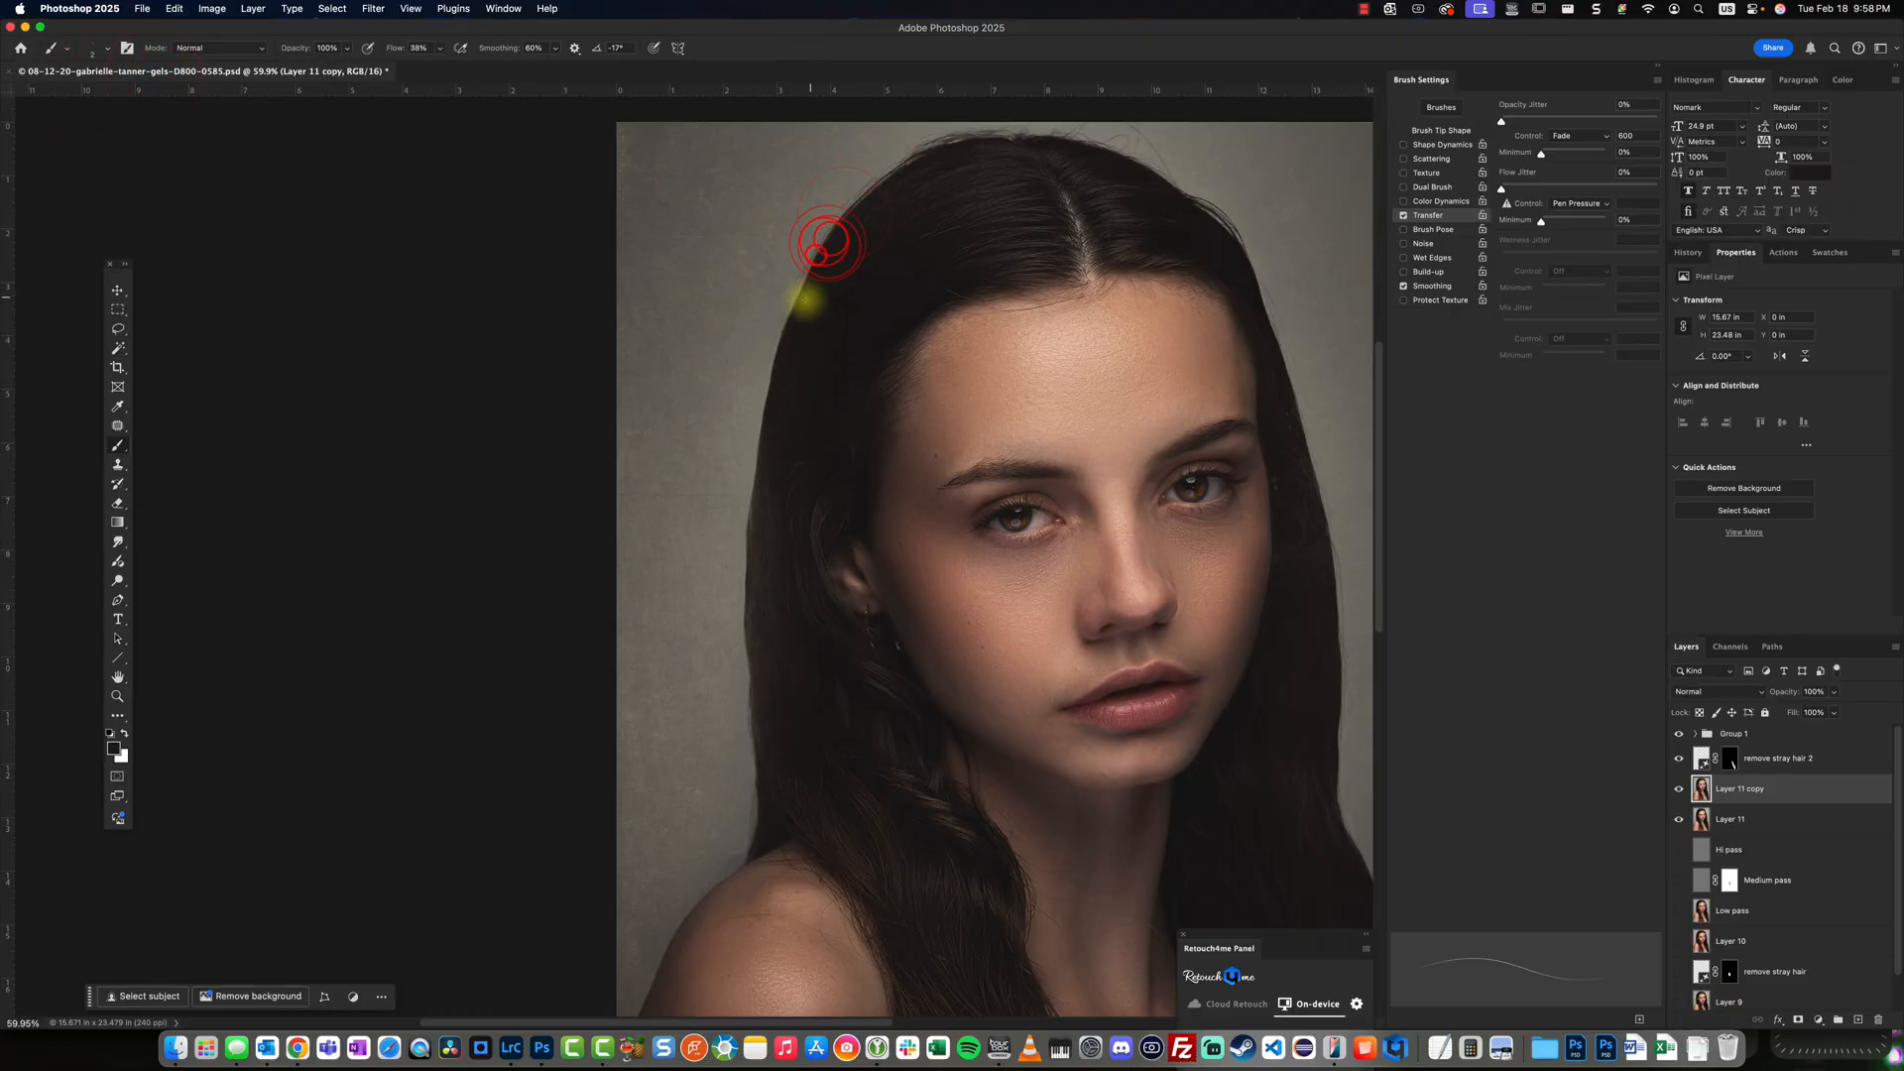
{"action": "mouse_move", "coordinate": [771, 376]}
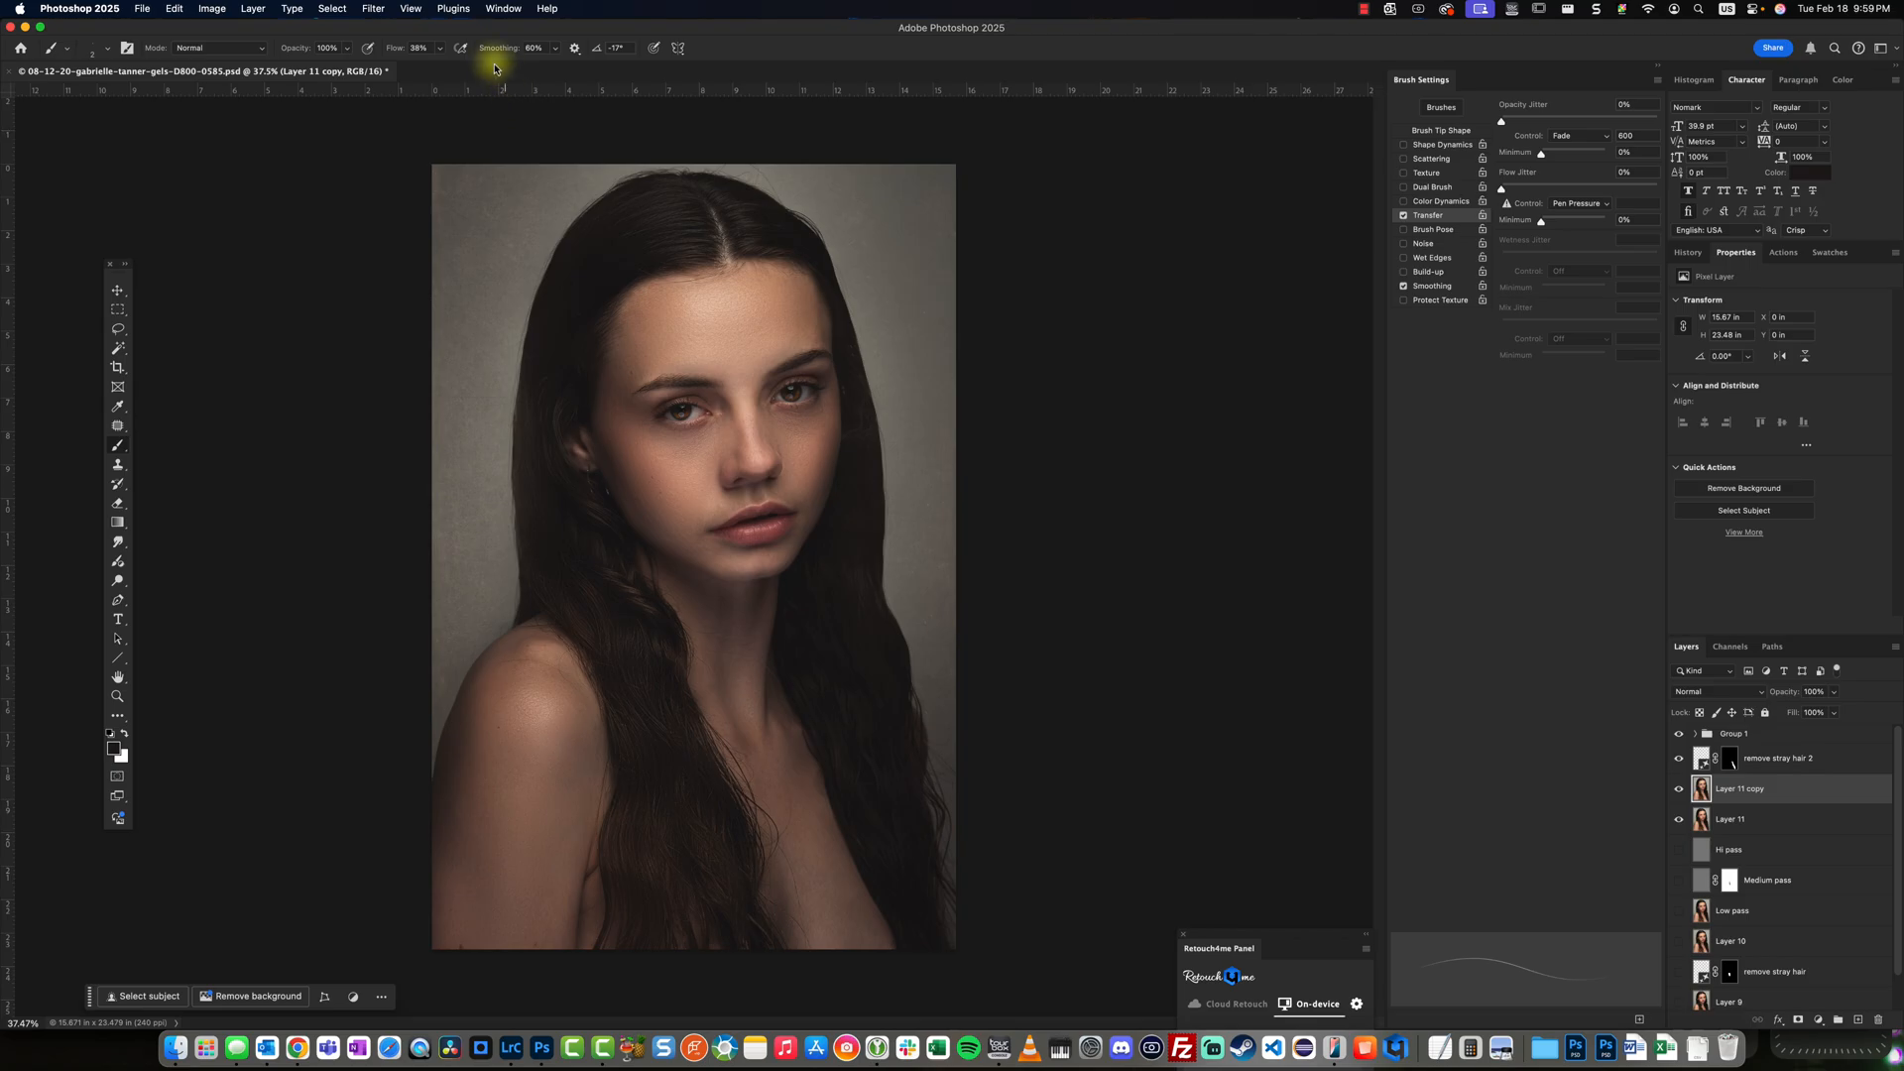
{"action": "mouse_move", "coordinate": [875, 406]}
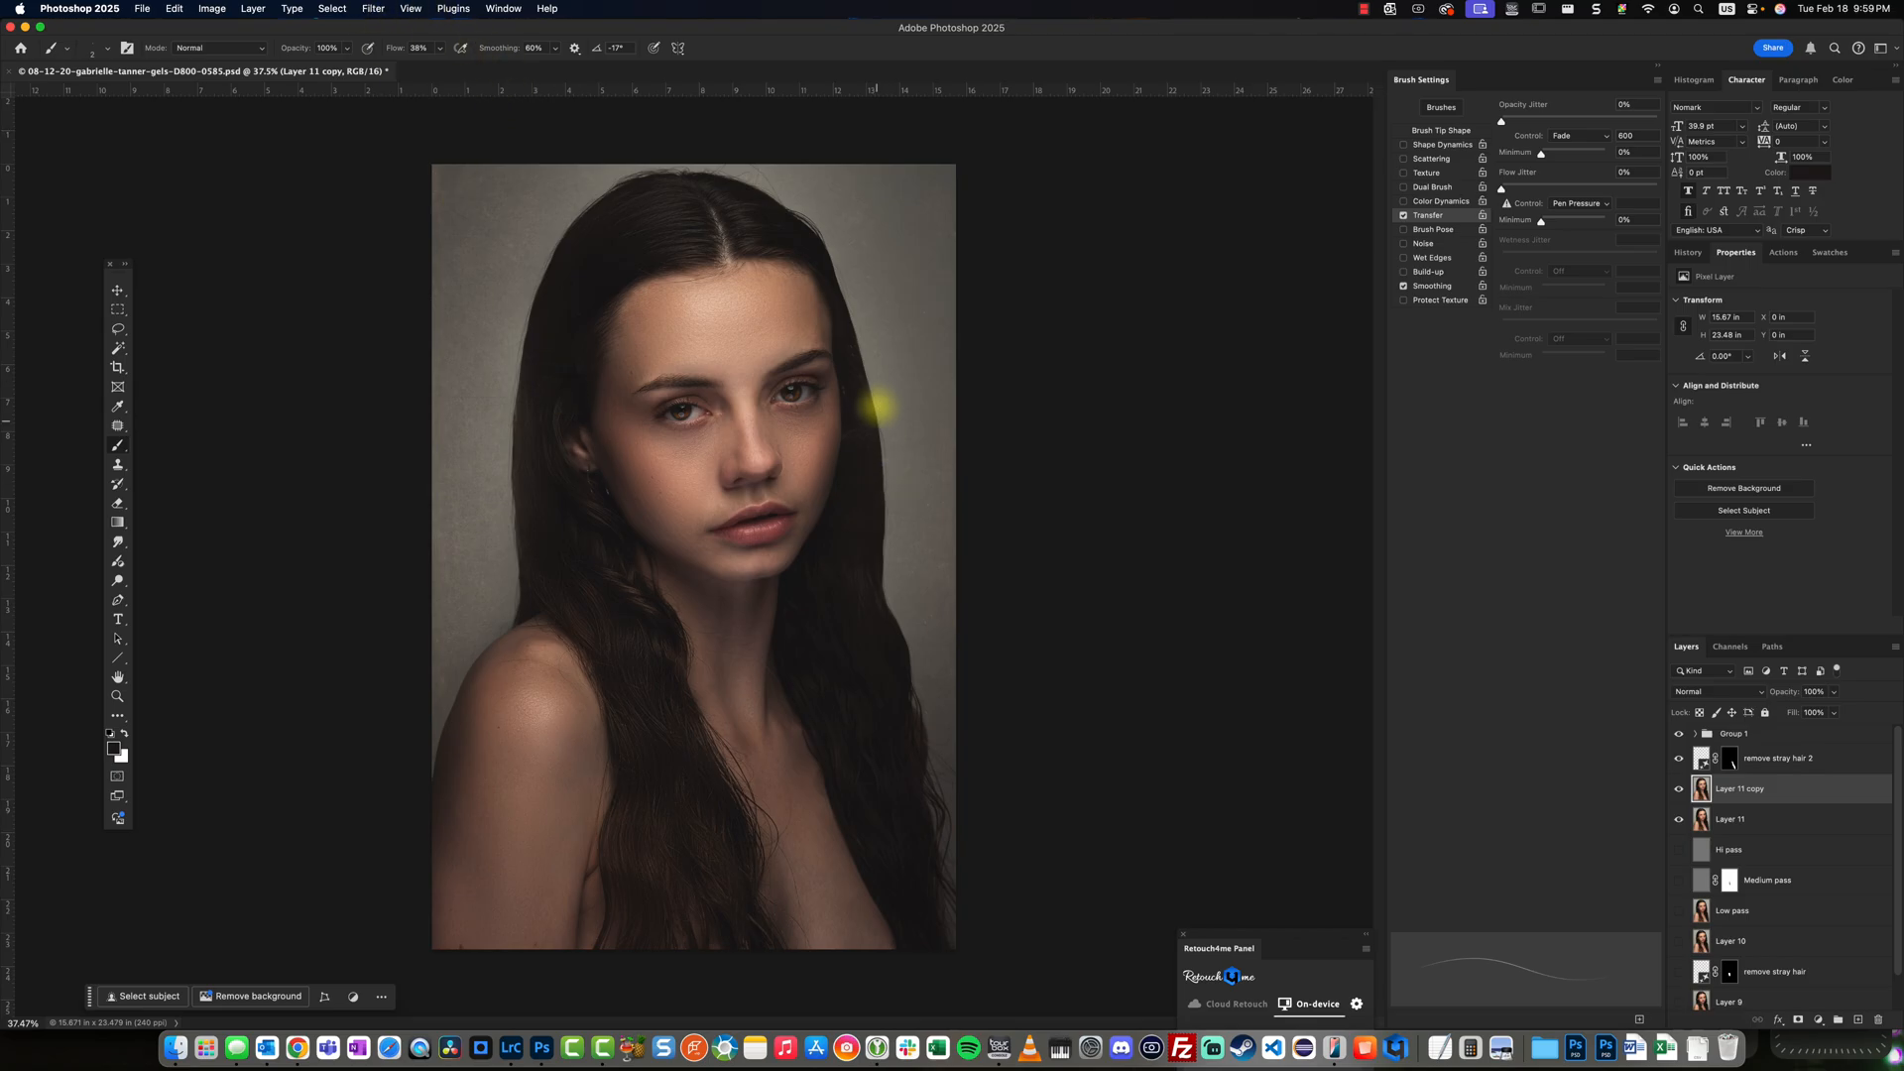
{"action": "mouse_move", "coordinate": [887, 625]}
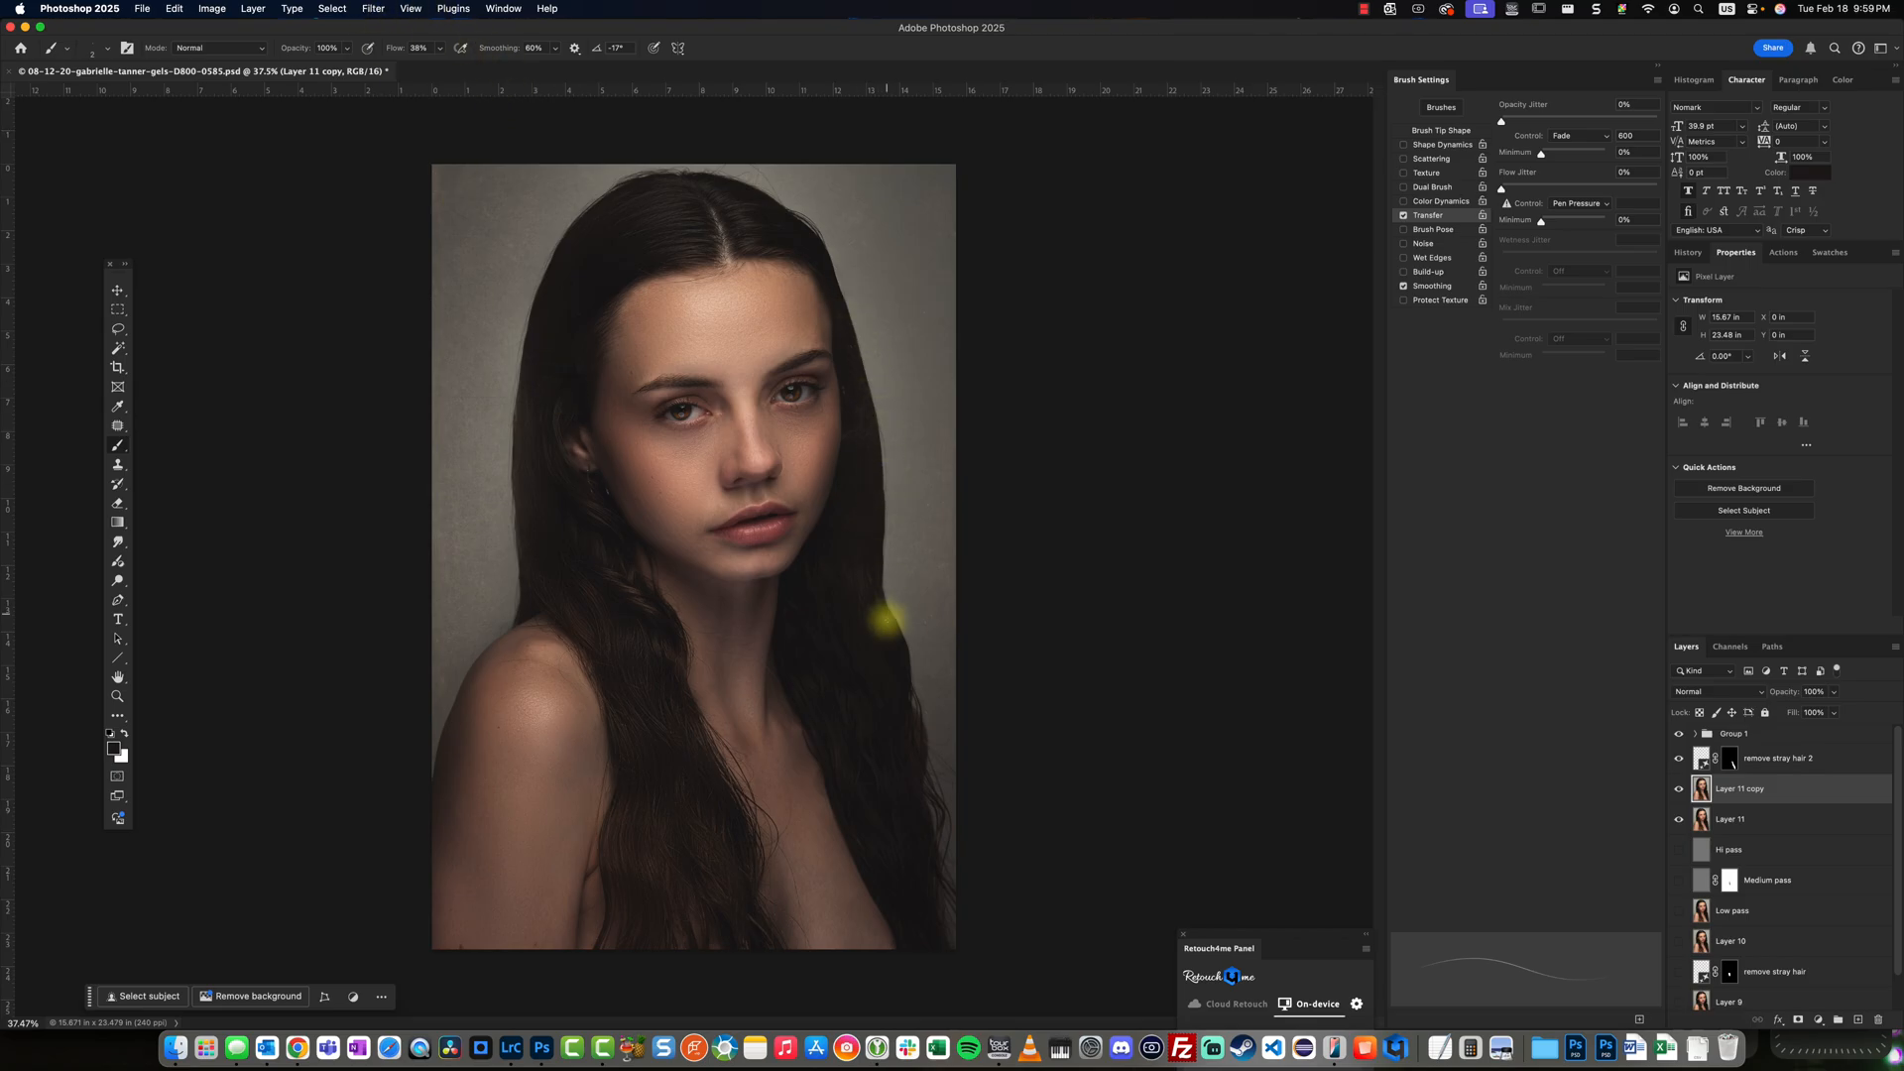
Run a quick Liquify pass along the left hair edge and apply it.
{"action": "left_click", "coordinate": [373, 8]}
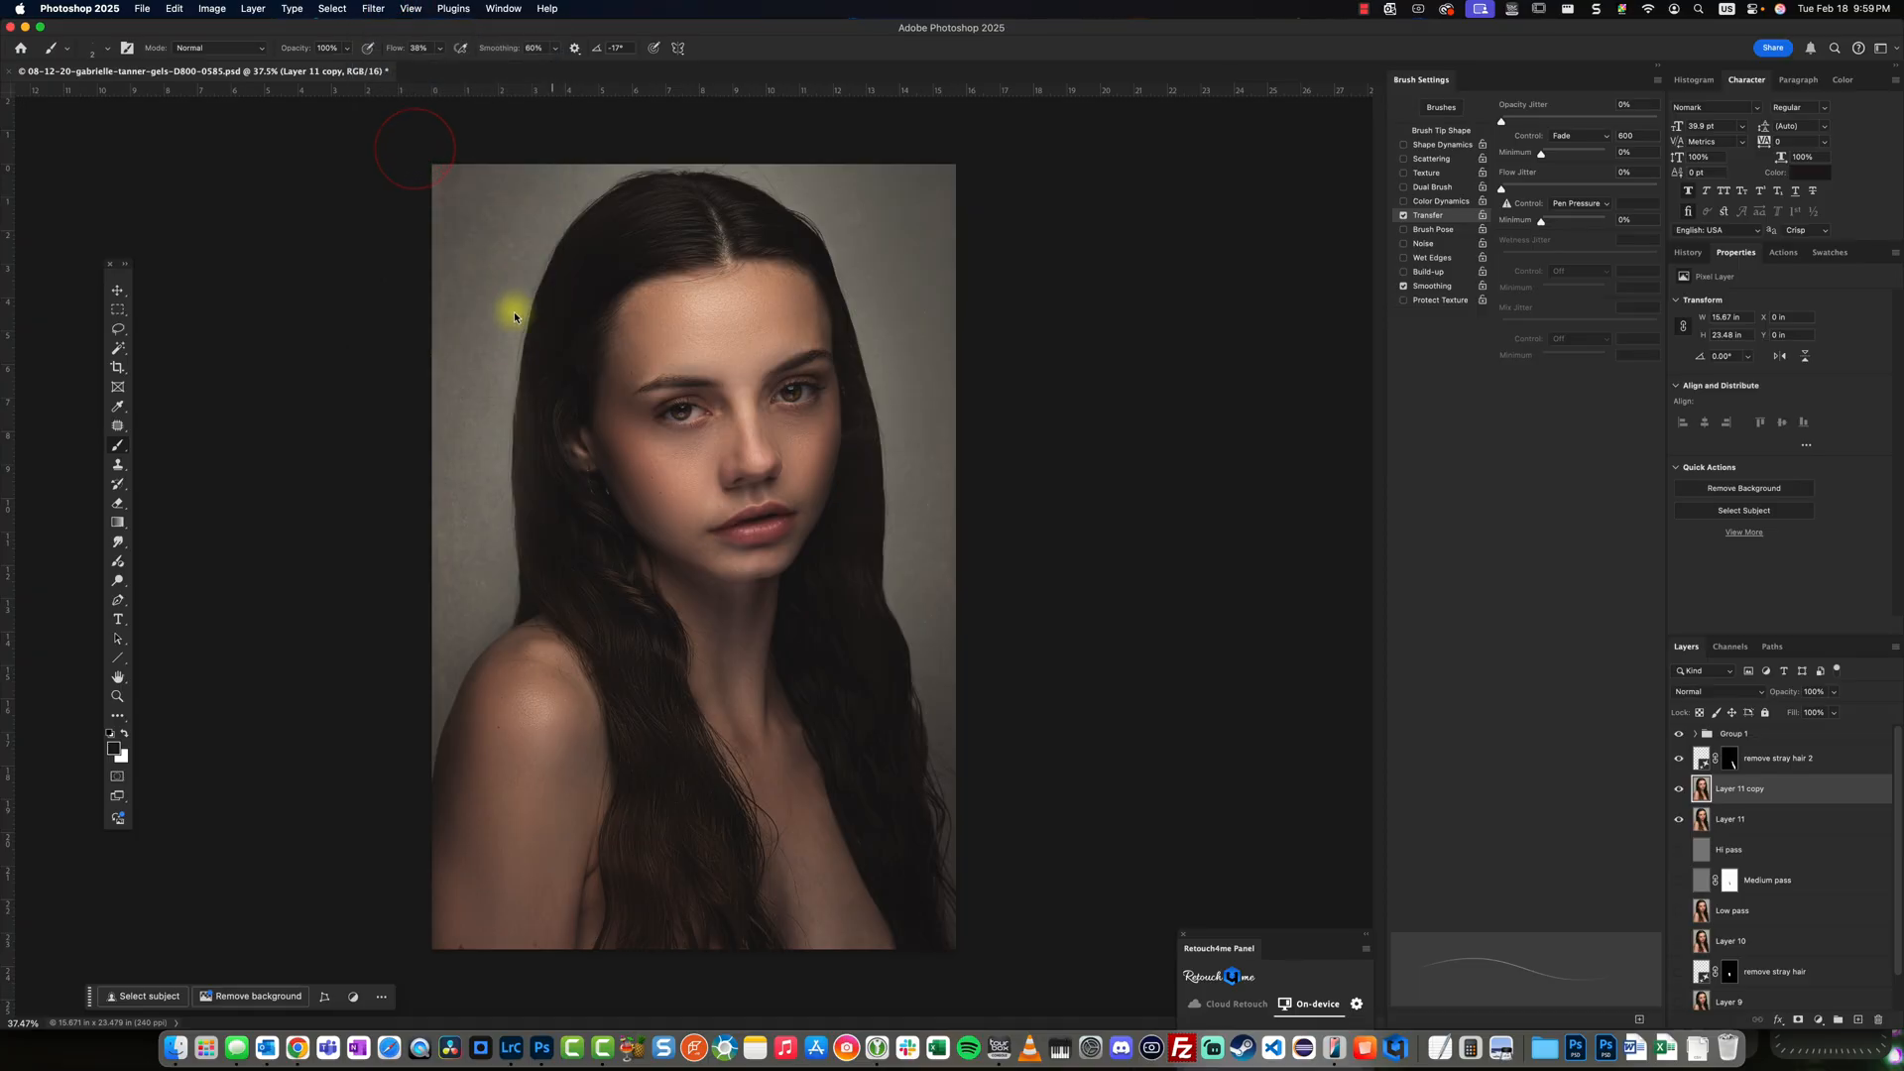
{"action": "left_click", "coordinate": [373, 8]}
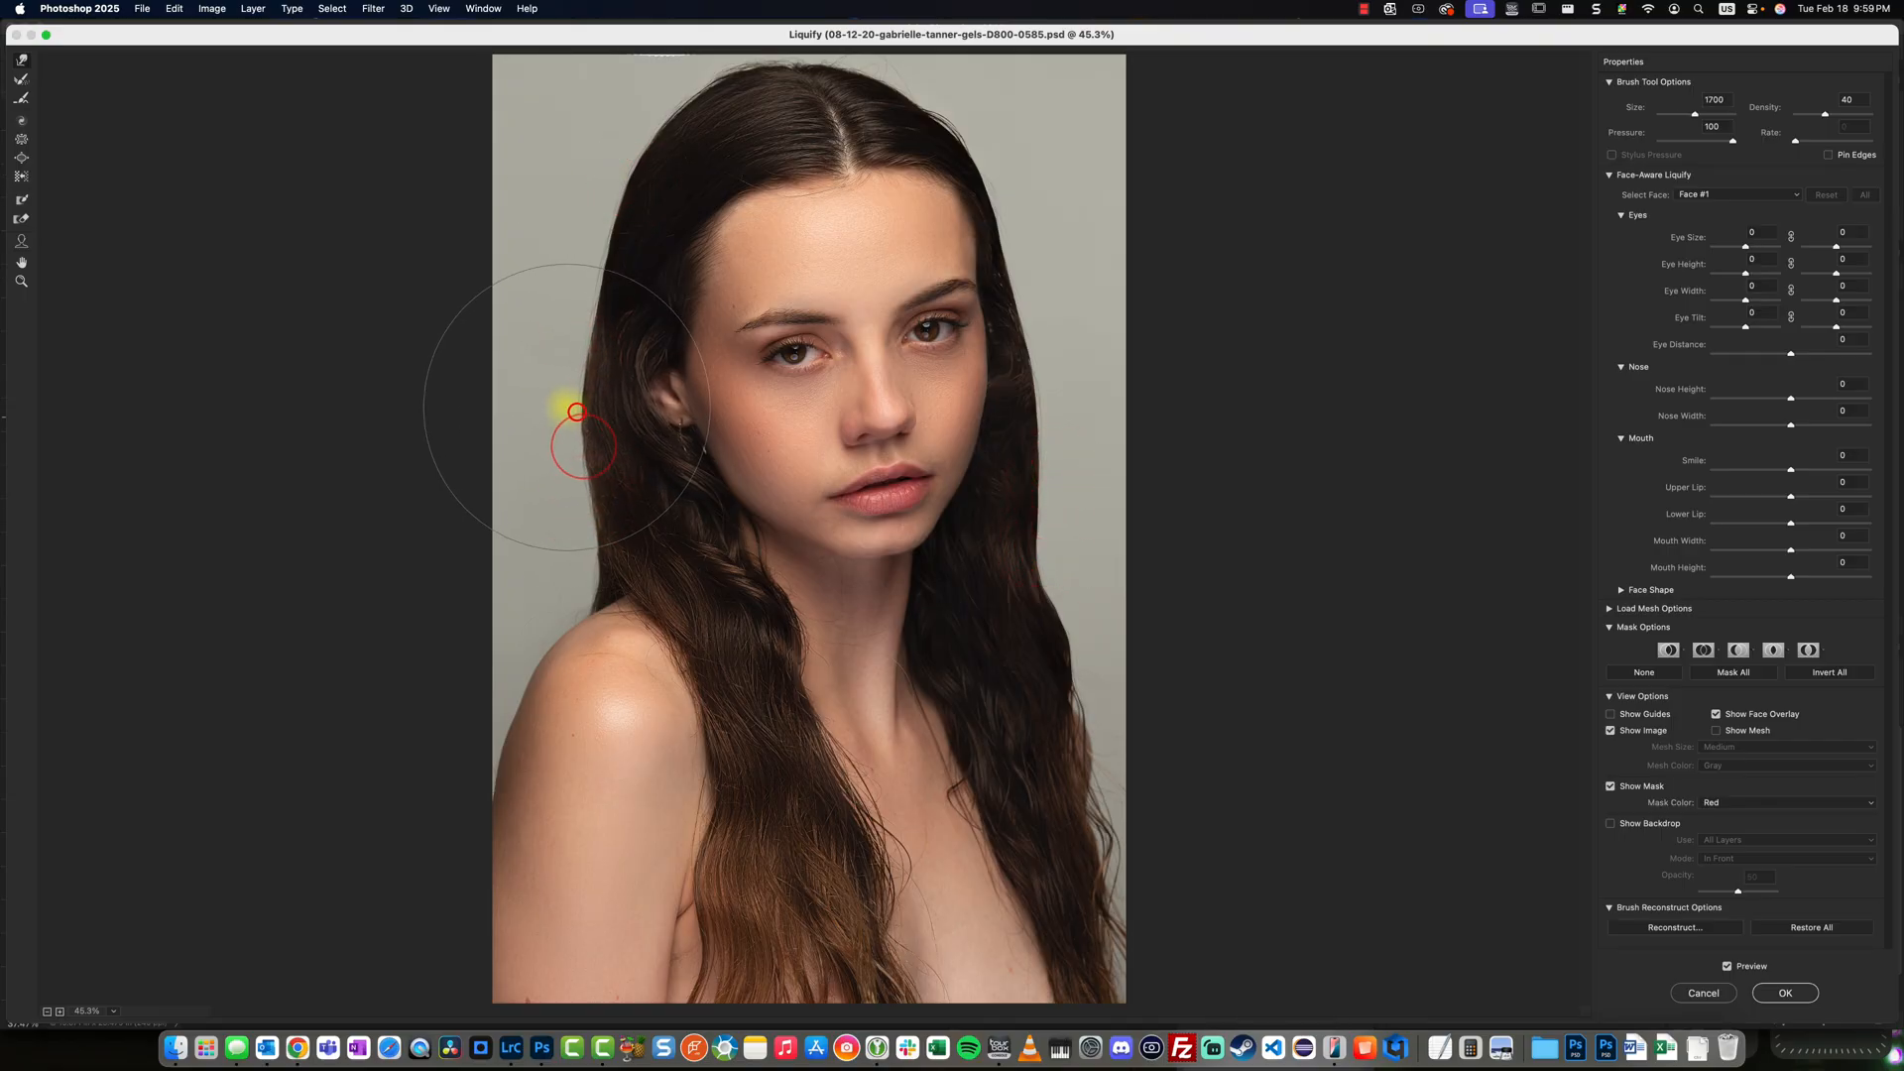
{"action": "left_click", "coordinate": [1783, 991]}
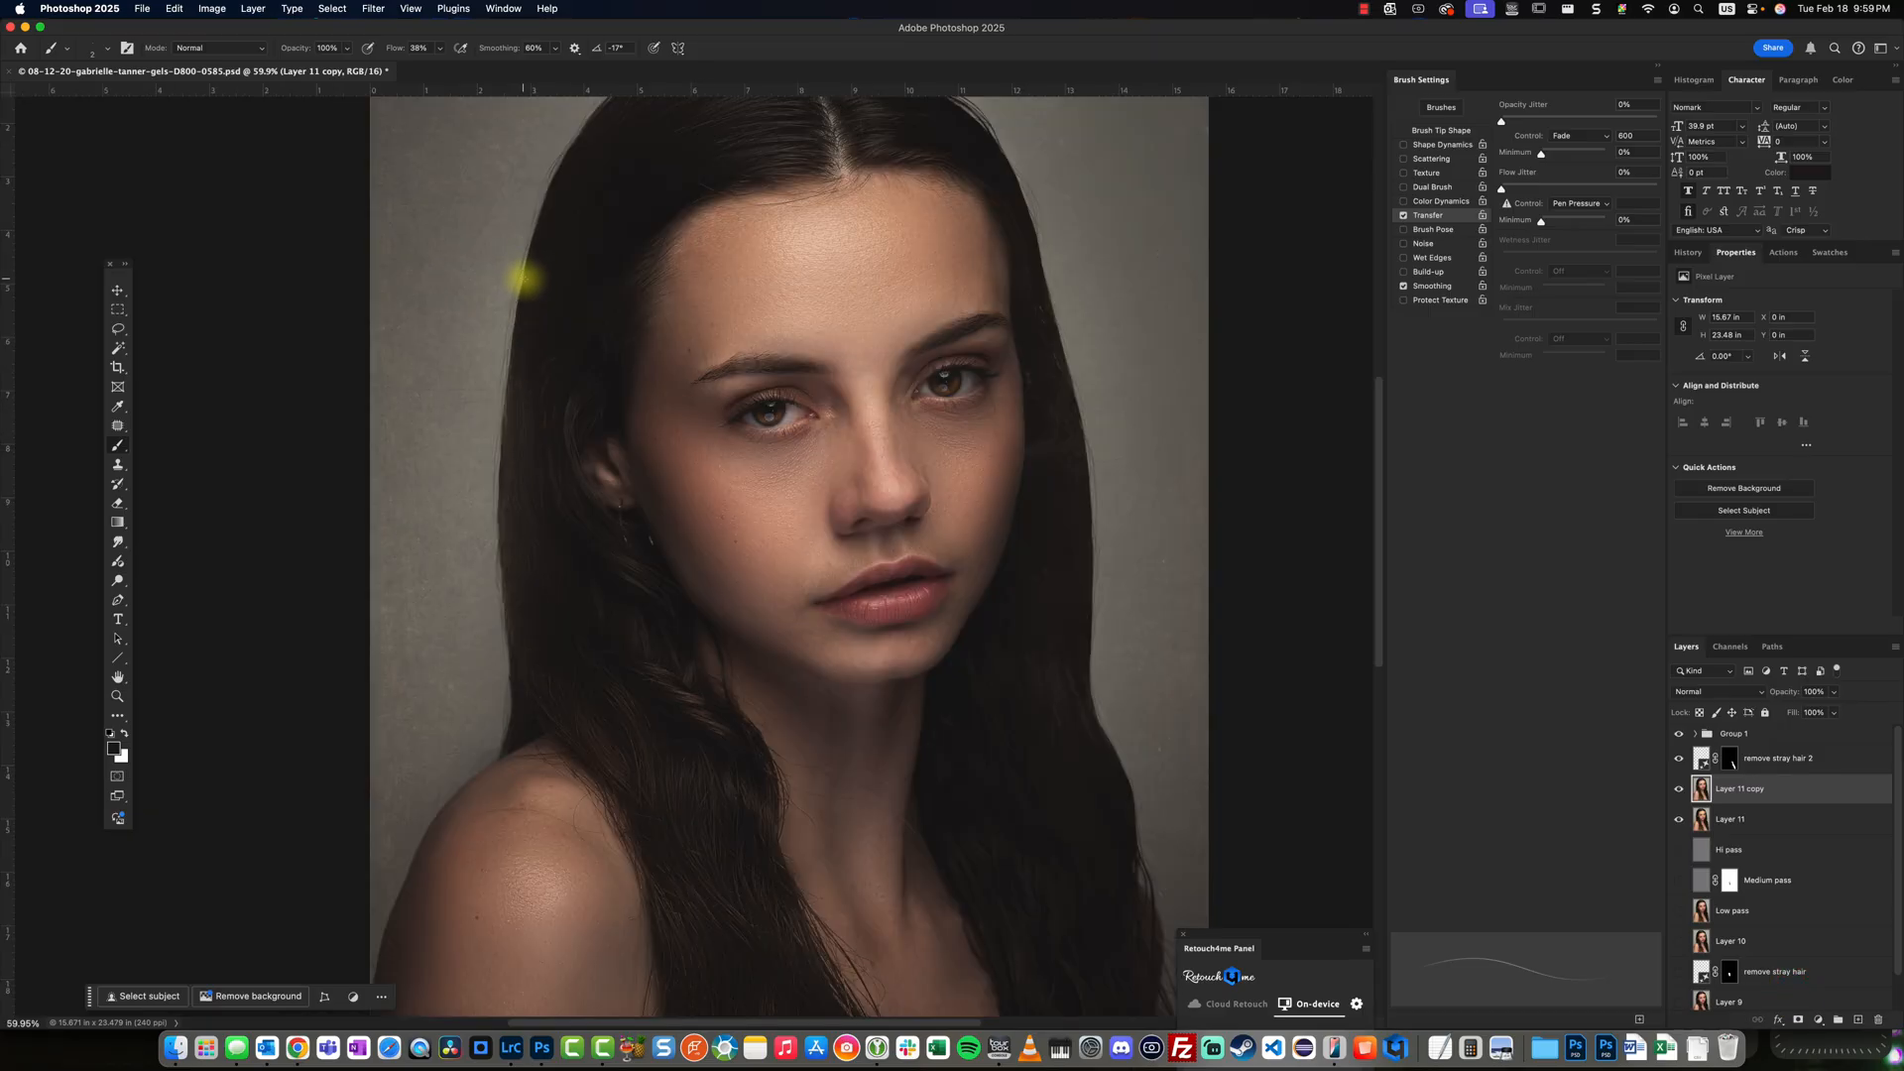
{"action": "mouse_move", "coordinate": [569, 250]}
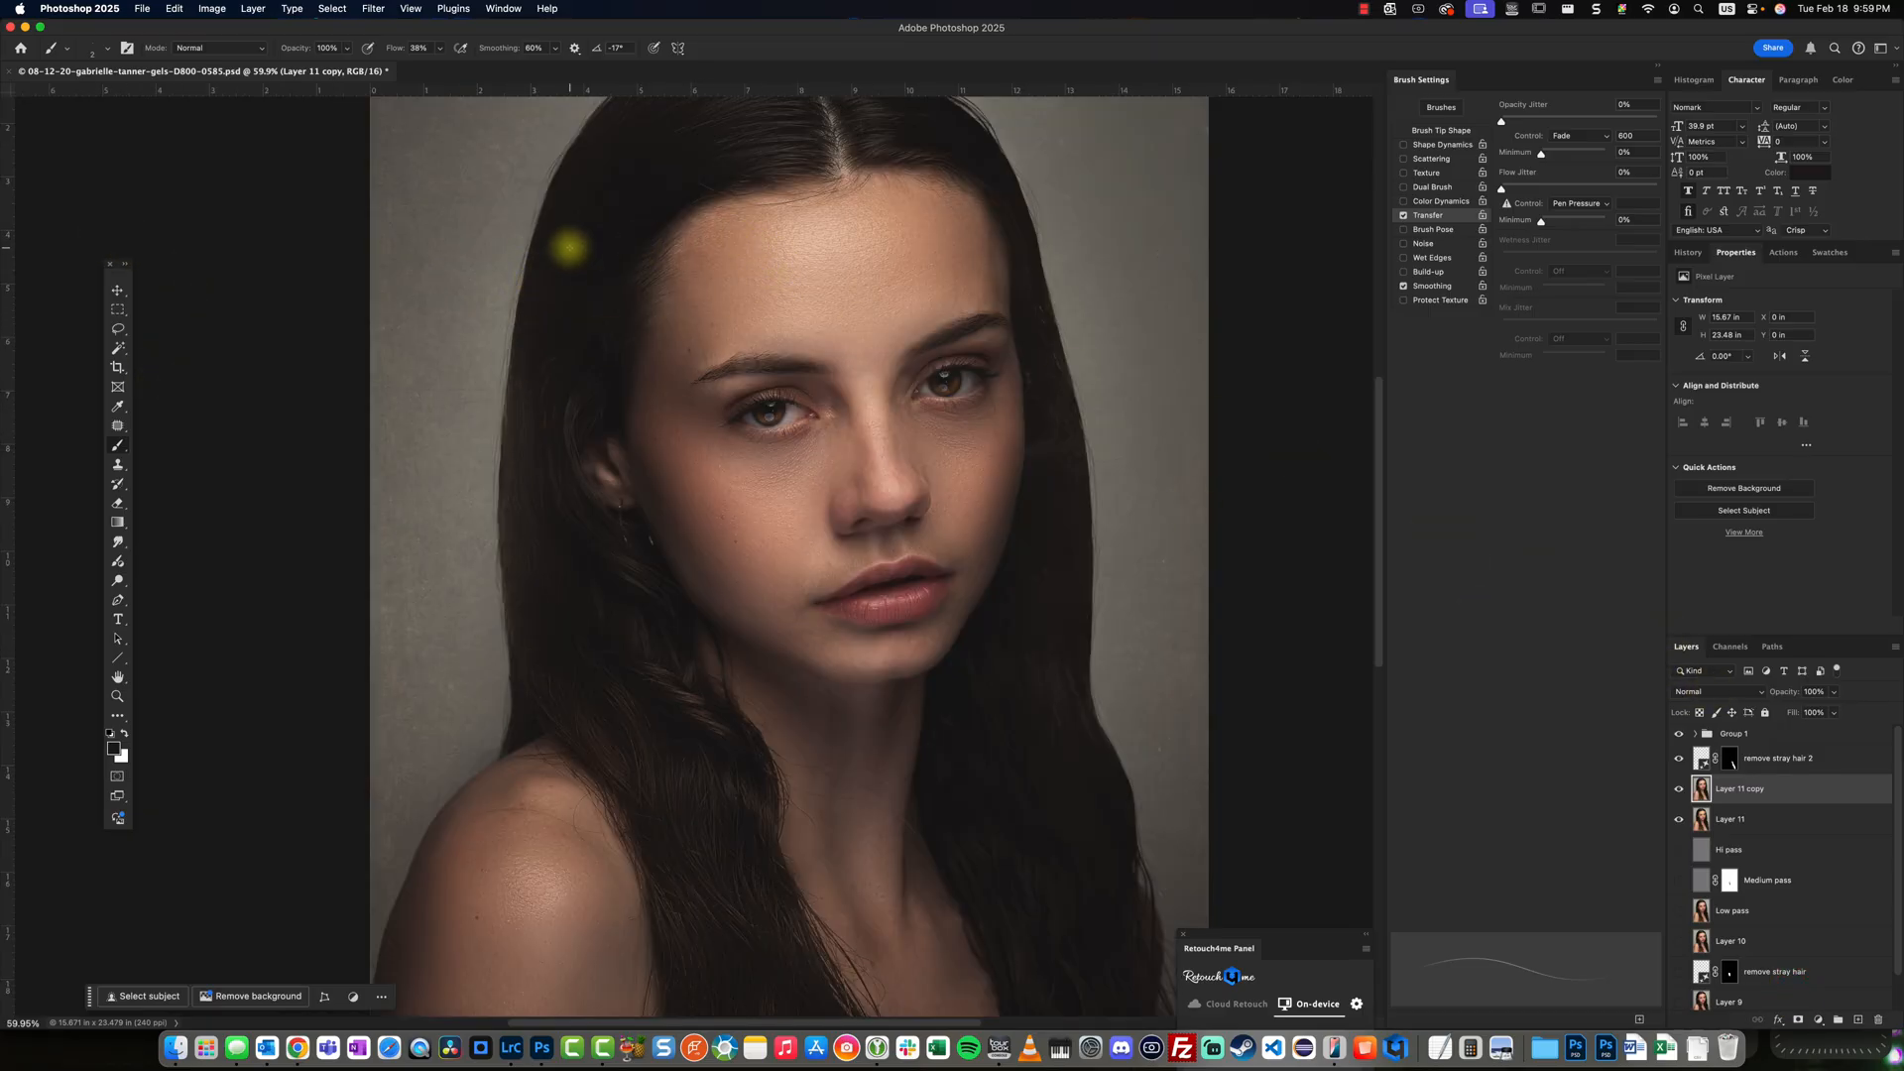
{"action": "mouse_move", "coordinate": [1038, 263]}
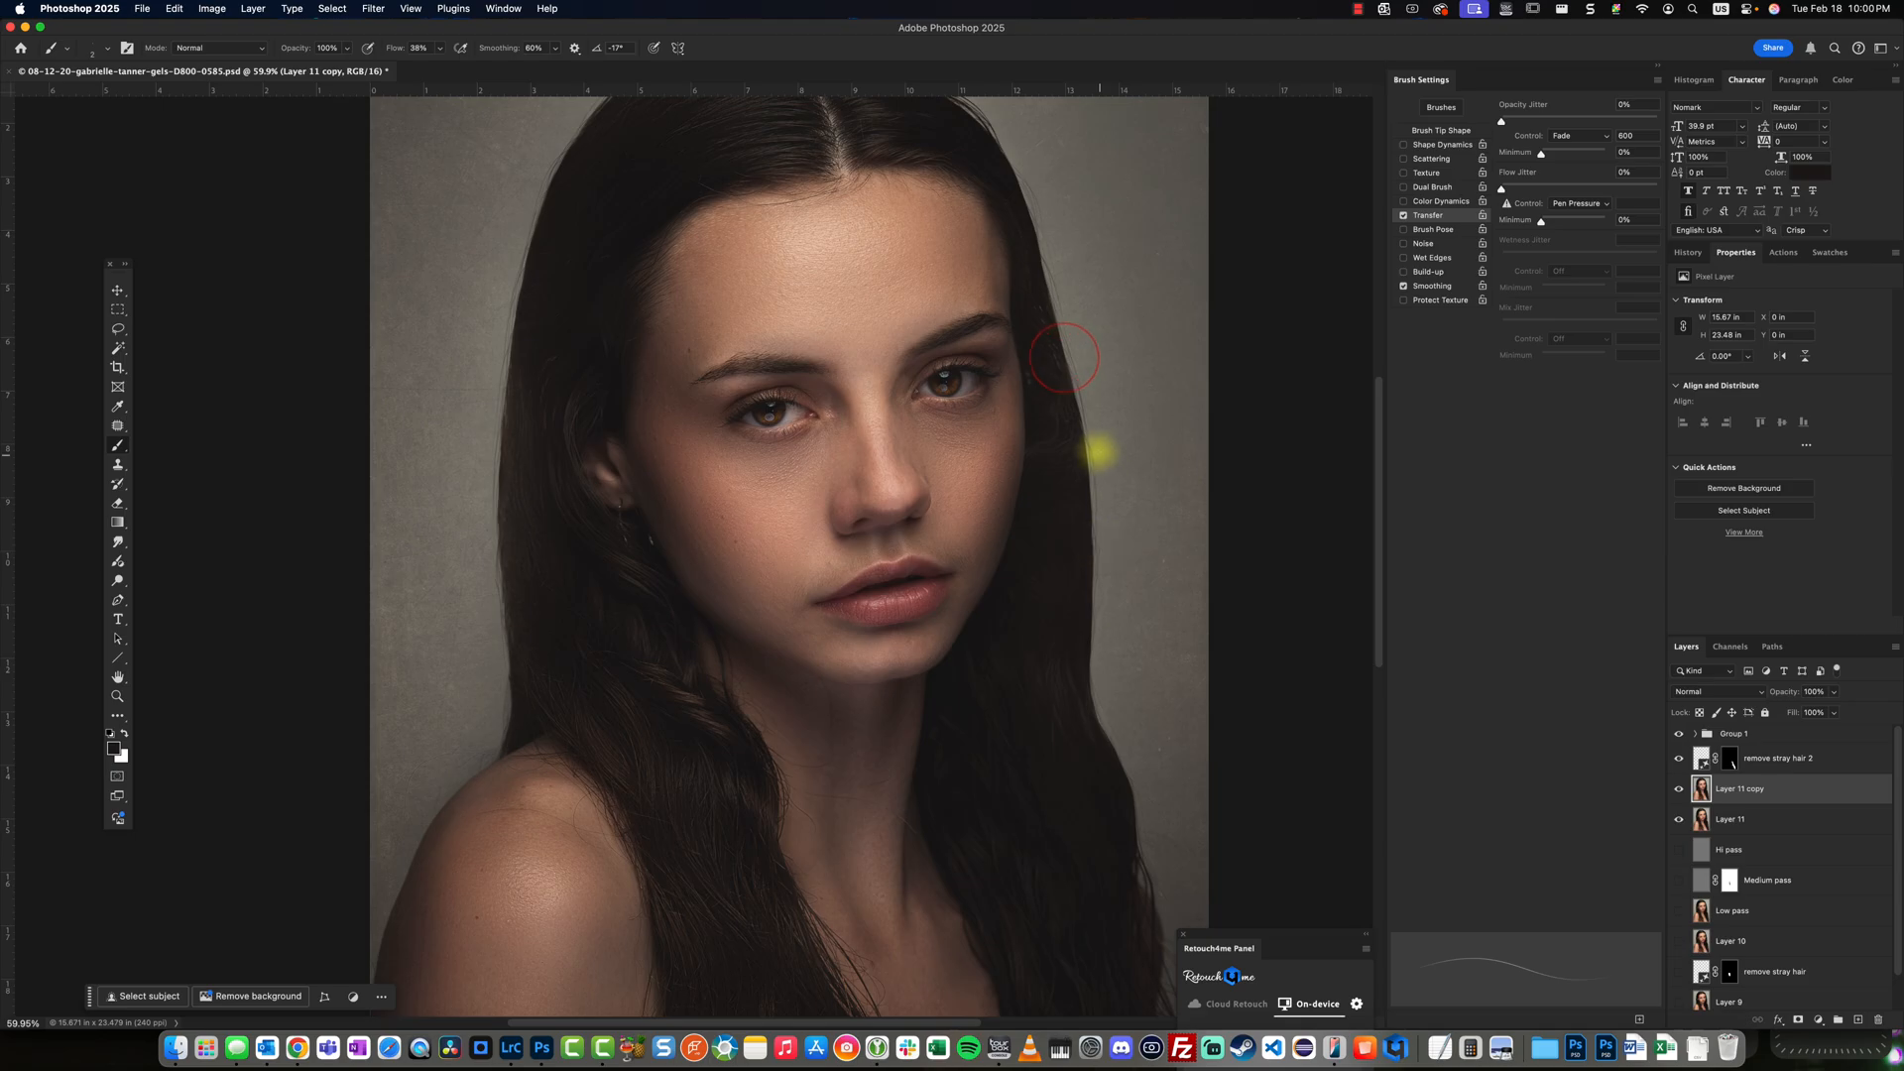
{"action": "mouse_move", "coordinate": [1079, 463]}
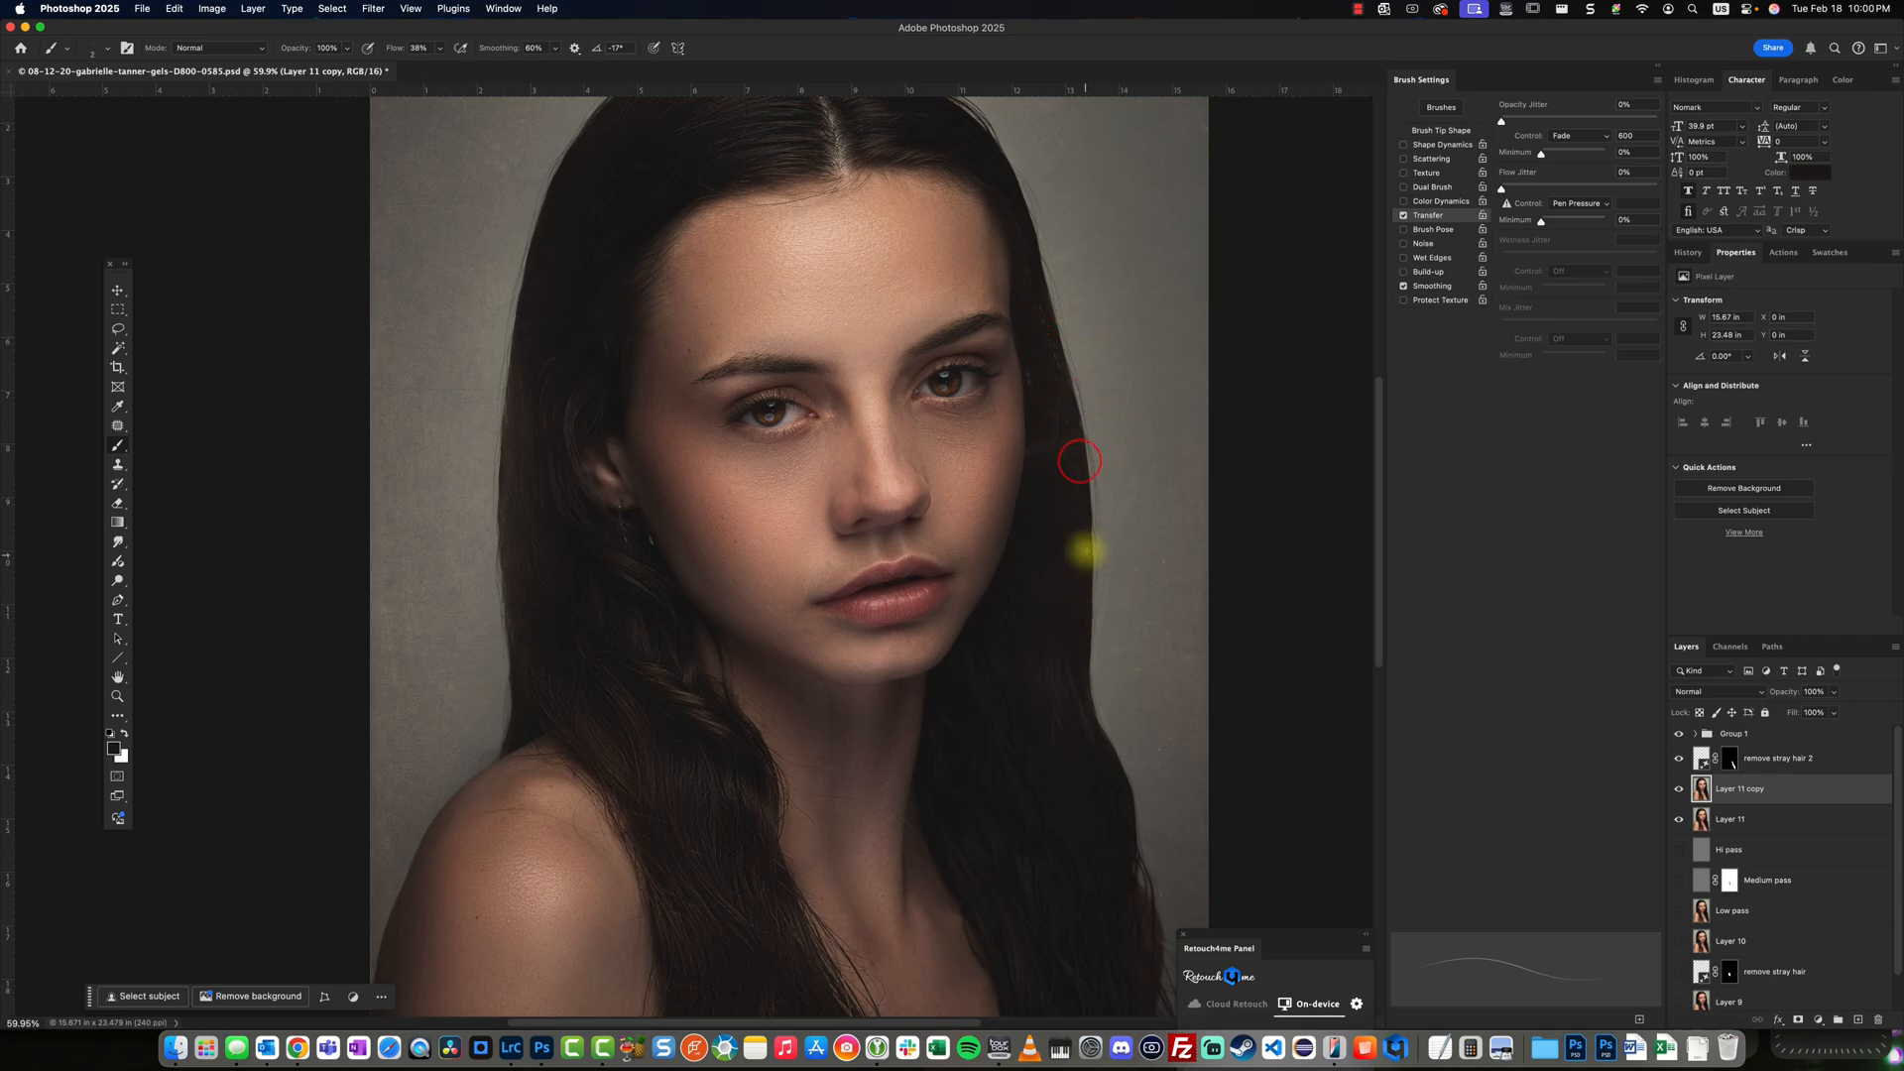
{"action": "mouse_move", "coordinate": [1083, 444]}
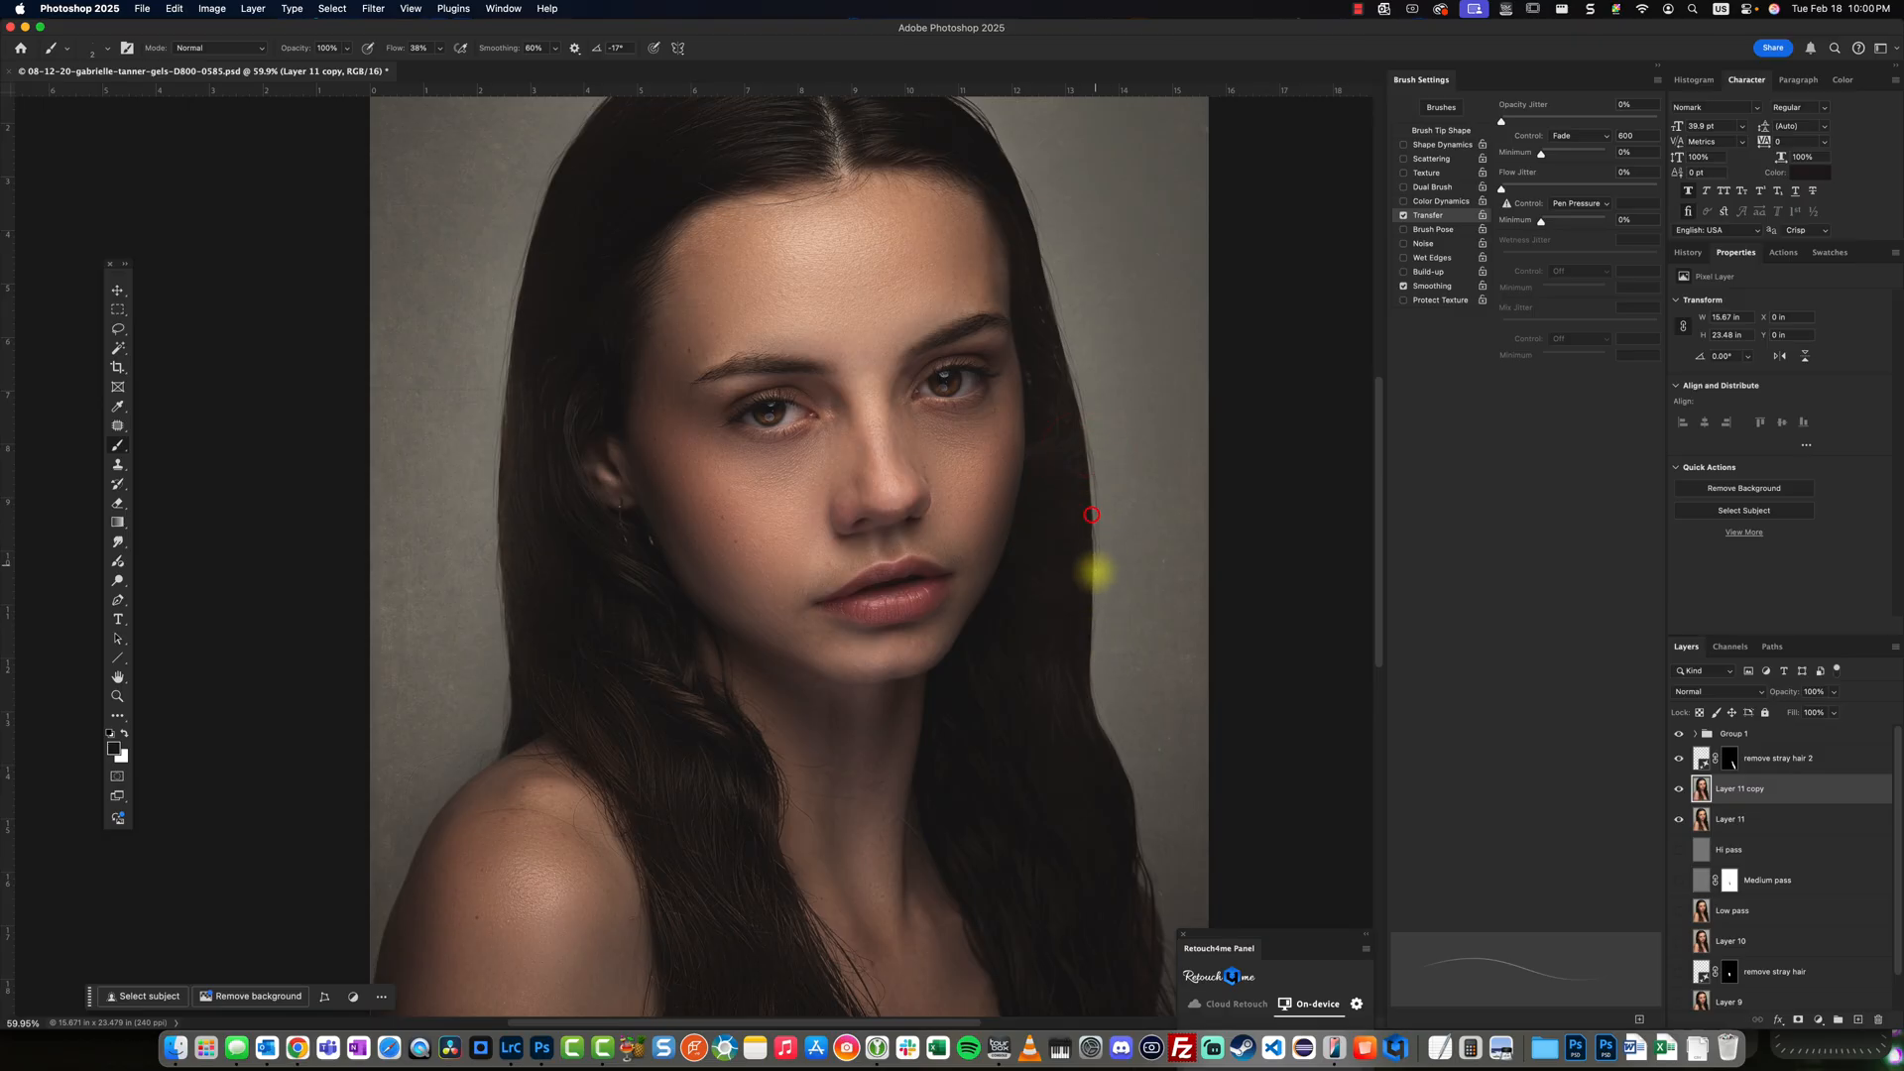
{"action": "mouse_move", "coordinate": [1091, 561]}
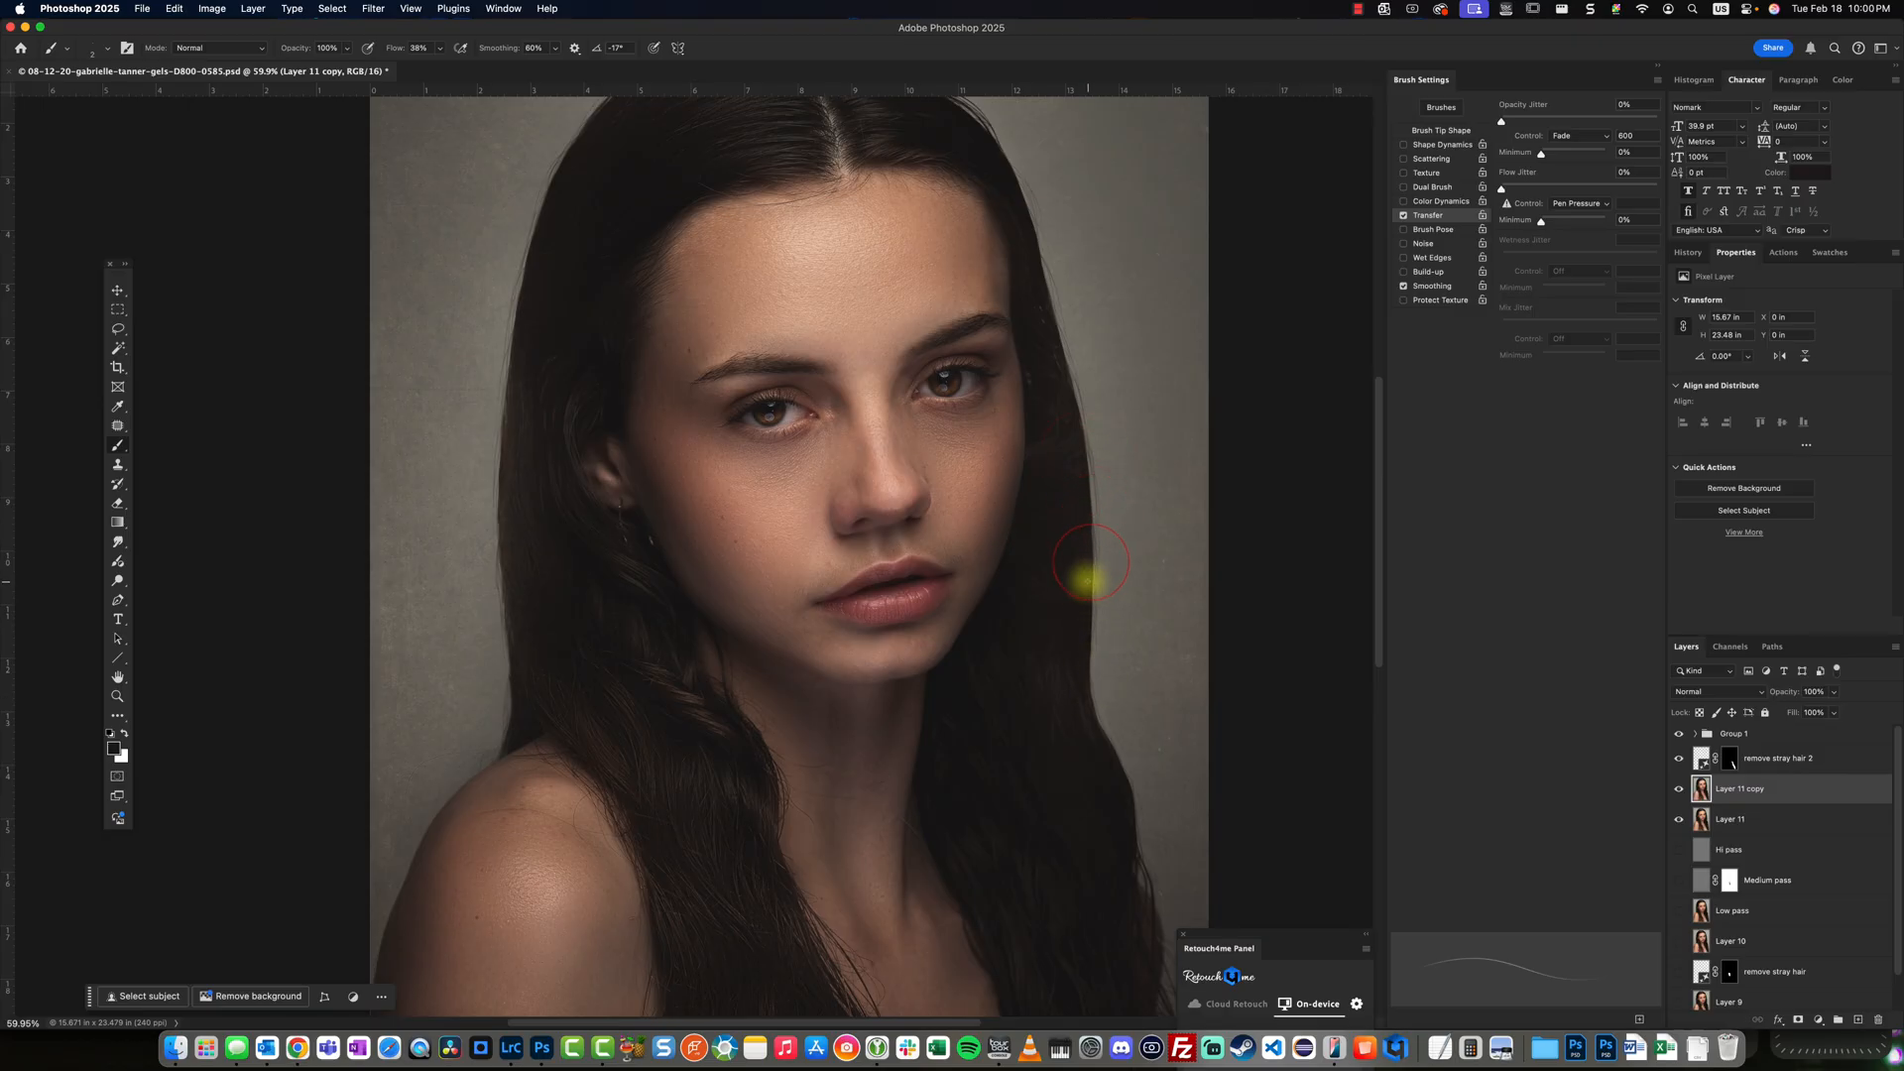
{"action": "mouse_move", "coordinate": [1091, 607]}
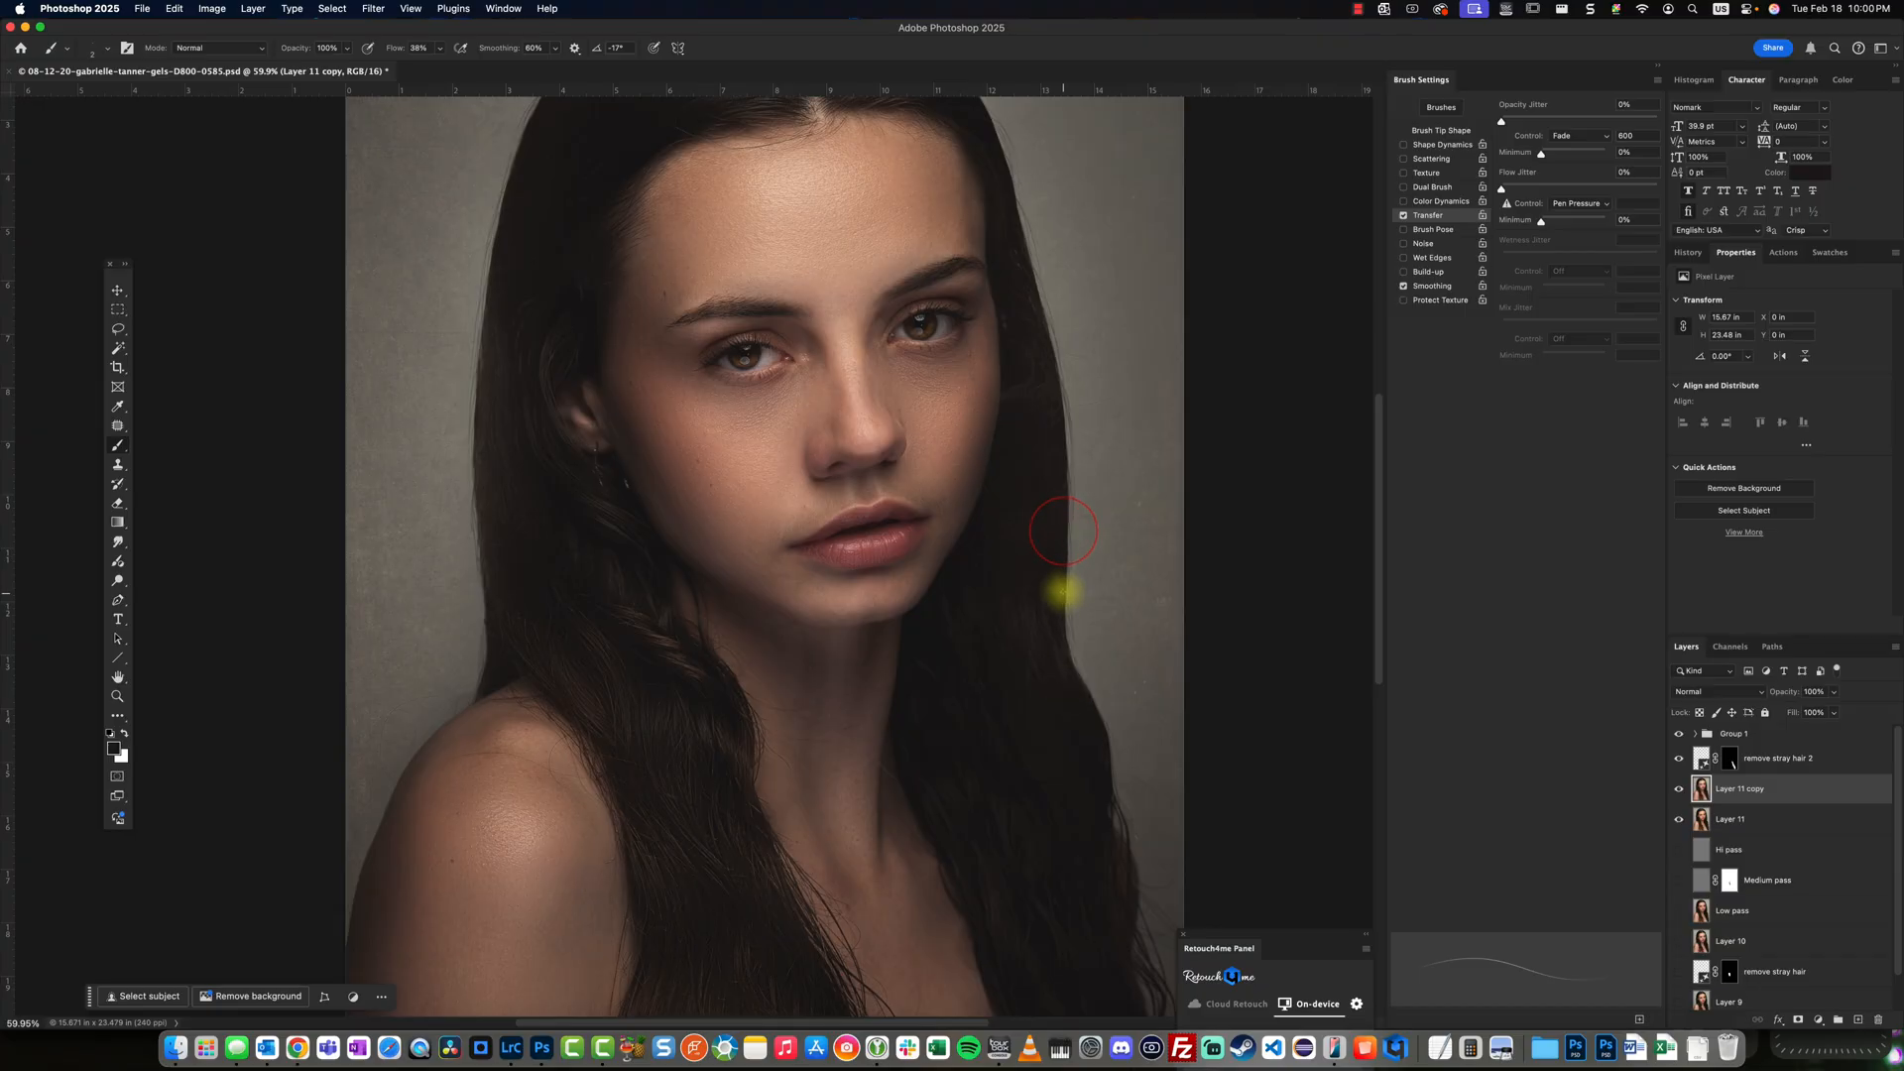
{"action": "mouse_move", "coordinate": [1063, 620]}
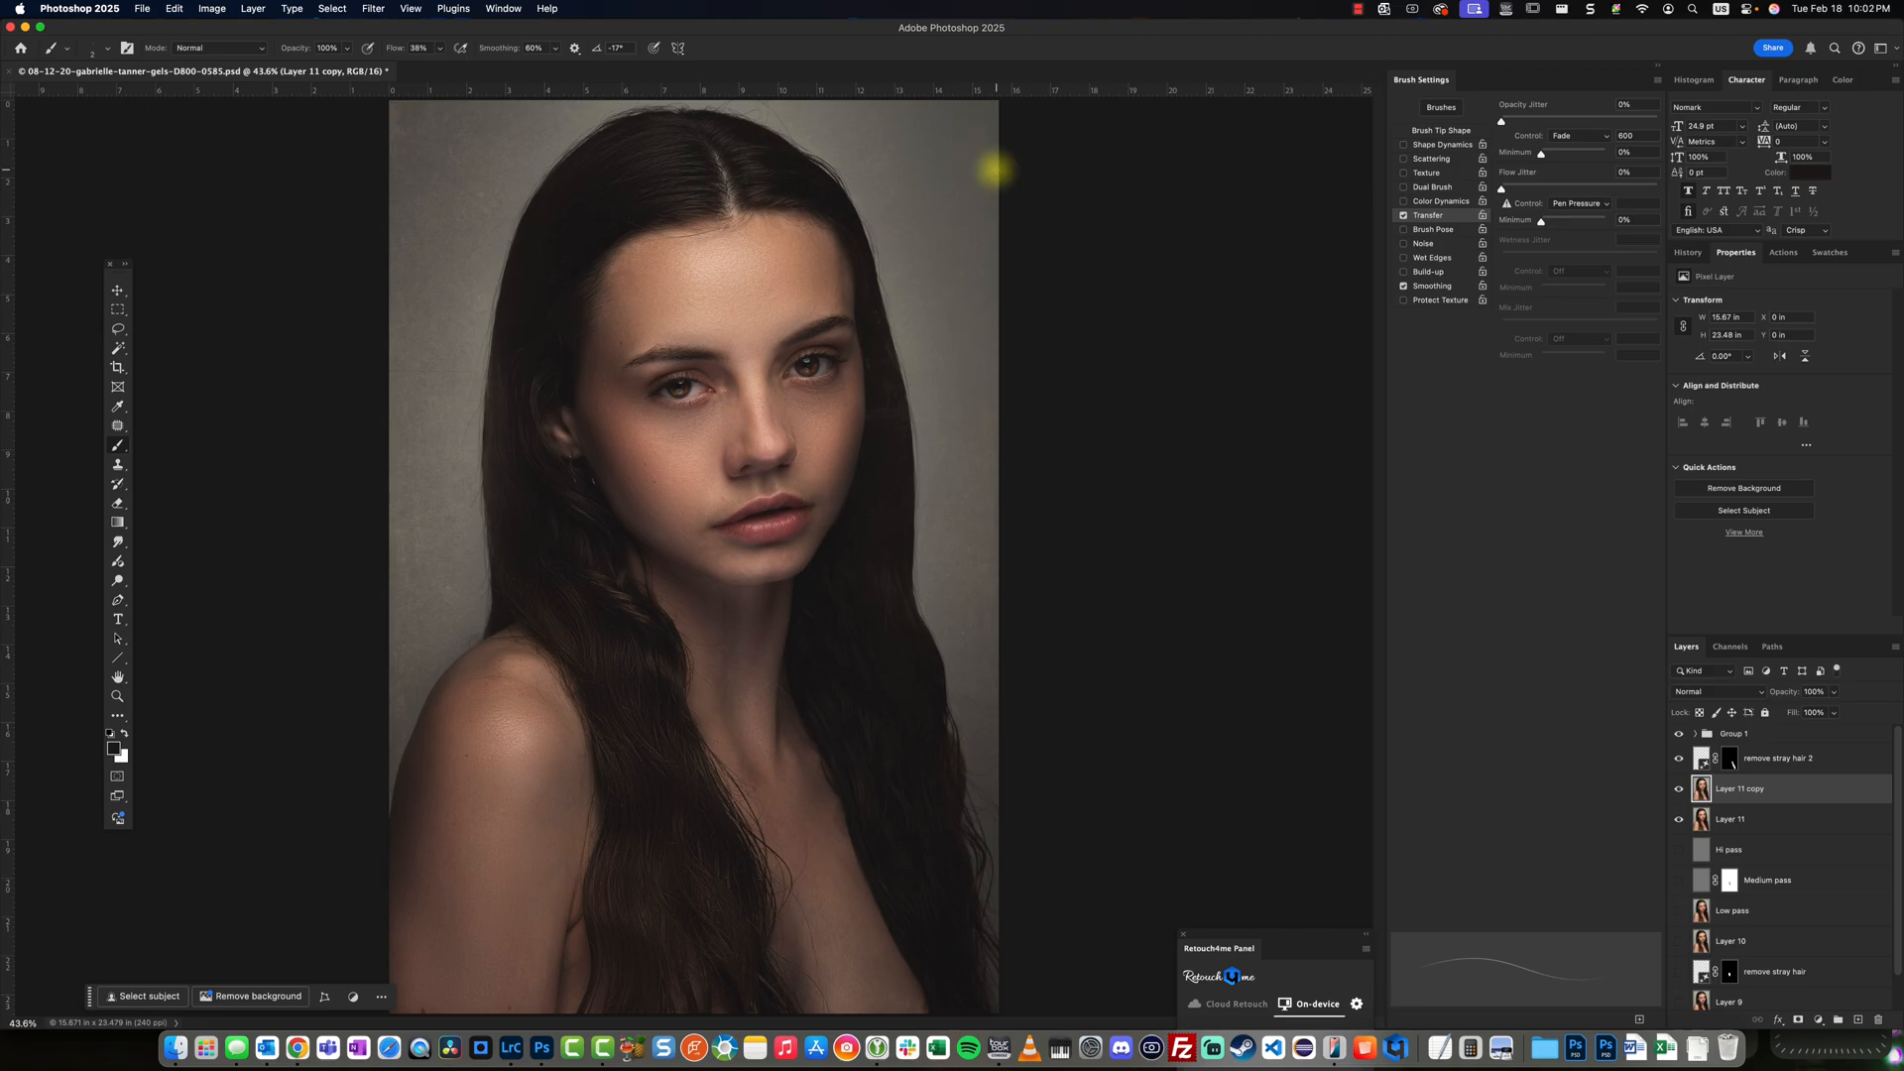
{"action": "mouse_move", "coordinate": [907, 349]}
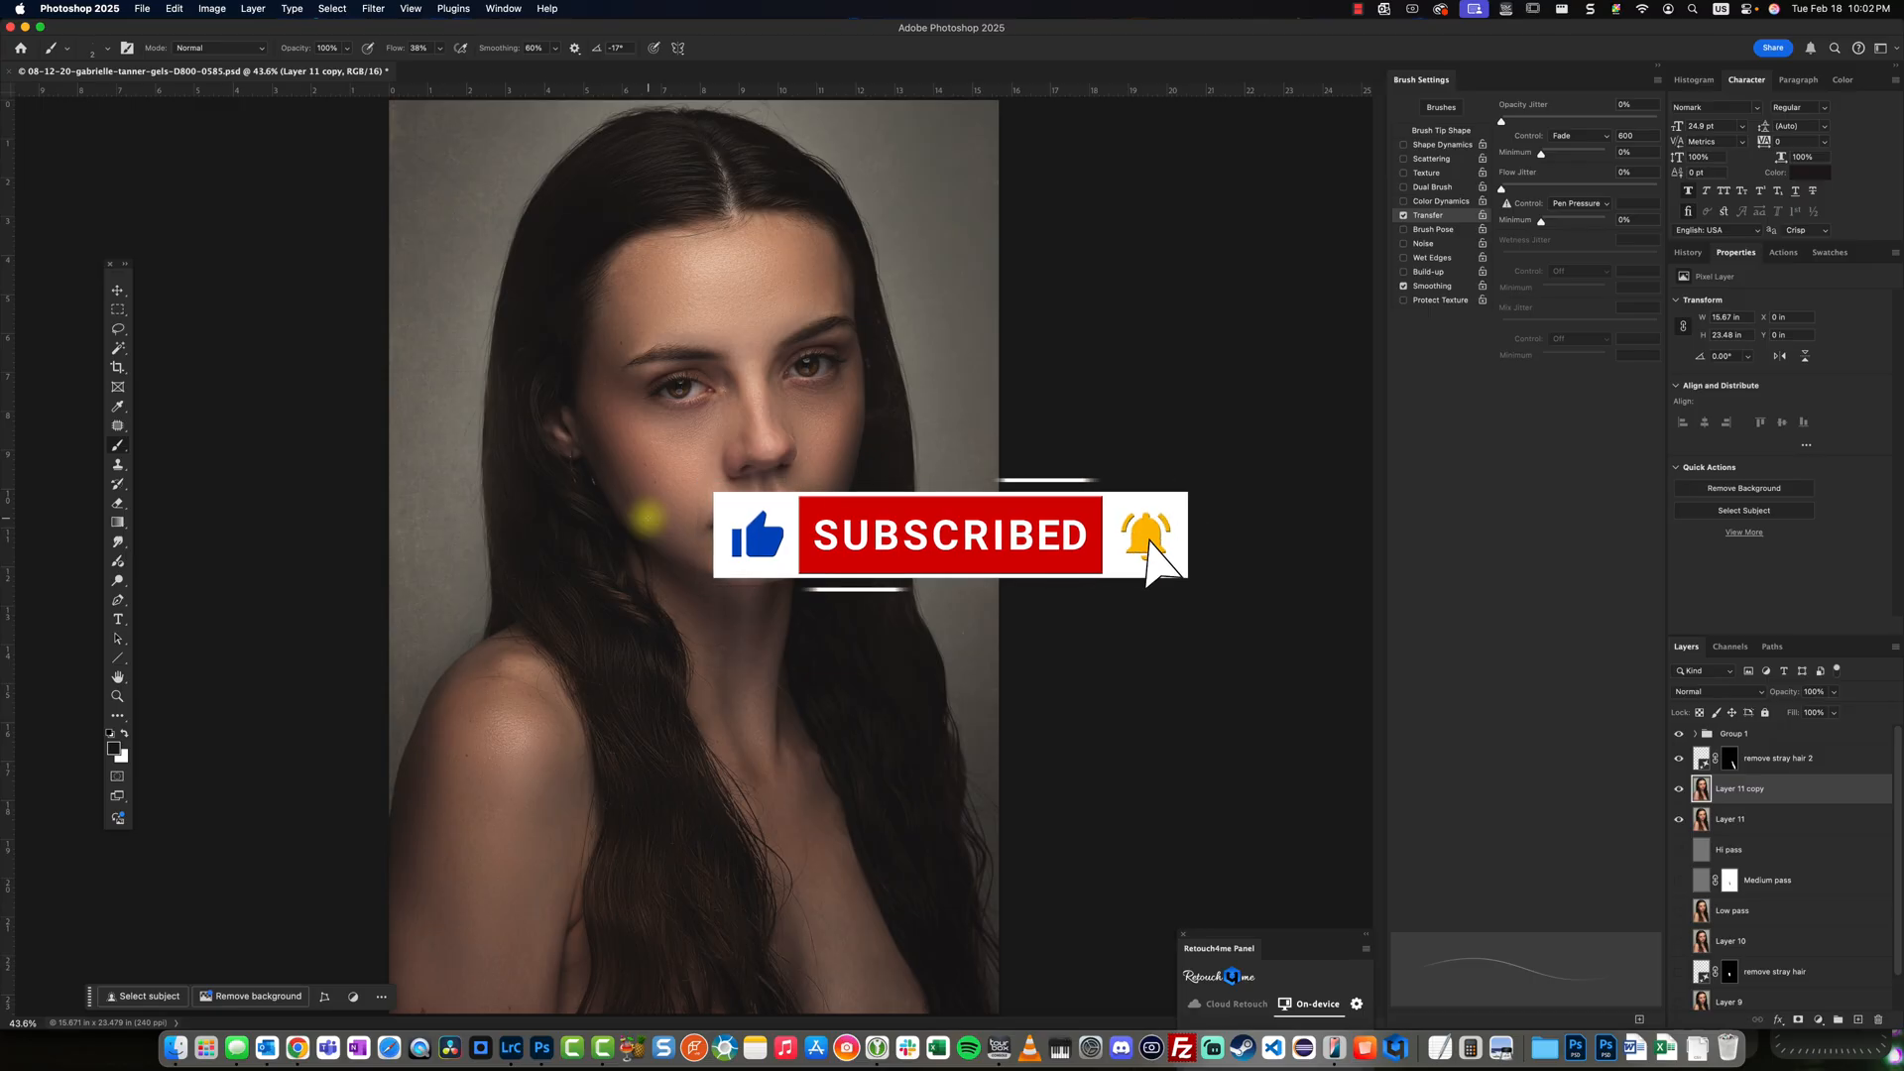
{"action": "mouse_move", "coordinate": [1799, 65]}
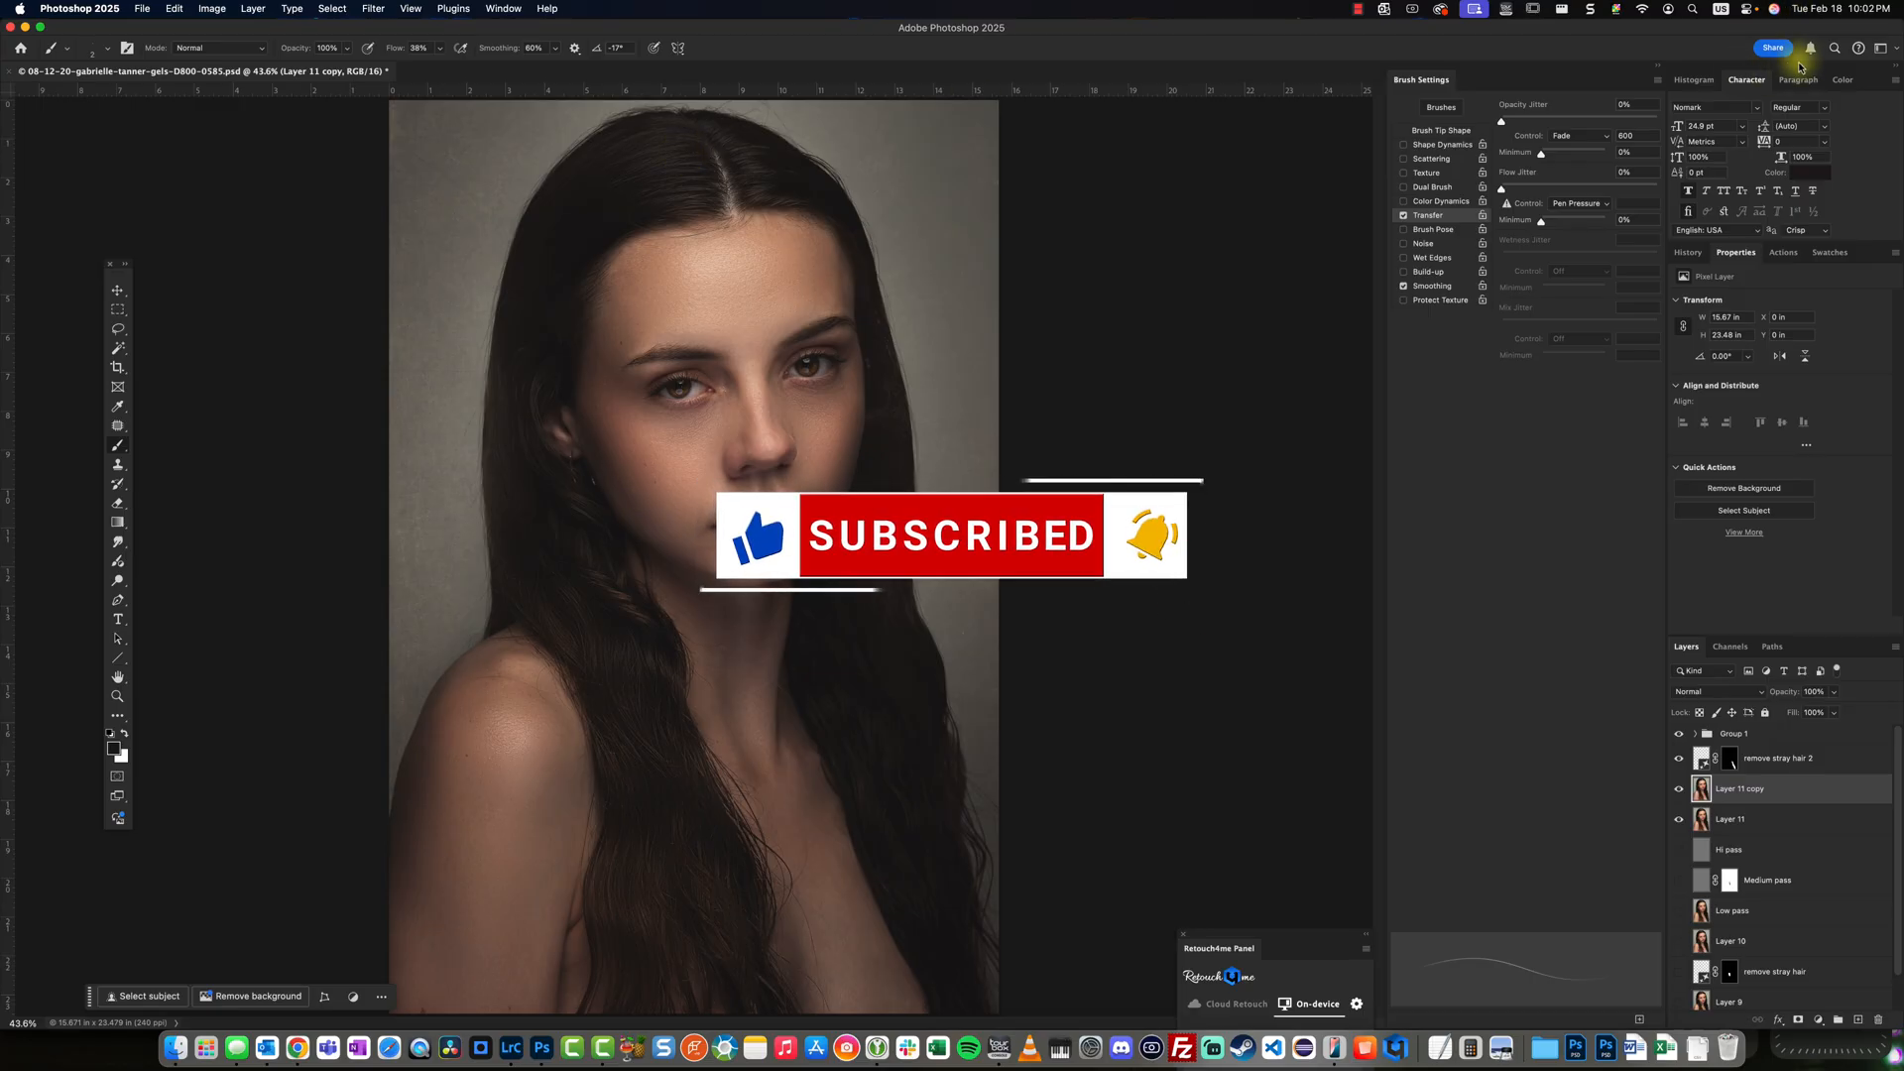